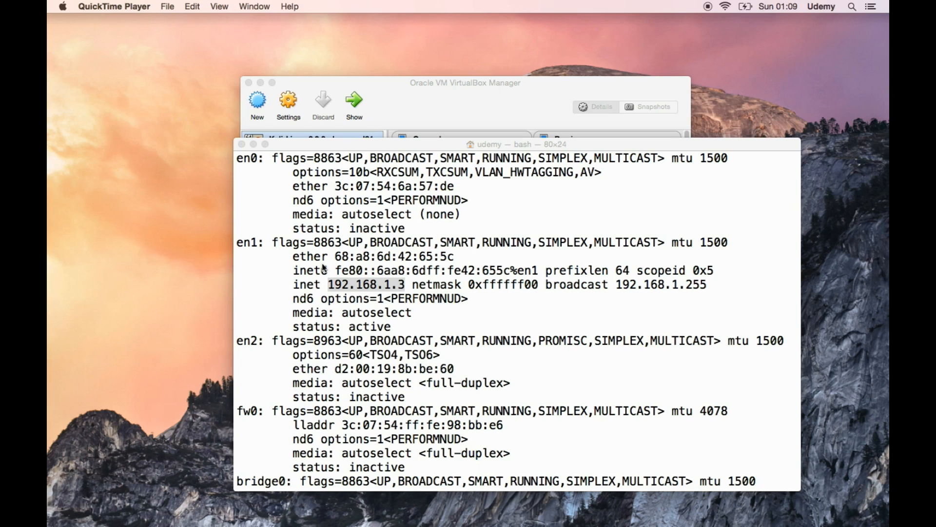
mouse_move(496, 117)
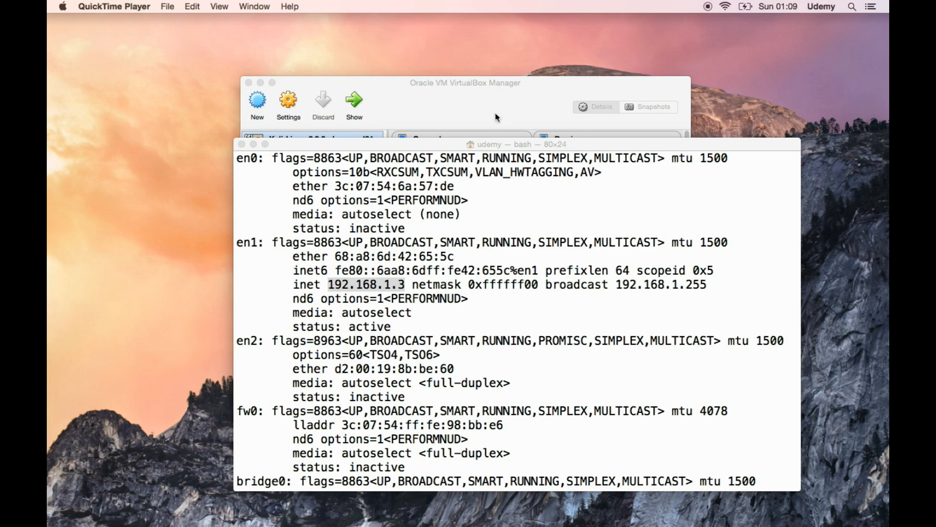
- Bring the Oracle VM VirtualBox Manager in front of the Terminal window
click(466, 82)
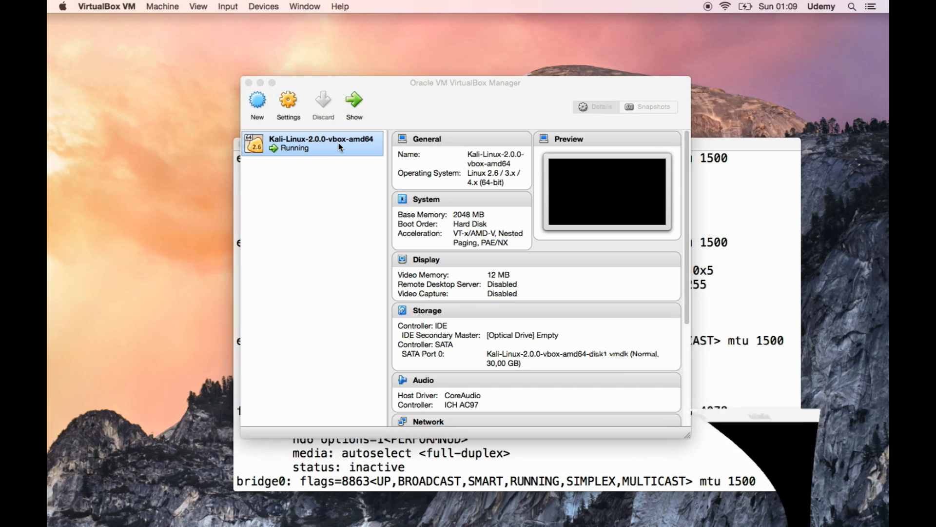
- Show the running Kali VM's screen and select eth0 in its ifconfig output
click(353, 102)
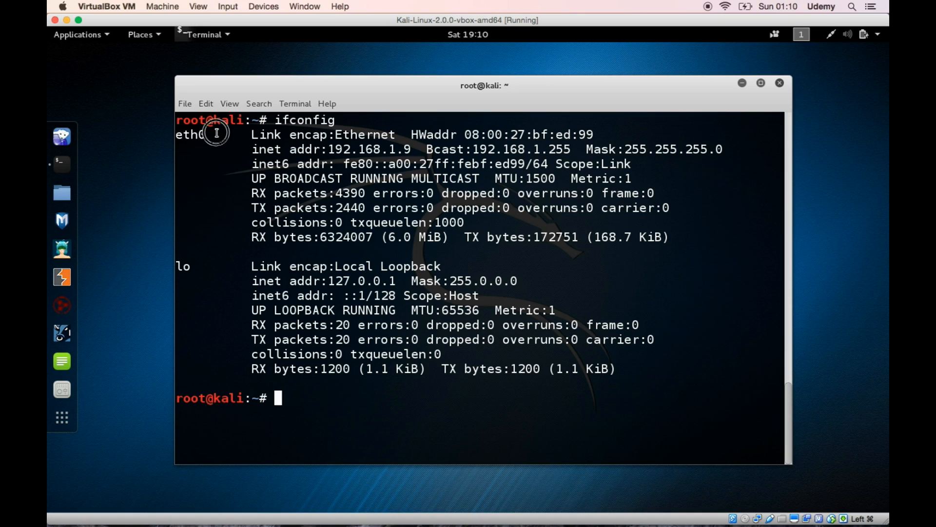
double_click(191, 134)
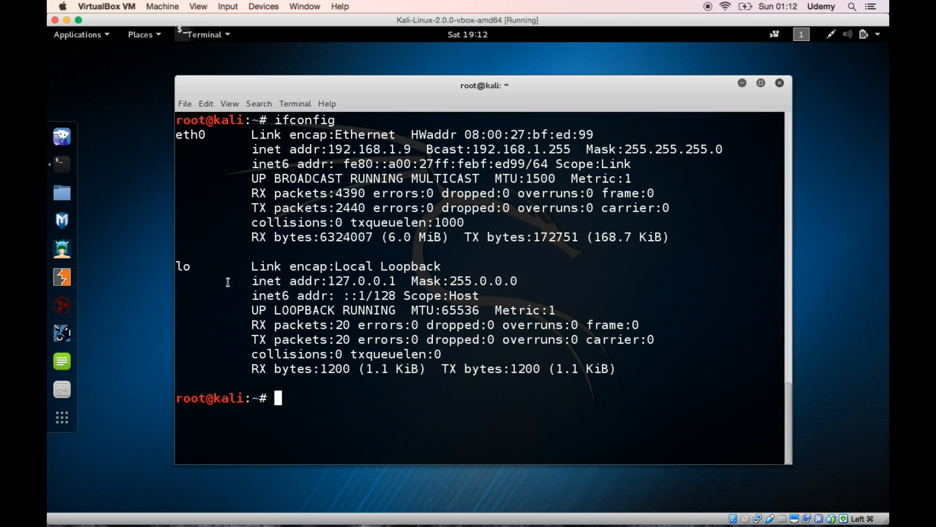
mouse_move(242, 265)
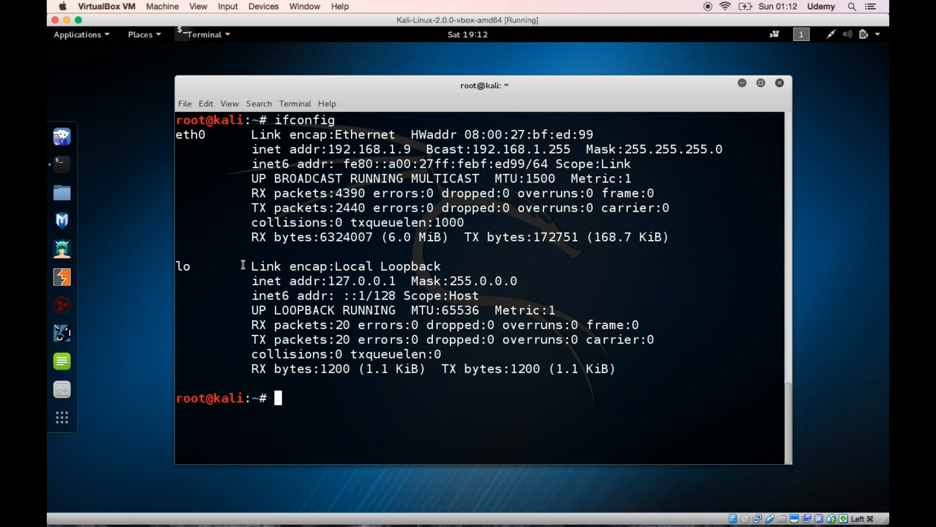
mouse_move(200, 218)
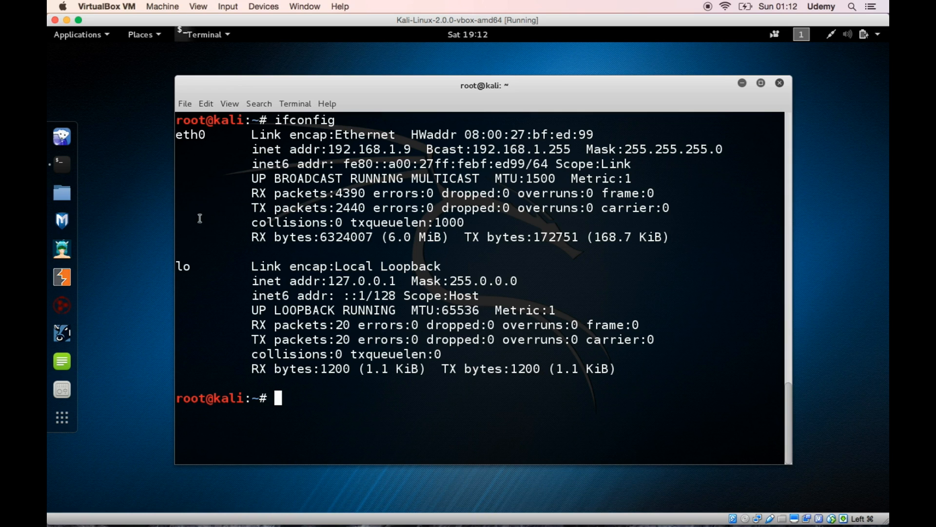
- Power off Kali with poweroff, then open its Settings from the Manager
text(powe)
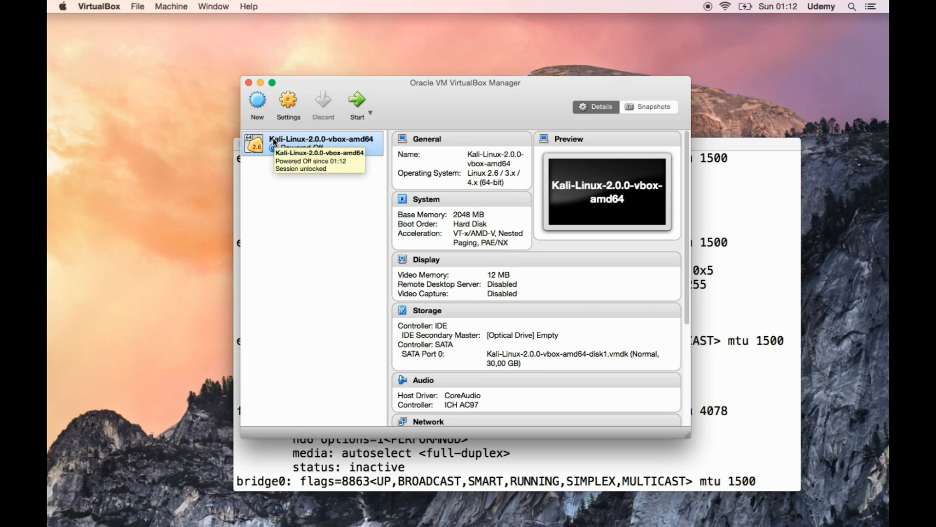
right_click(310, 143)
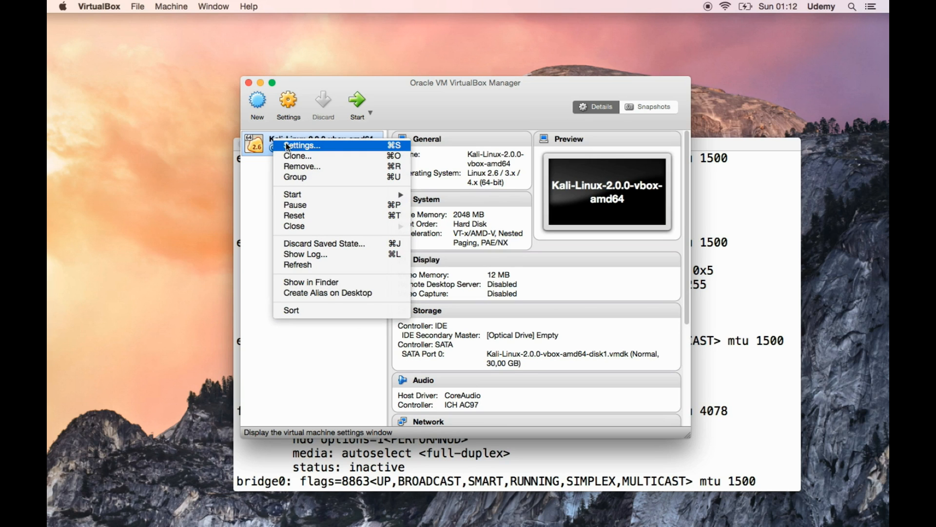
click(311, 144)
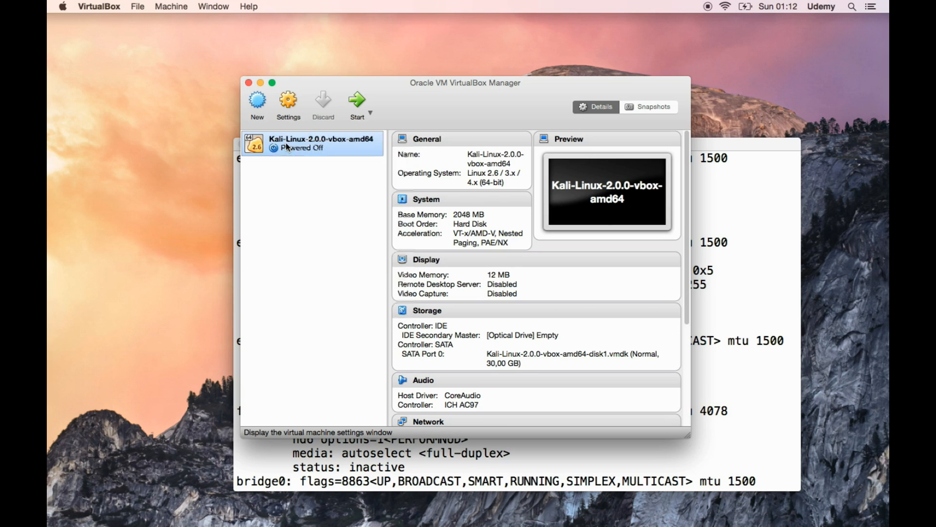
- In Kali's Ports > USB settings, choose the USB 2.0 (EHCI) controller and save
click(287, 101)
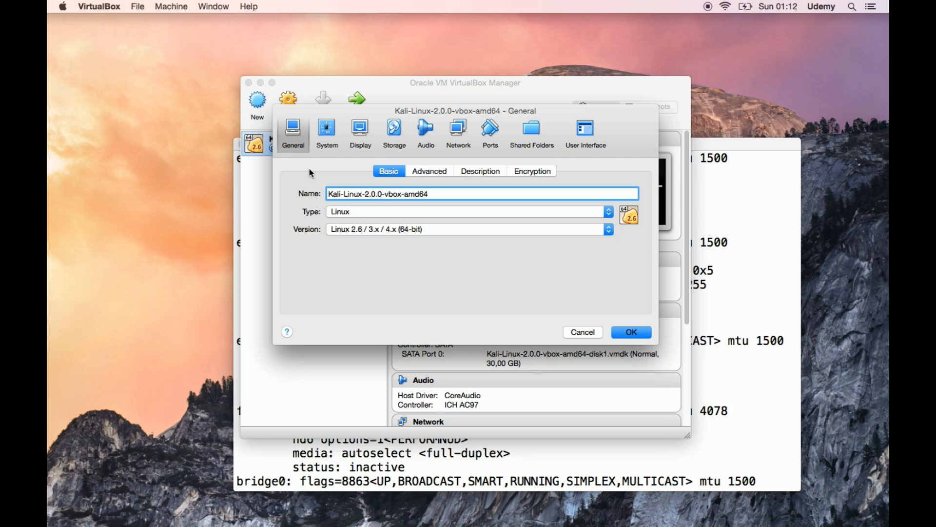
mouse_move(317, 161)
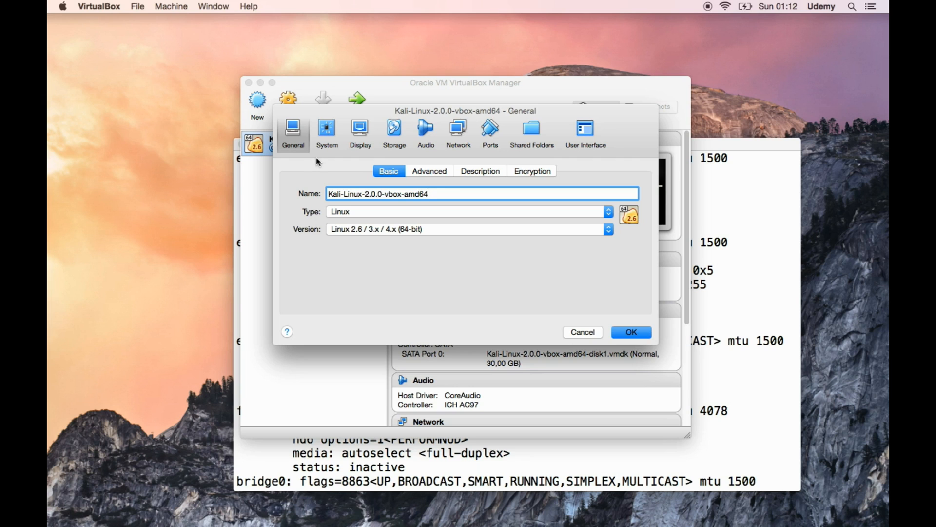
mouse_move(387, 151)
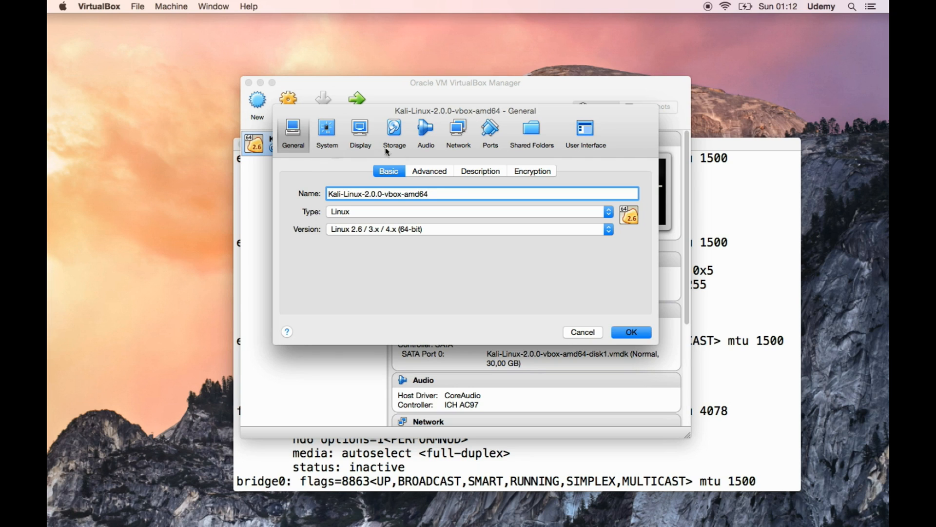
click(490, 131)
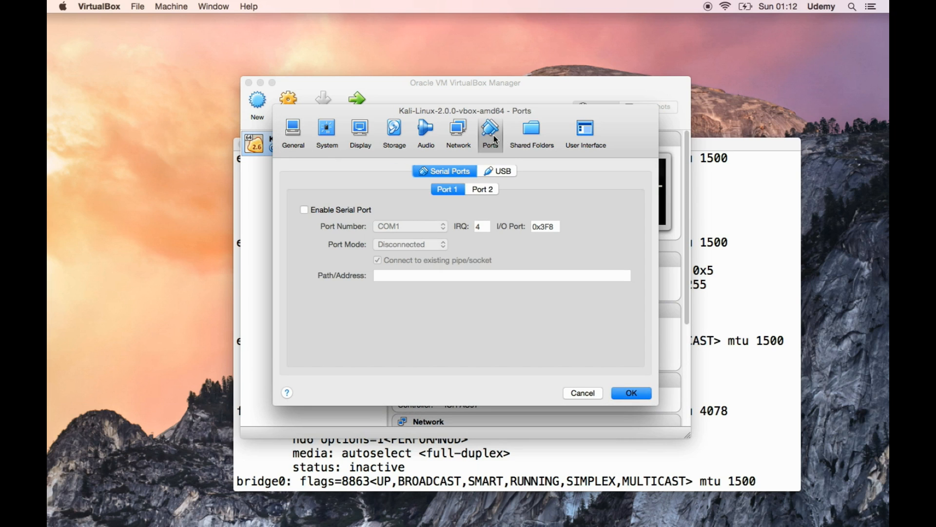
mouse_move(482, 167)
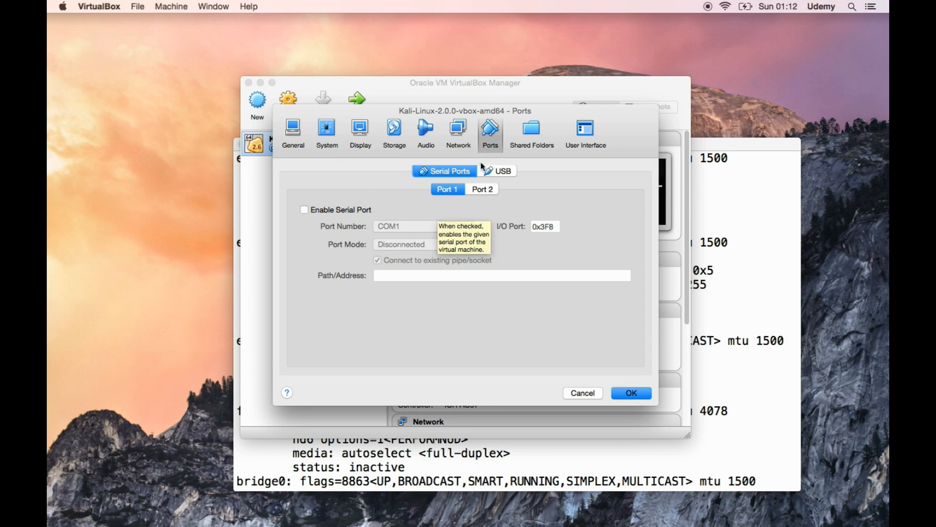
click(497, 171)
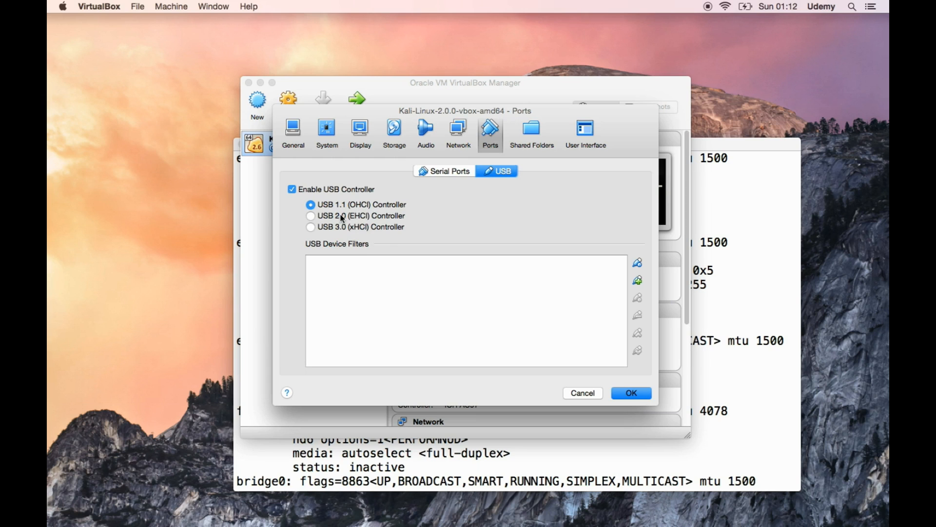
mouse_move(350, 215)
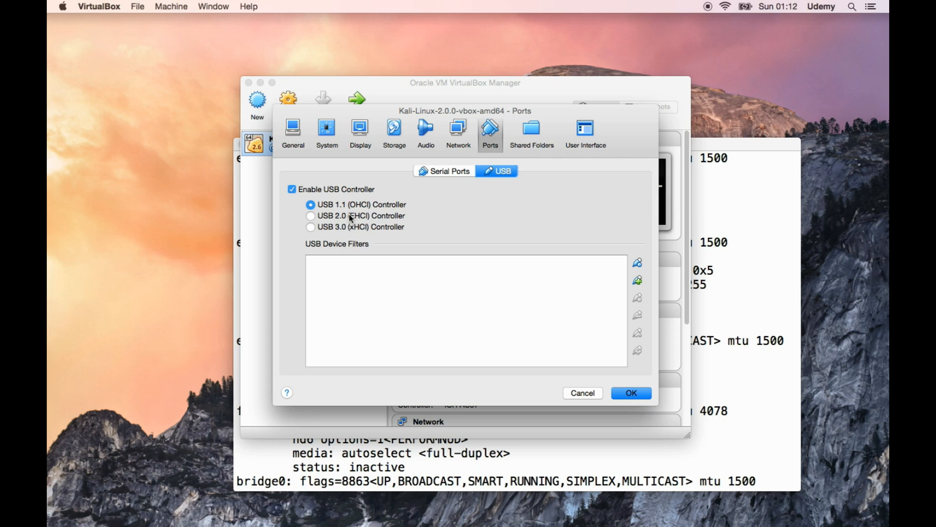
mouse_move(454, 266)
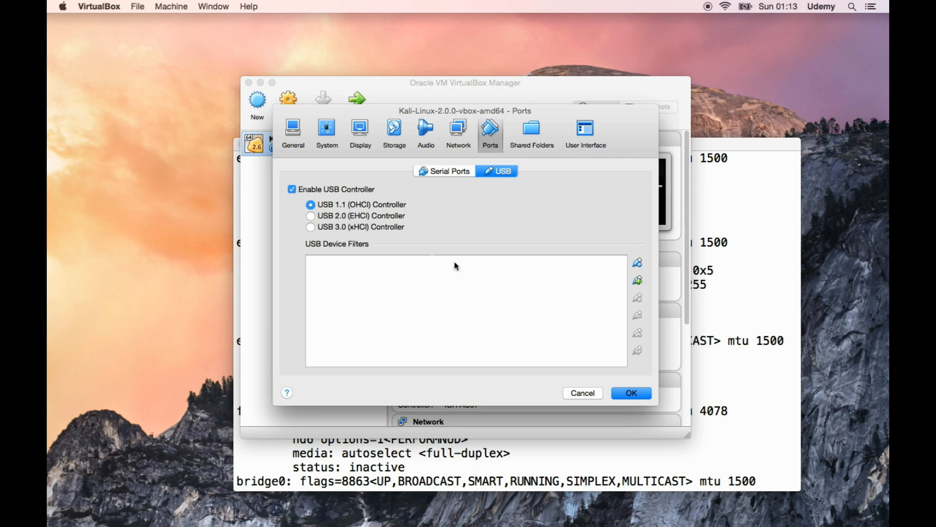
click(310, 216)
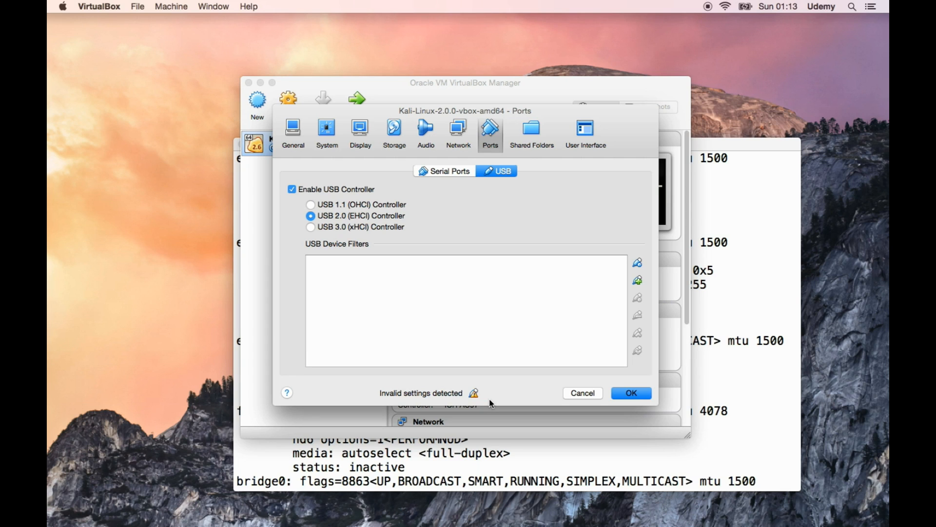
mouse_move(608, 401)
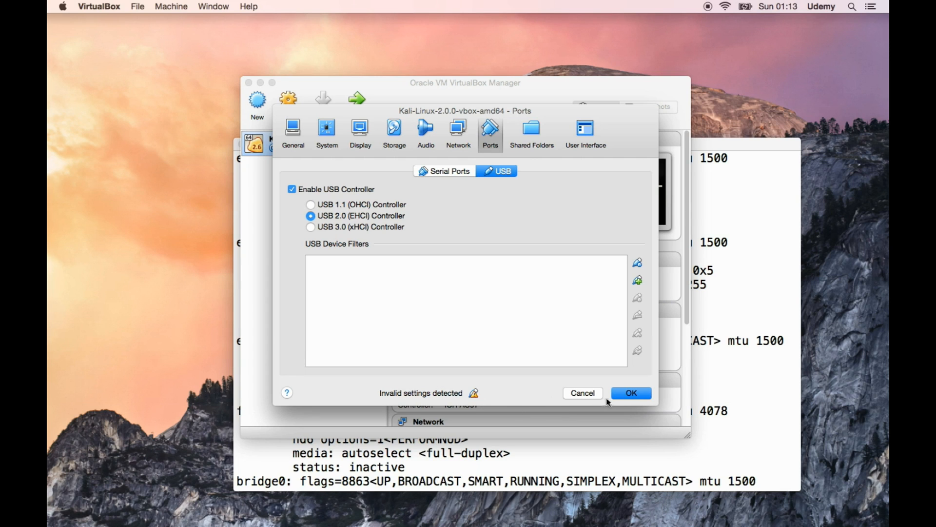
click(630, 392)
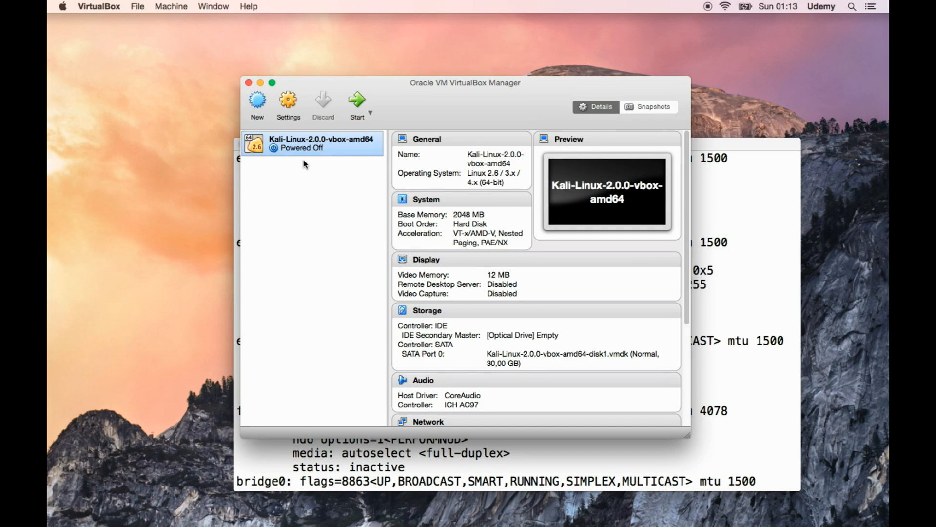
mouse_move(114, 508)
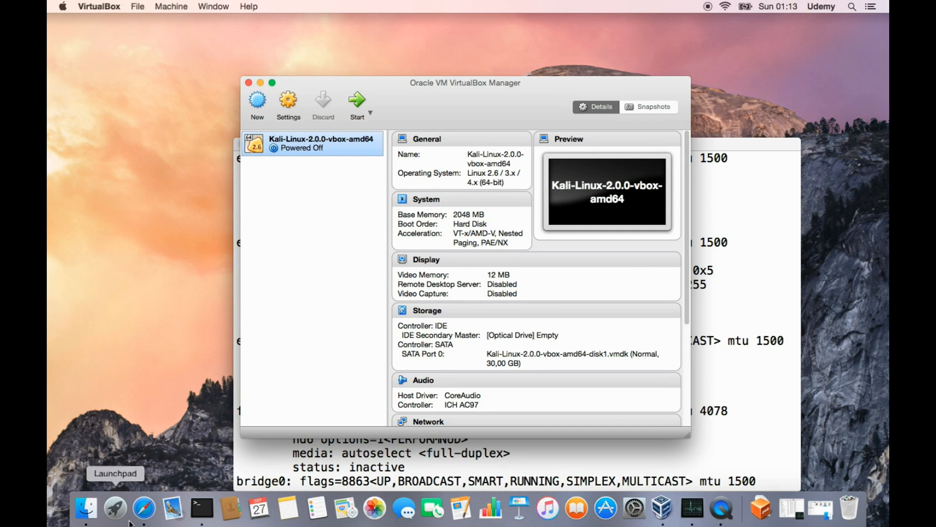
- Launch Safari, search Google for 'oracle virtualbox' and open the VirtualBox.org result
click(143, 509)
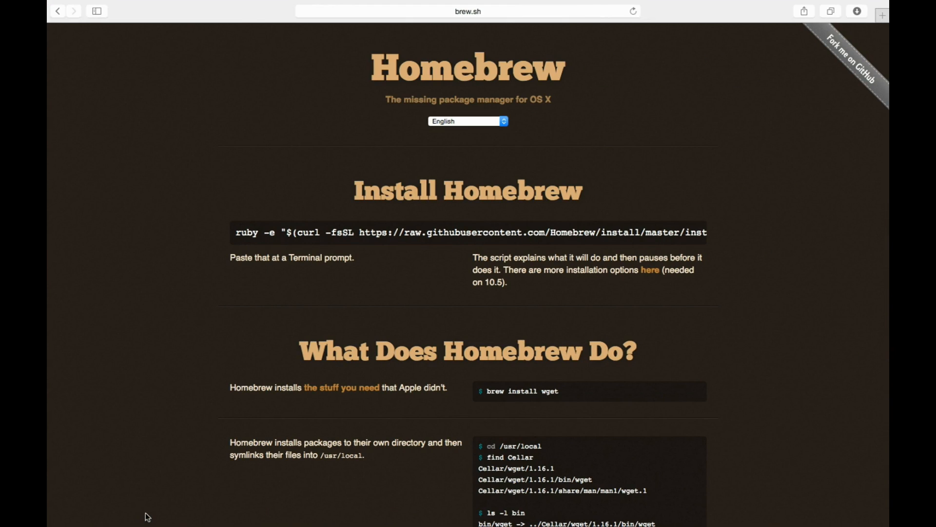
click(468, 25)
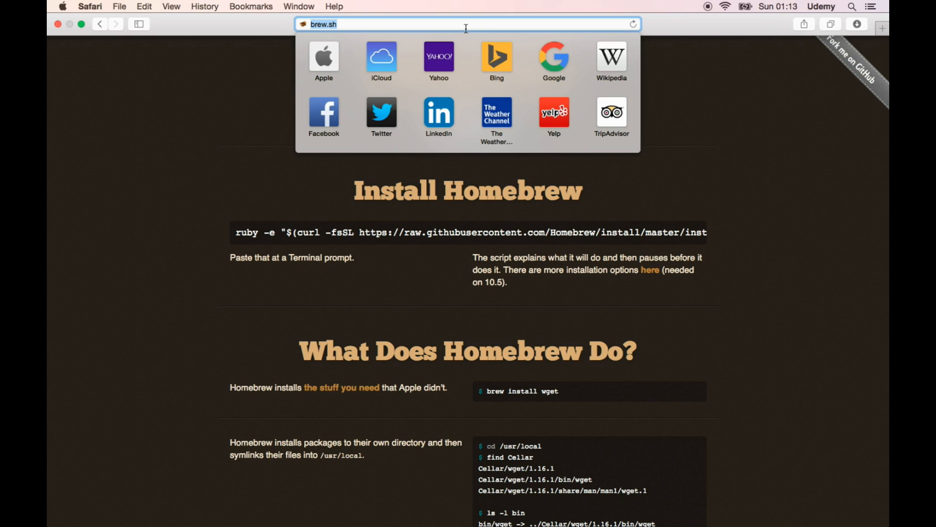
text(oracle vir)
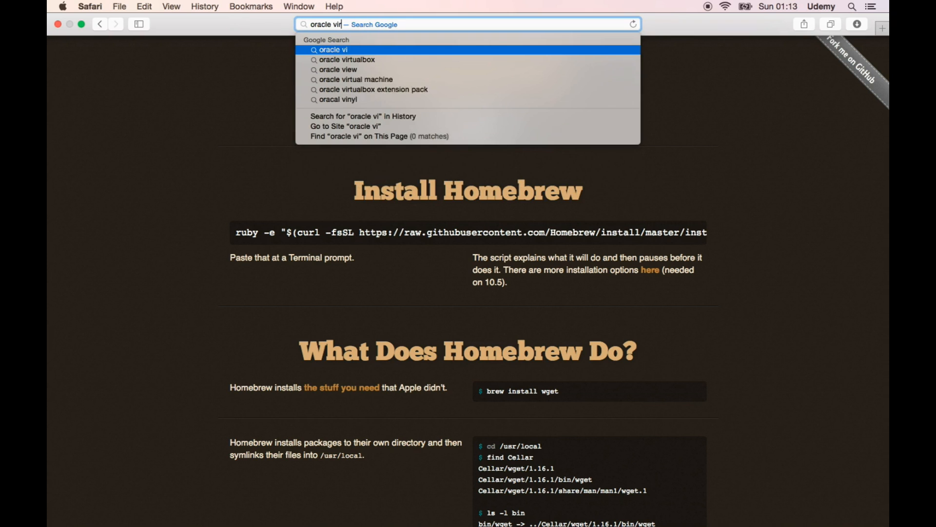
click(346, 59)
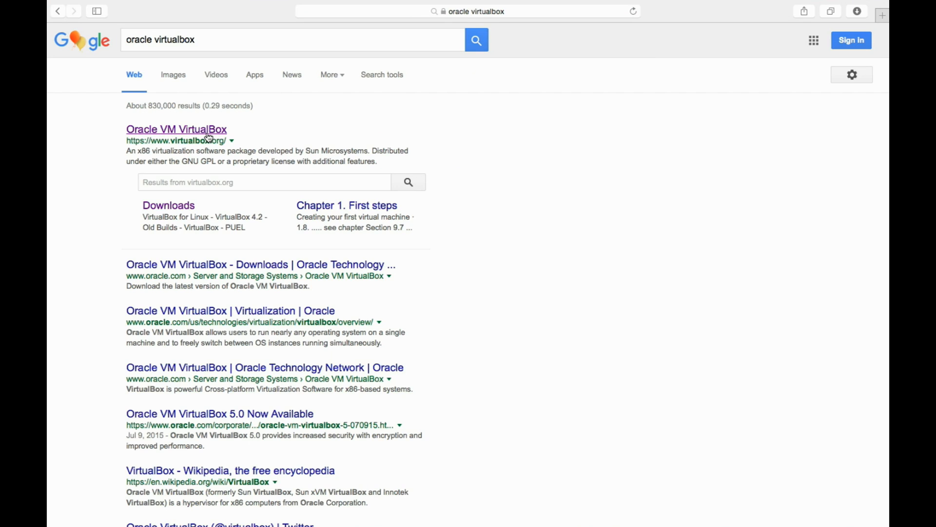
click(176, 129)
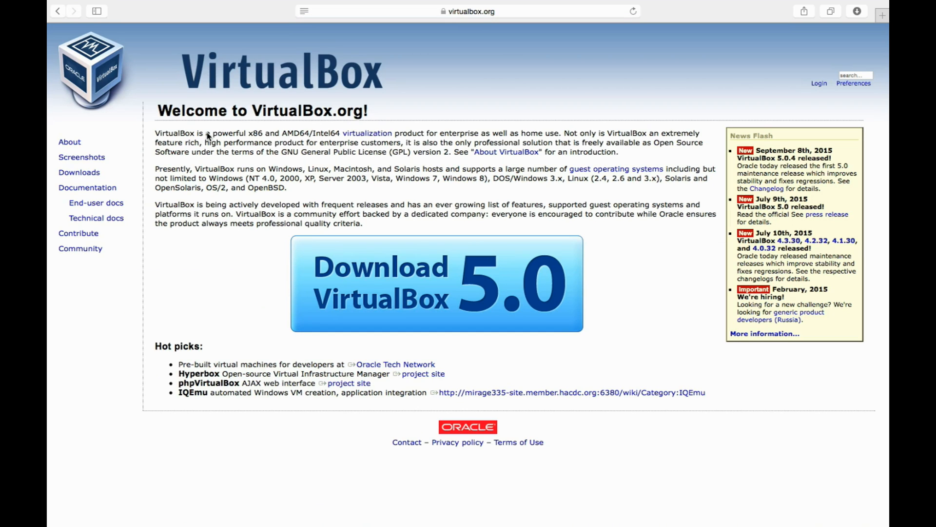
mouse_move(116, 111)
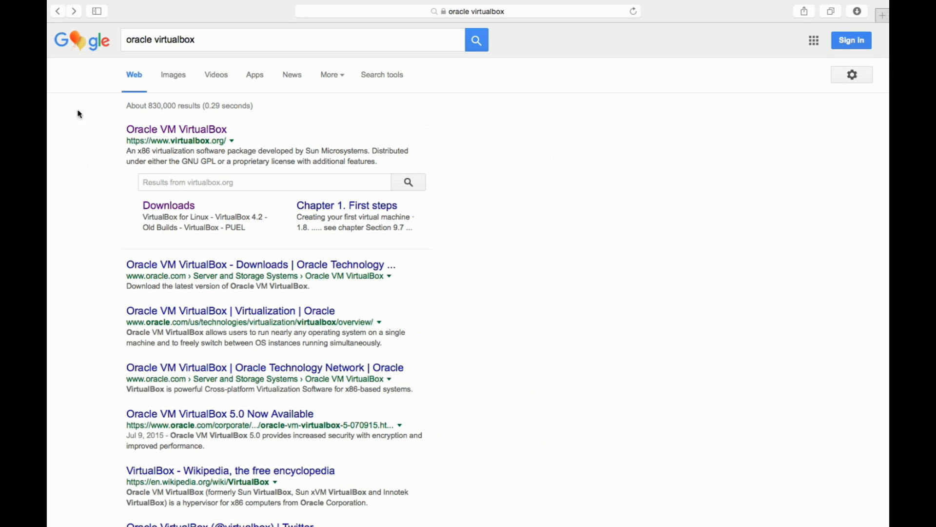
mouse_move(149, 275)
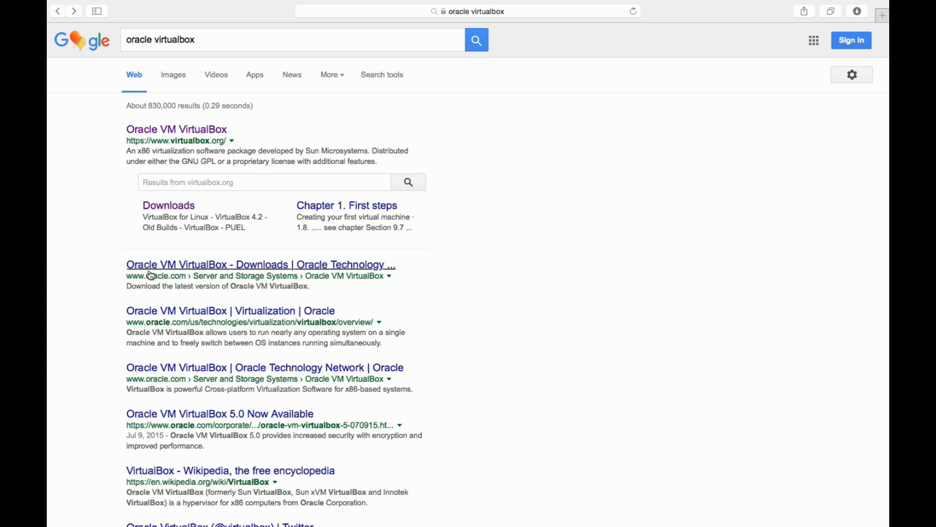
- Reach virtualbox.org's Downloads page listing the VirtualBox 5.0.4 binaries and Extension Pack
click(260, 264)
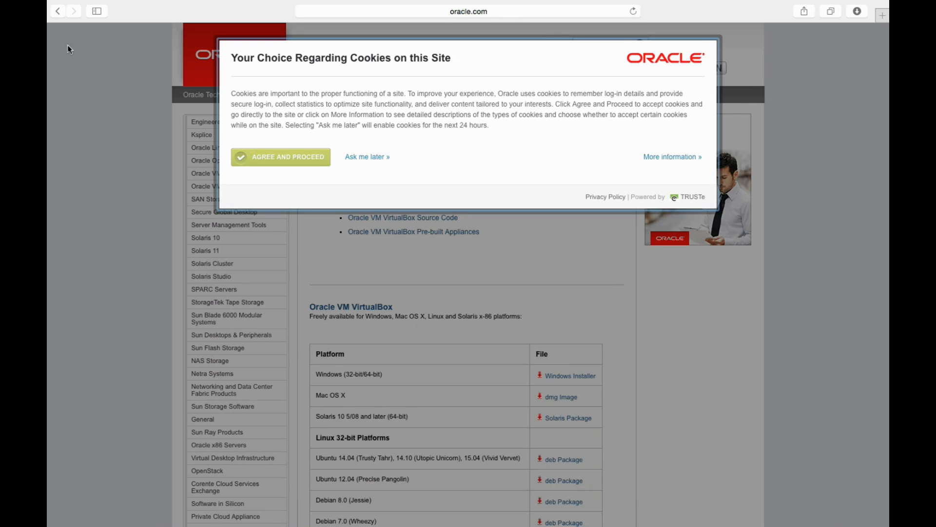
click(57, 11)
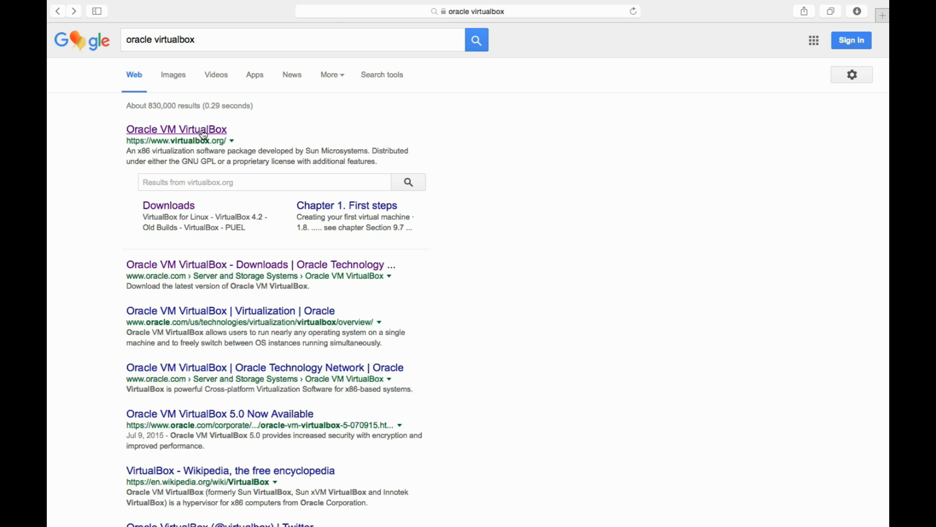
click(176, 129)
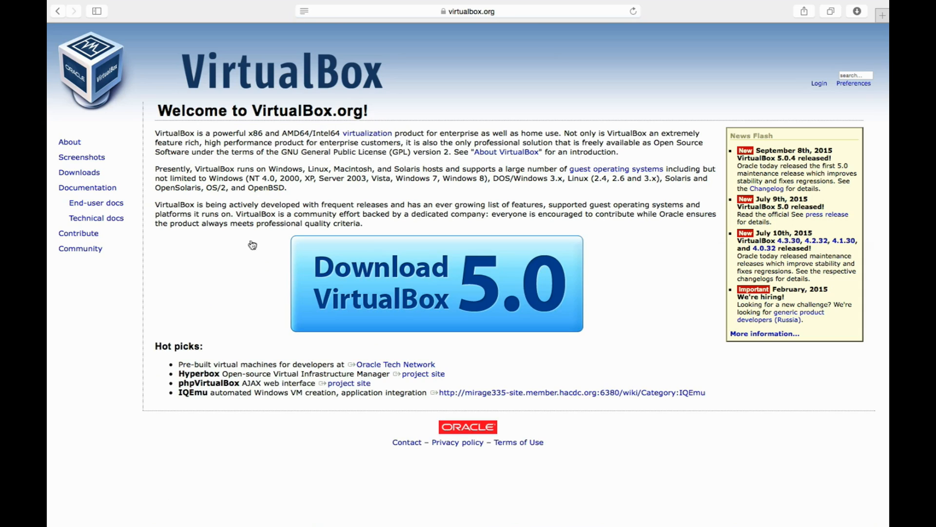
mouse_move(233, 311)
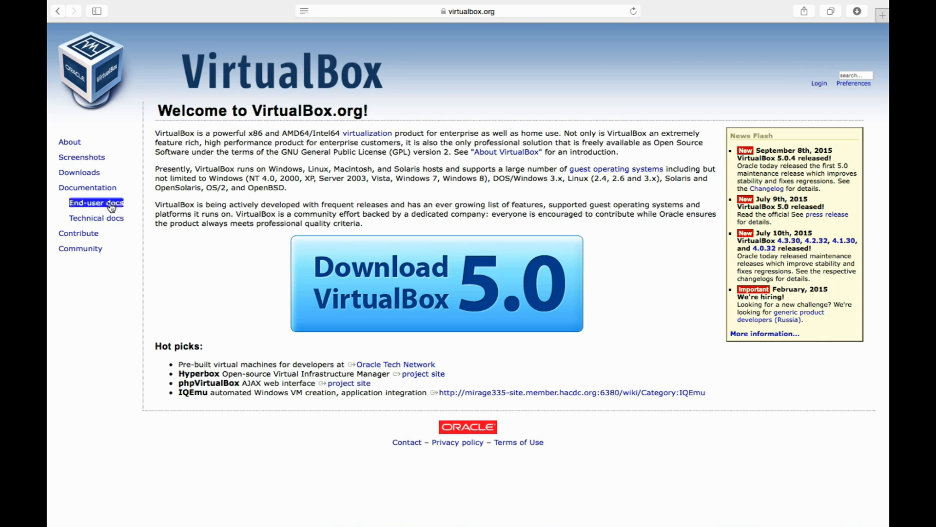
click(96, 203)
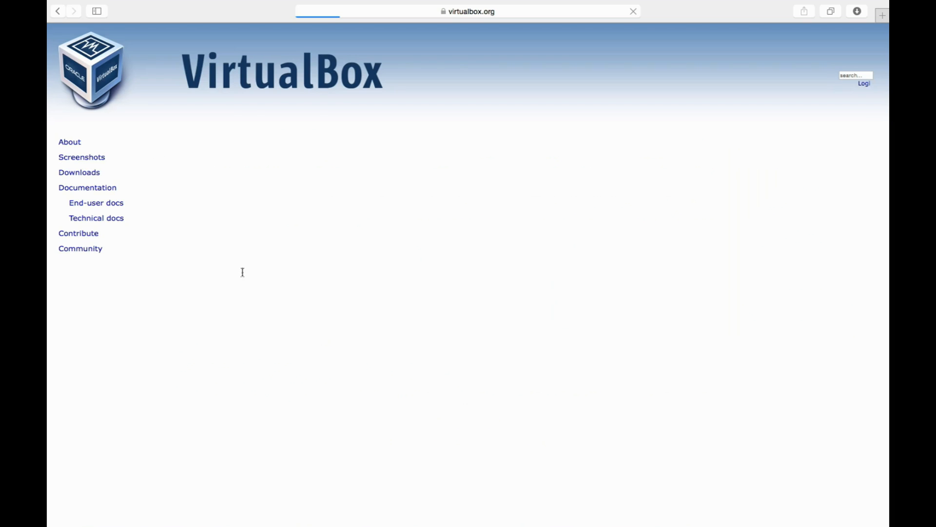
click(79, 173)
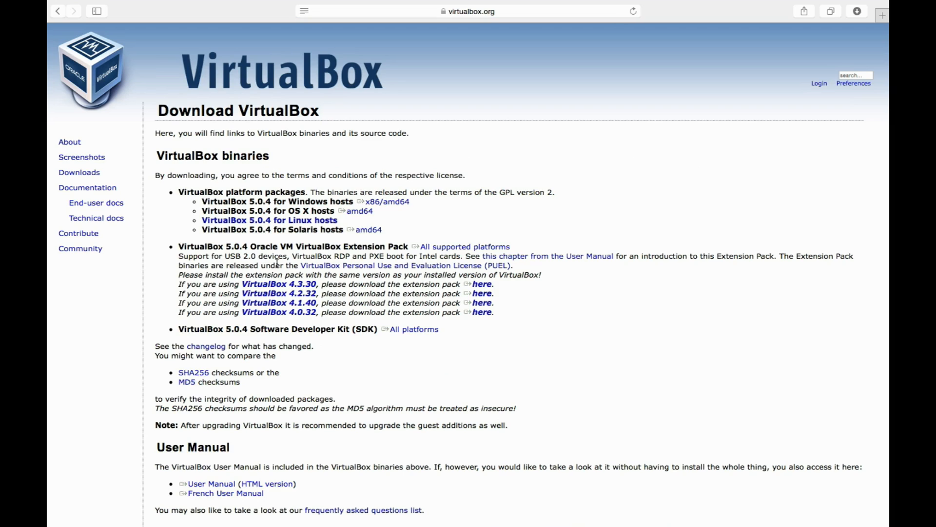
mouse_move(170, 311)
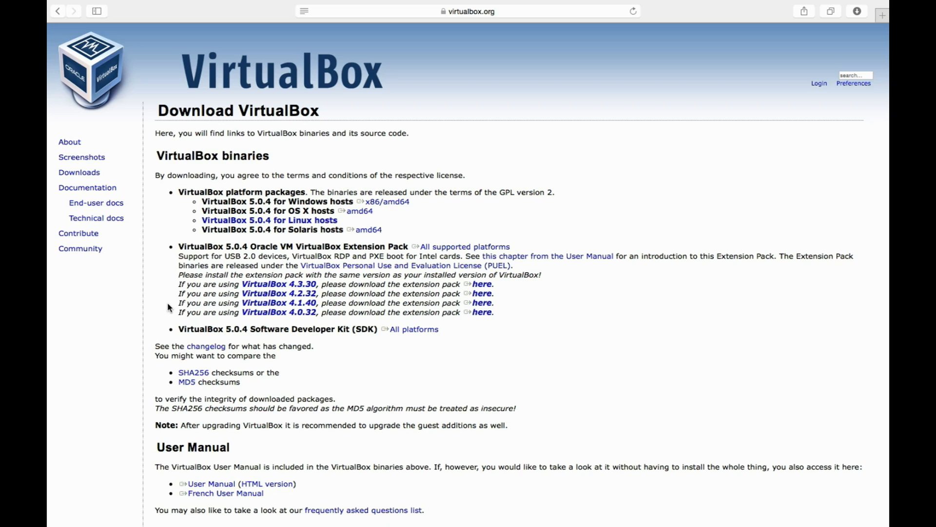
double_click(279, 284)
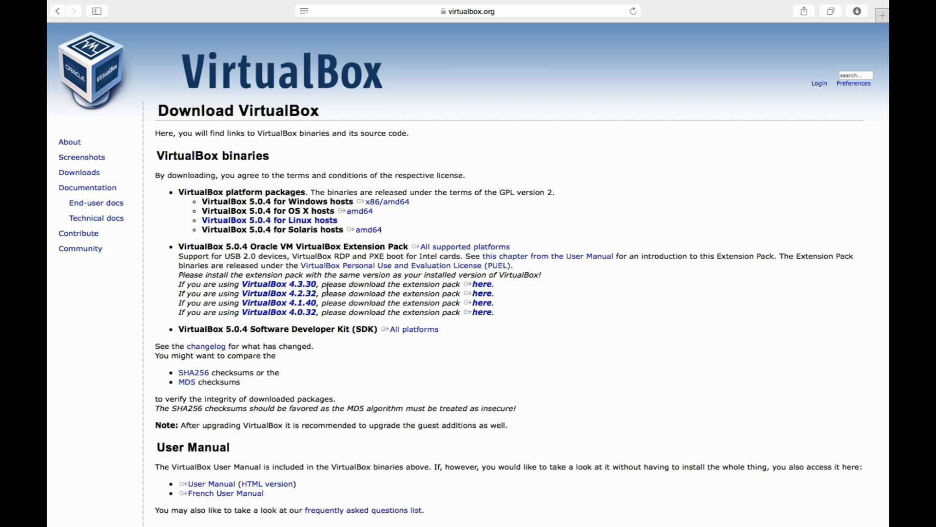
mouse_move(226, 252)
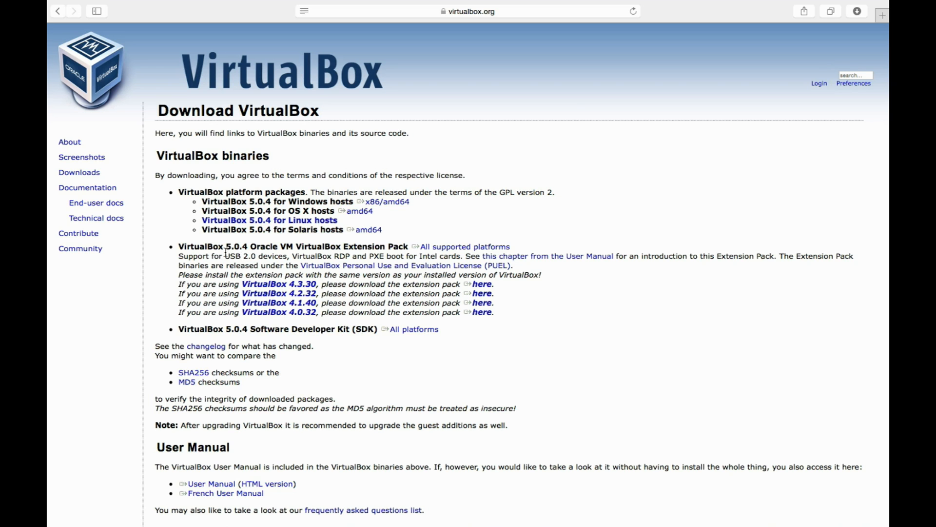
mouse_move(261, 265)
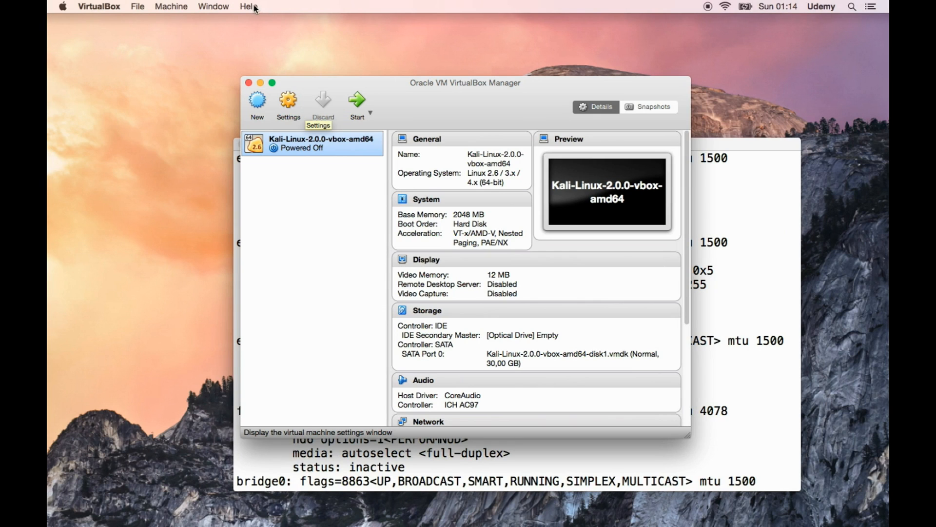
click(249, 7)
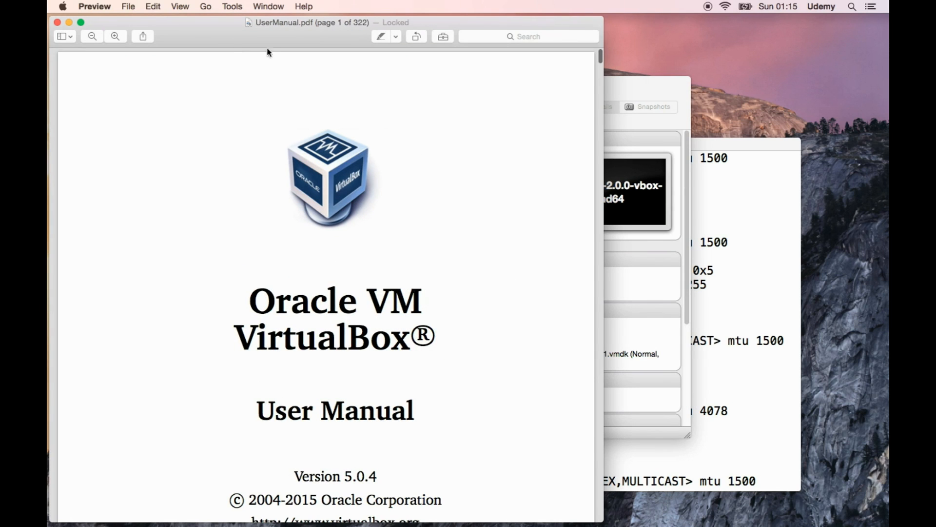
scroll(down, 3)
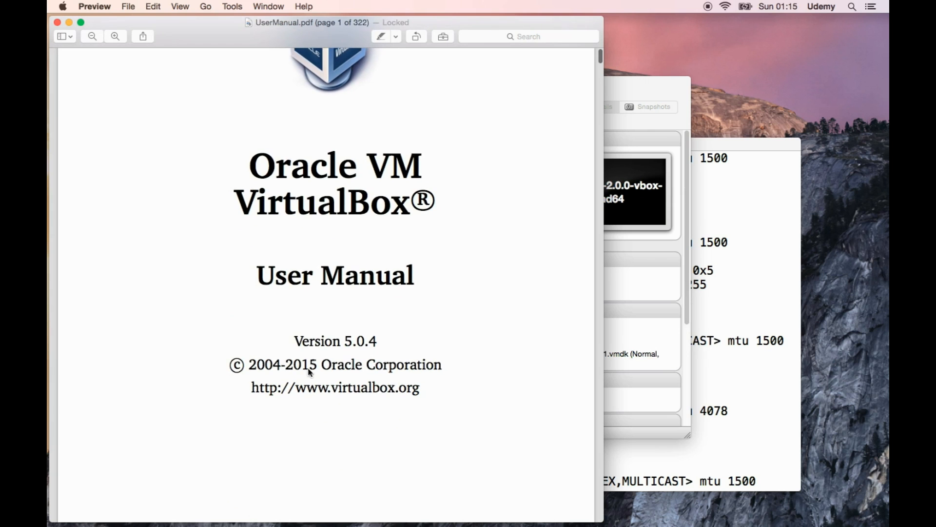
mouse_move(336, 340)
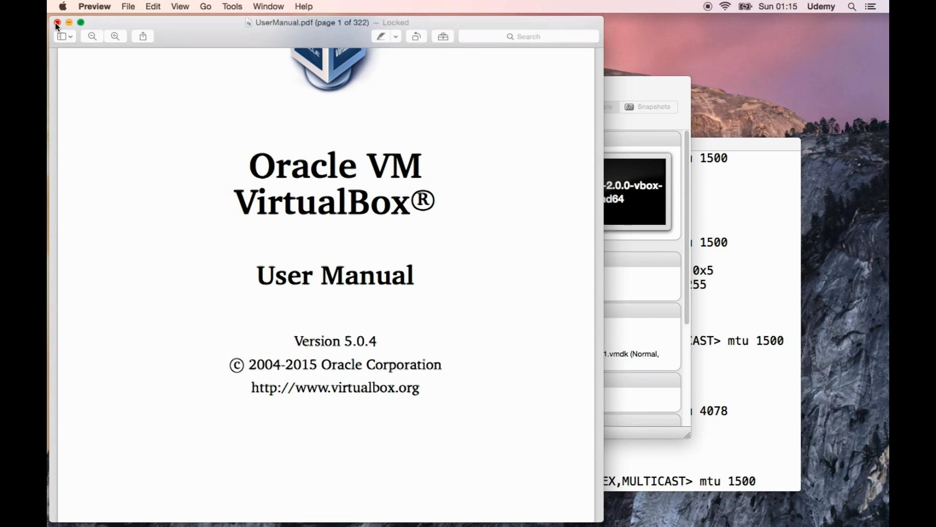
click(58, 23)
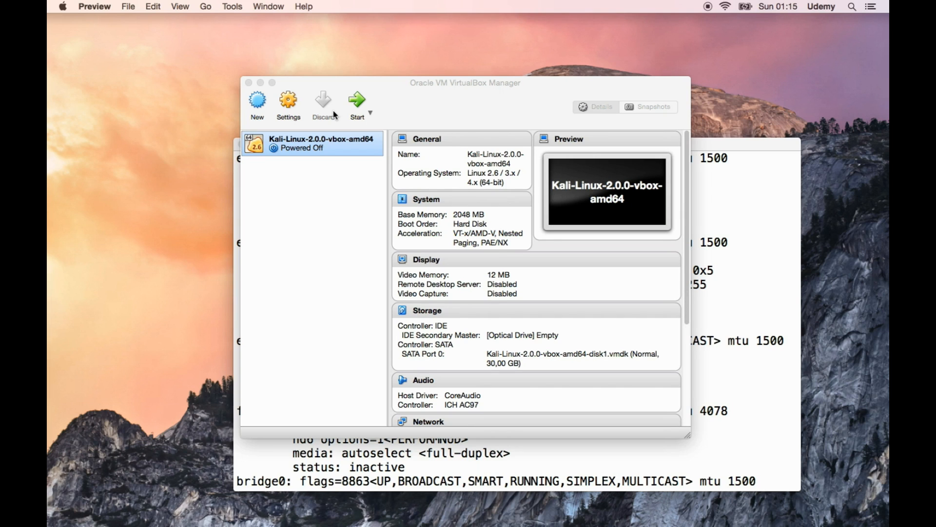
mouse_move(141, 514)
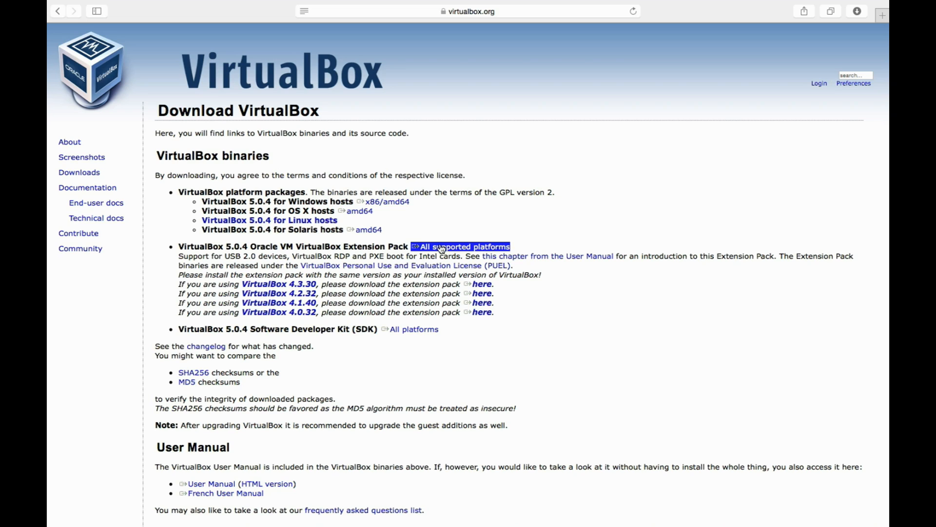
- Download the VirtualBox 5.0.4 Extension Pack for all platforms and check its progress
click(462, 247)
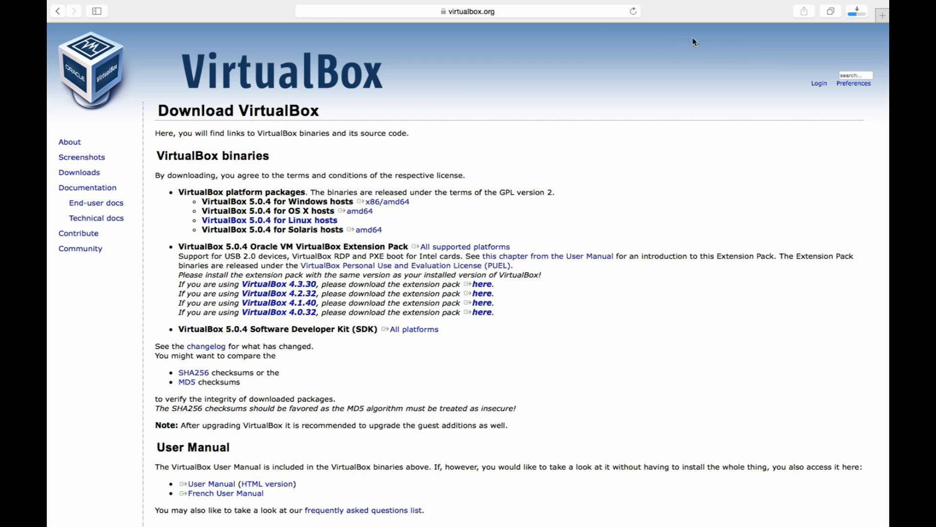
click(856, 11)
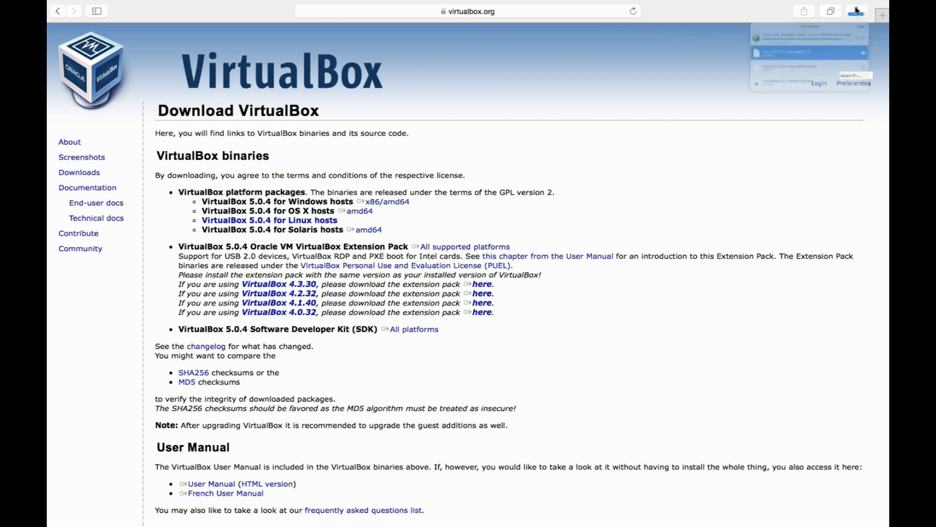
click(857, 11)
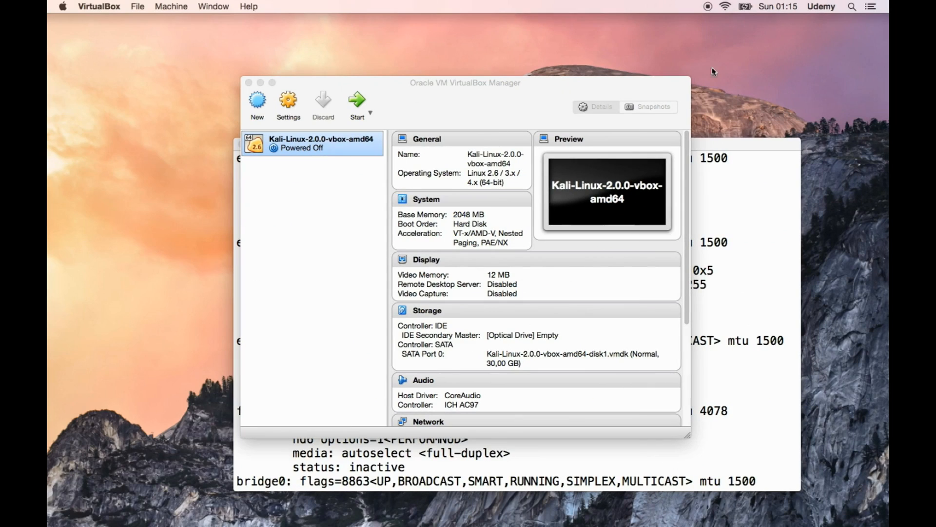
mouse_move(471, 157)
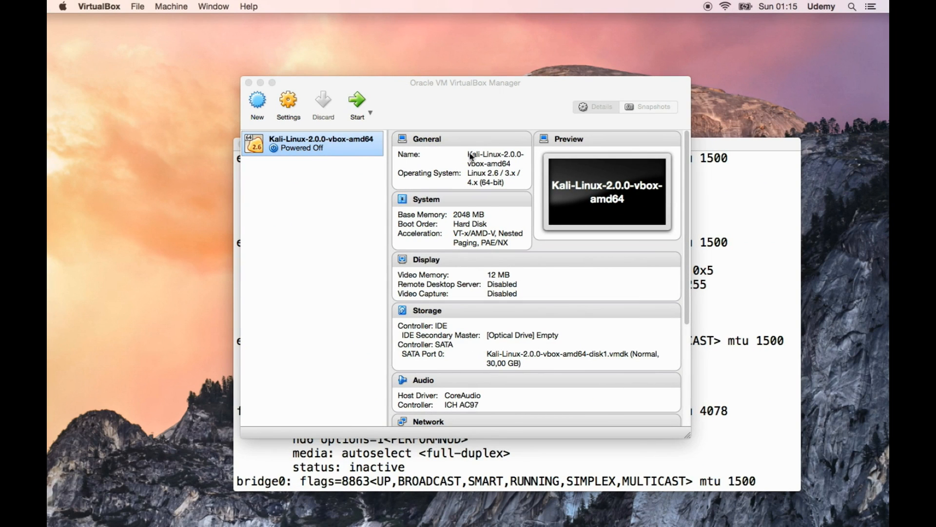
mouse_move(471, 84)
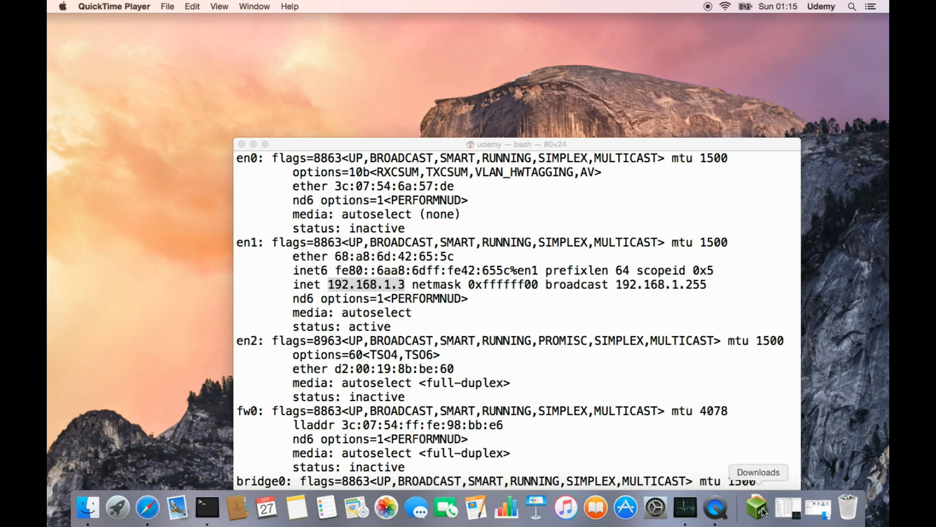
- Open the Dock's Downloads stack to reach the Extension Pack 5.0.4 file
click(757, 507)
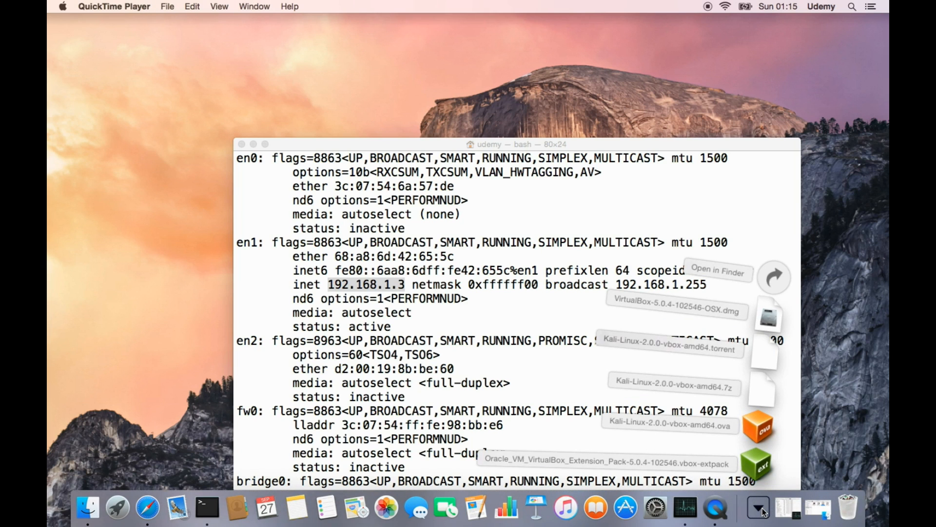
mouse_move(755, 469)
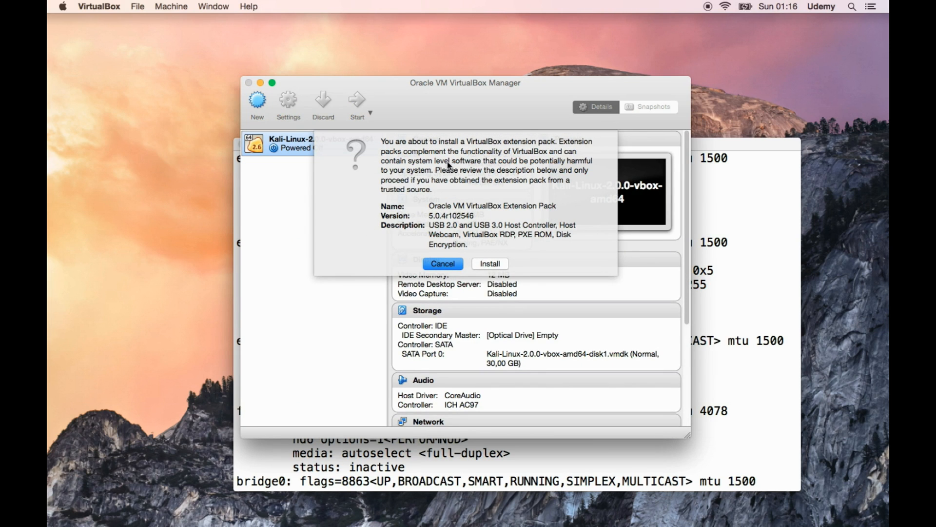
mouse_move(478, 167)
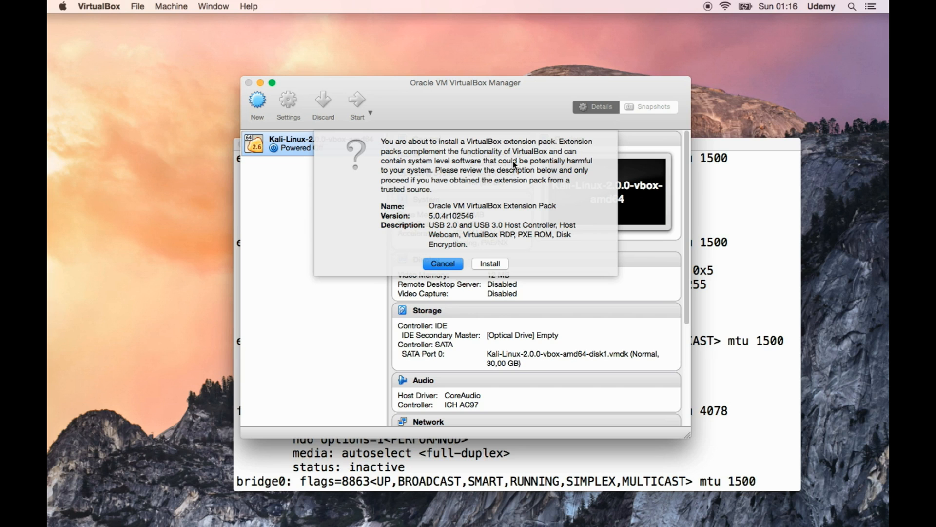
mouse_move(489, 166)
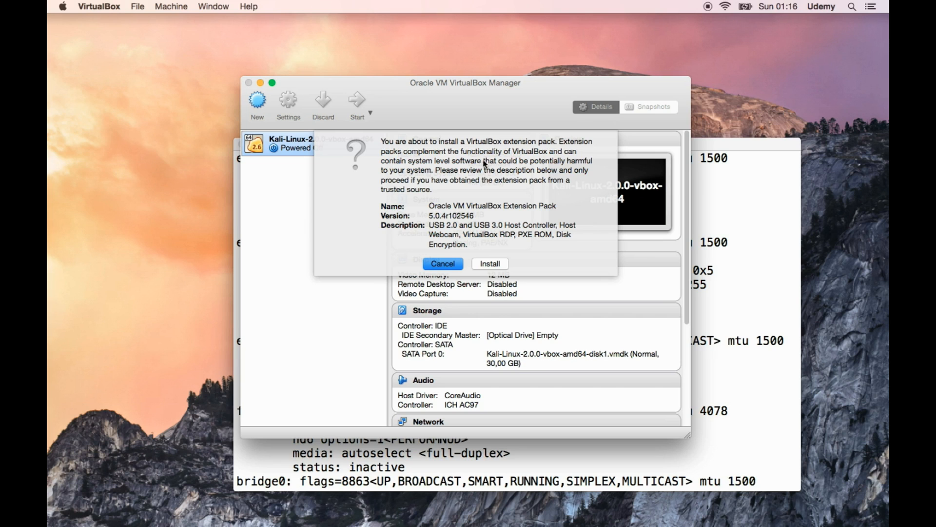
mouse_move(449, 193)
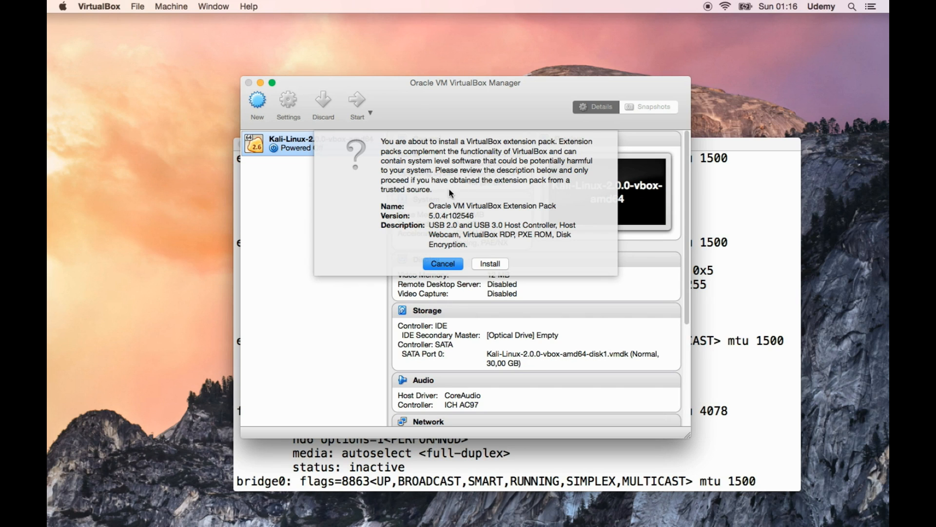
mouse_move(497, 181)
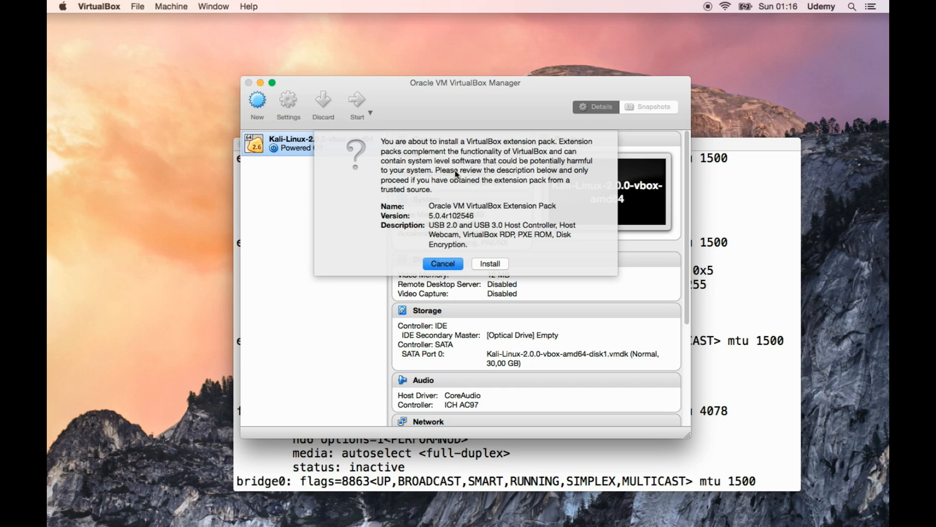
mouse_move(496, 200)
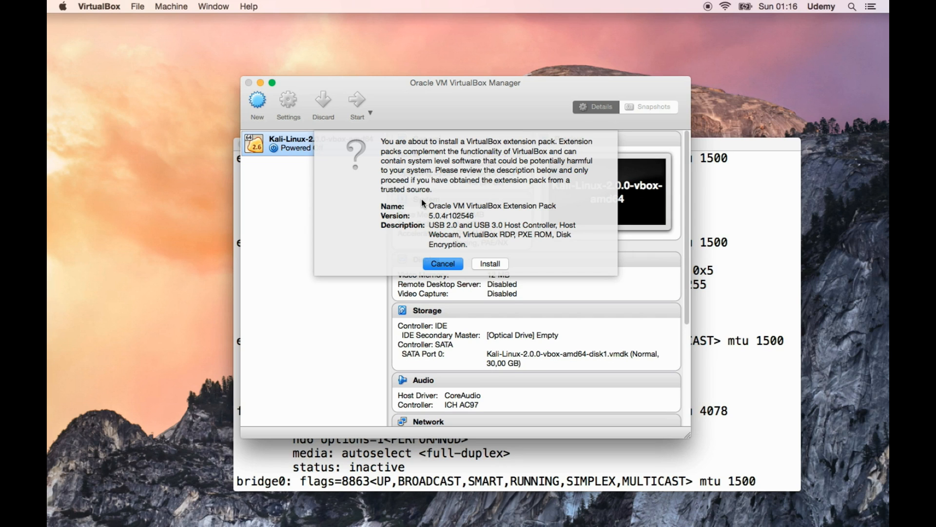
mouse_move(421, 203)
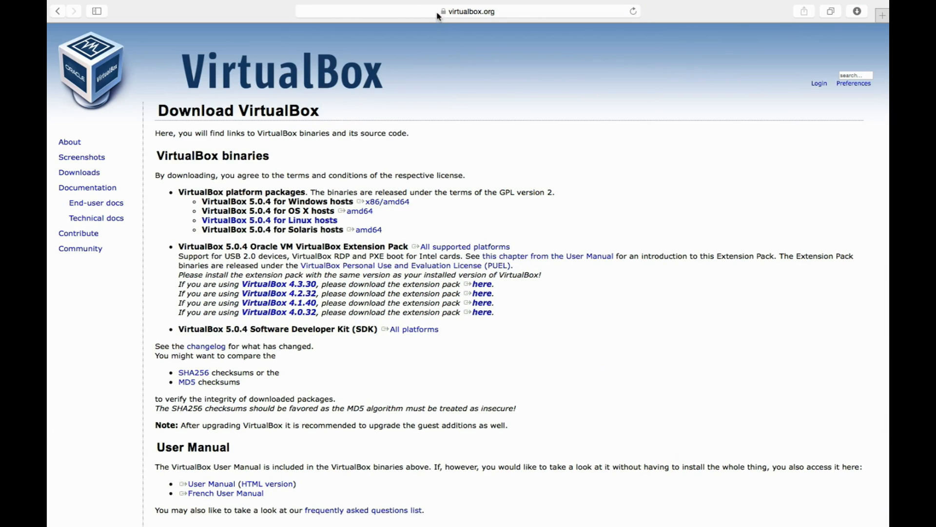
- View virtualbox.org's certificate from the address-bar padlock, then close the certificate
click(441, 11)
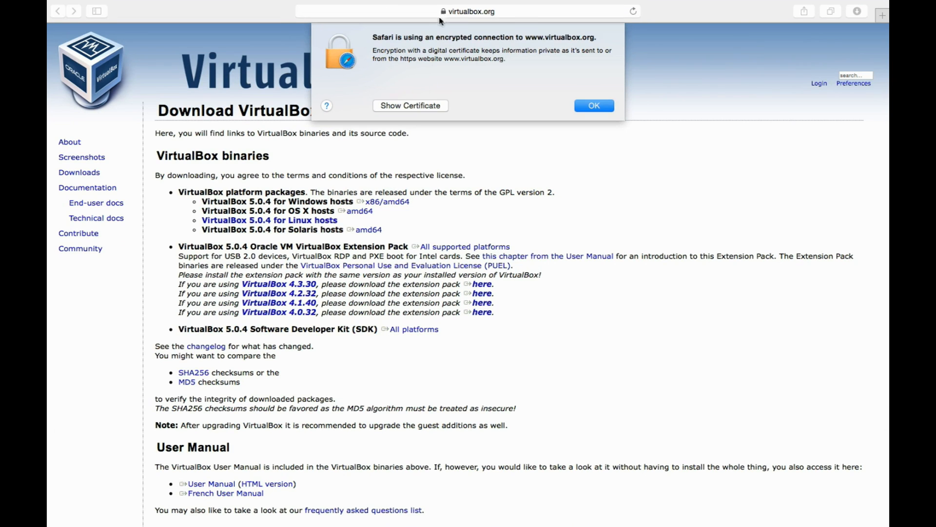
mouse_move(497, 53)
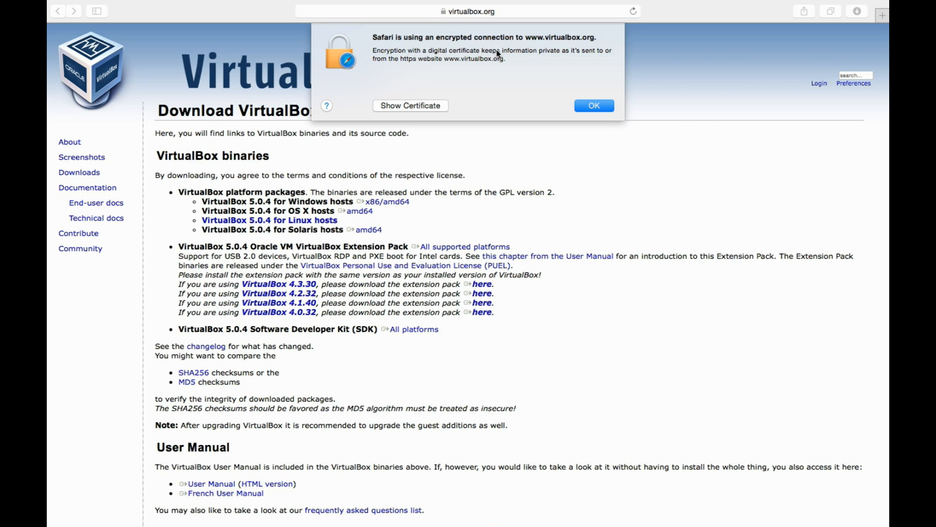
mouse_move(494, 73)
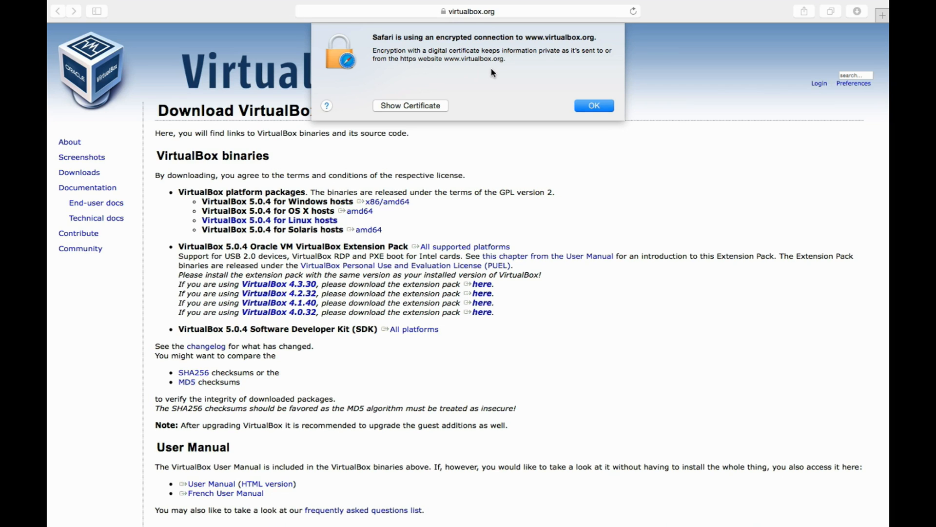
click(410, 105)
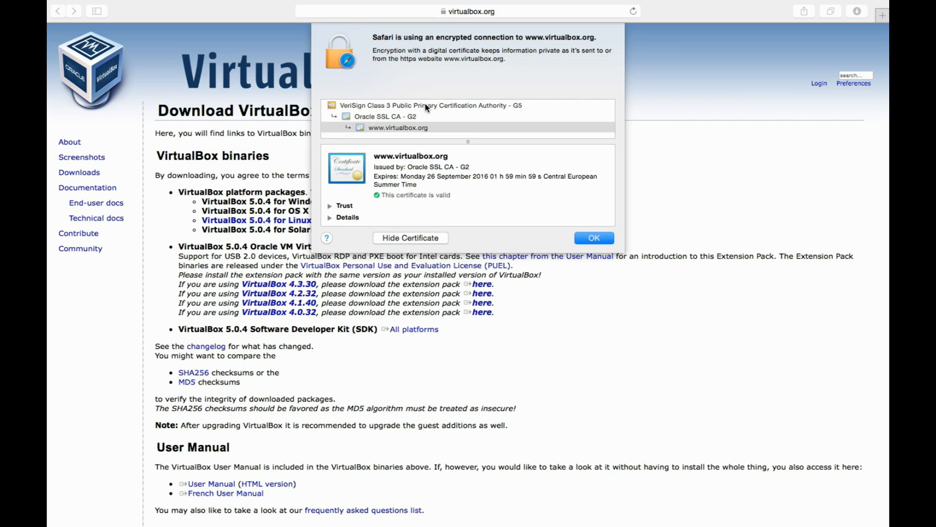
mouse_move(368, 117)
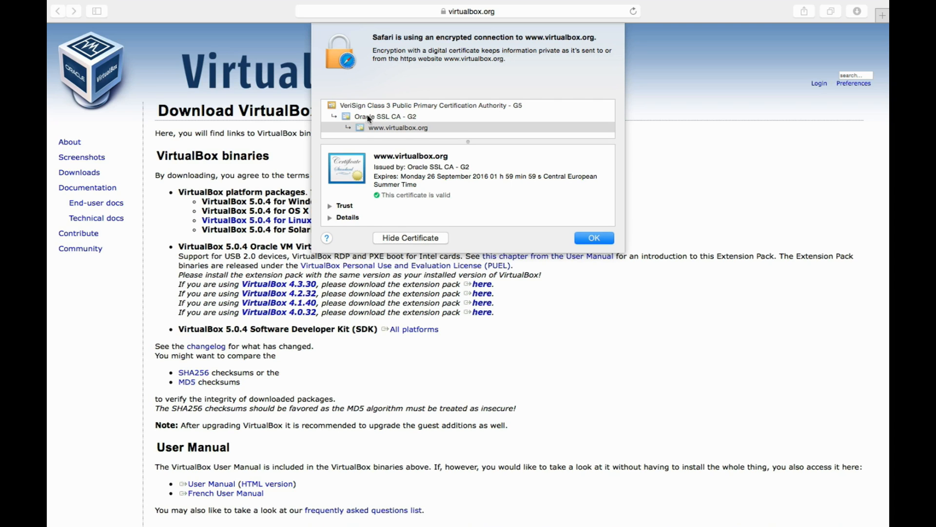
mouse_move(427, 117)
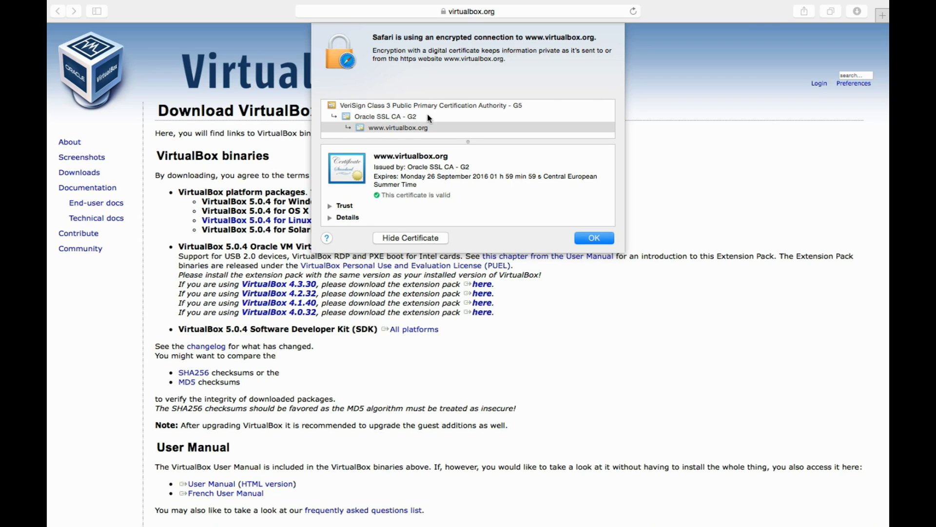
mouse_move(532, 139)
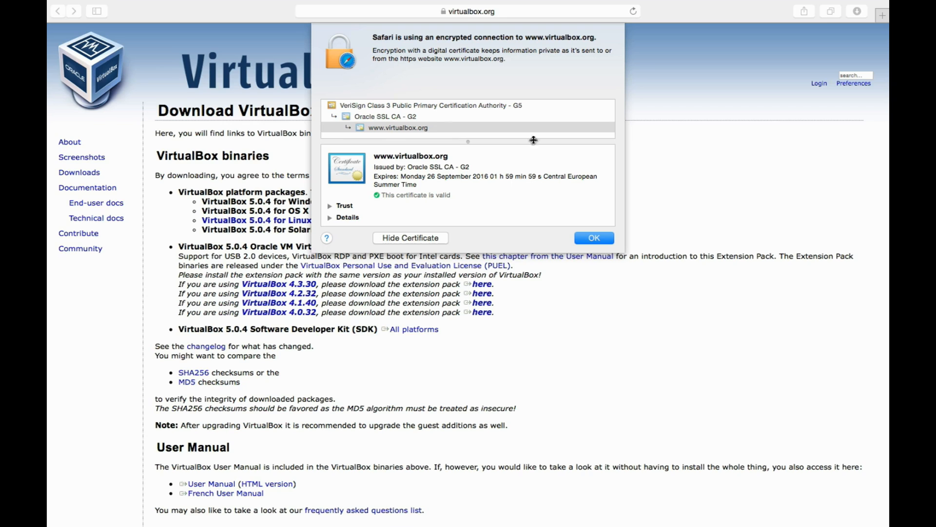
mouse_move(669, 151)
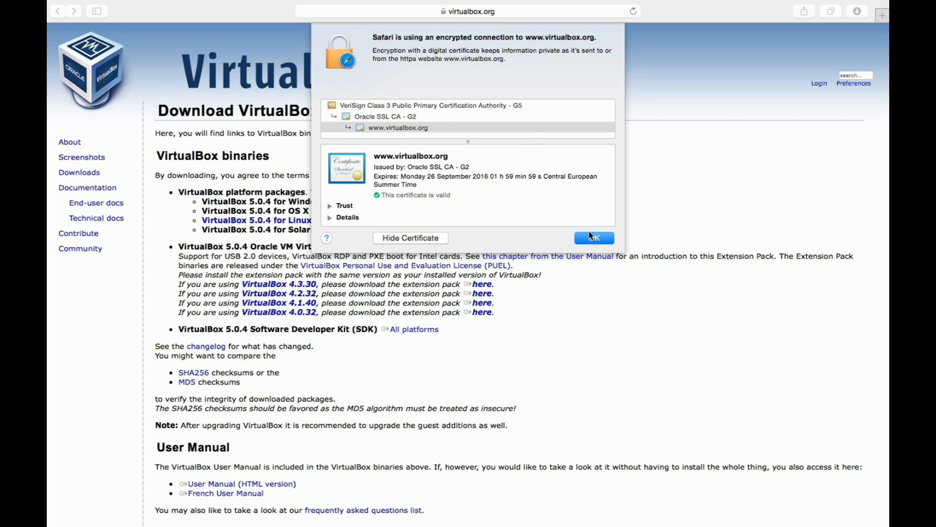
click(594, 237)
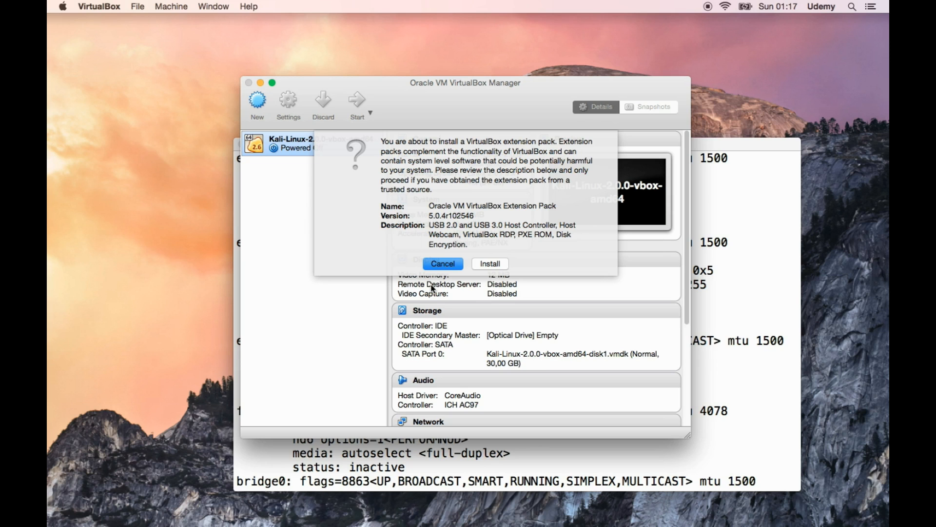
mouse_move(472, 313)
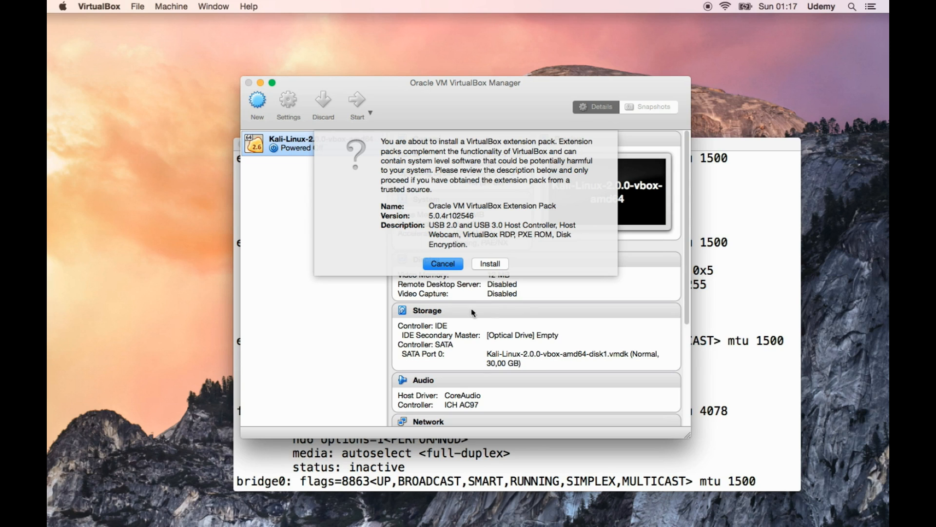
mouse_move(442, 182)
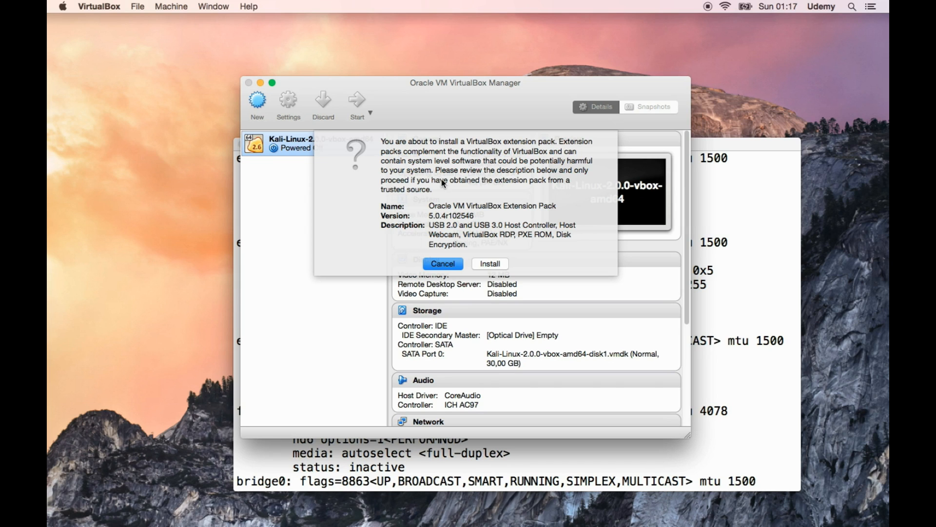
mouse_move(467, 249)
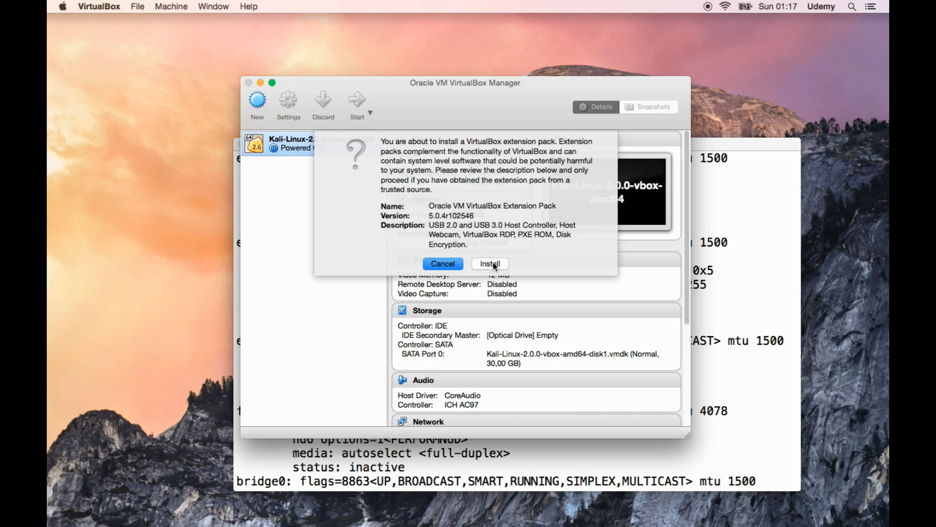
- Install the Extension Pack, accepting the license, authorising with the admin password, dismissing success
click(489, 264)
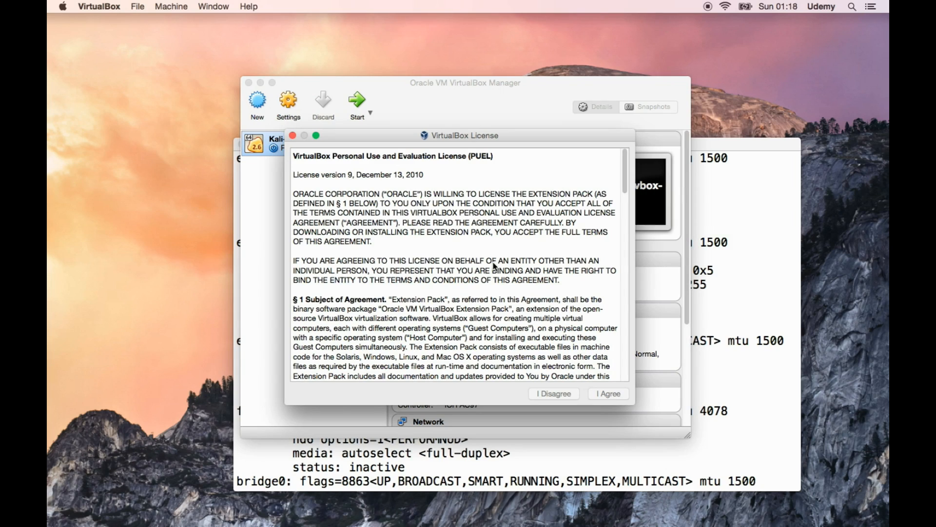
mouse_move(624, 173)
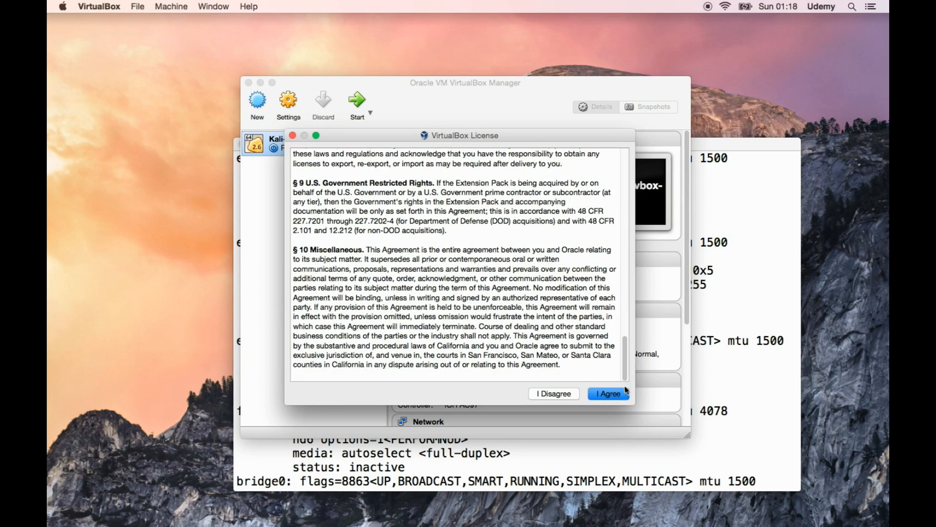
click(608, 393)
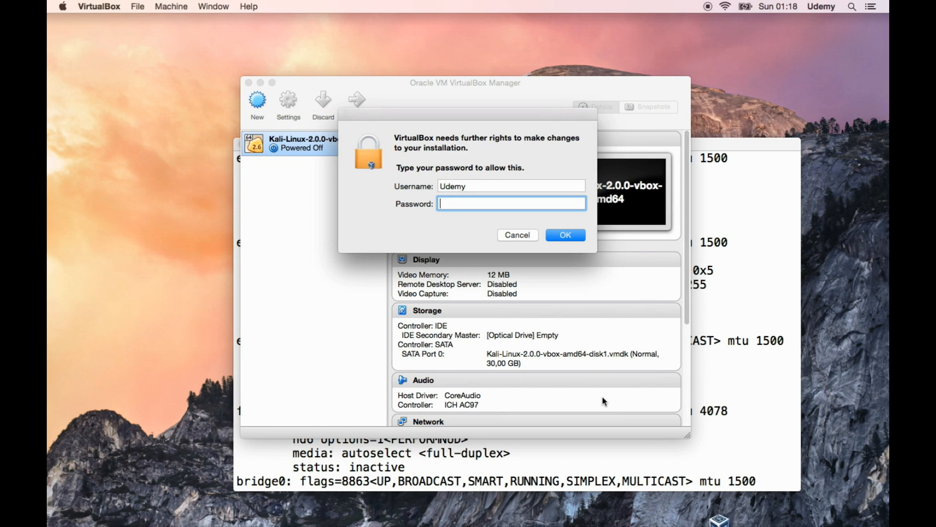
text(•••••)
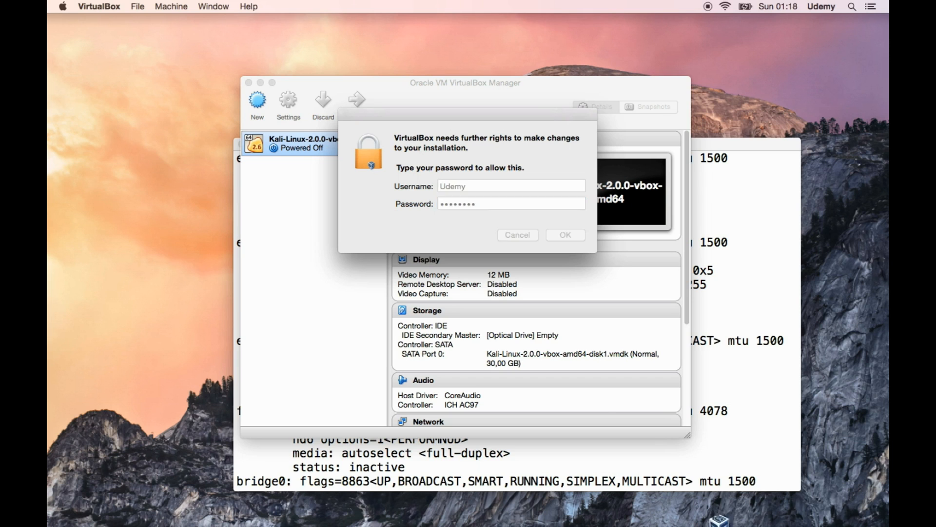
click(563, 234)
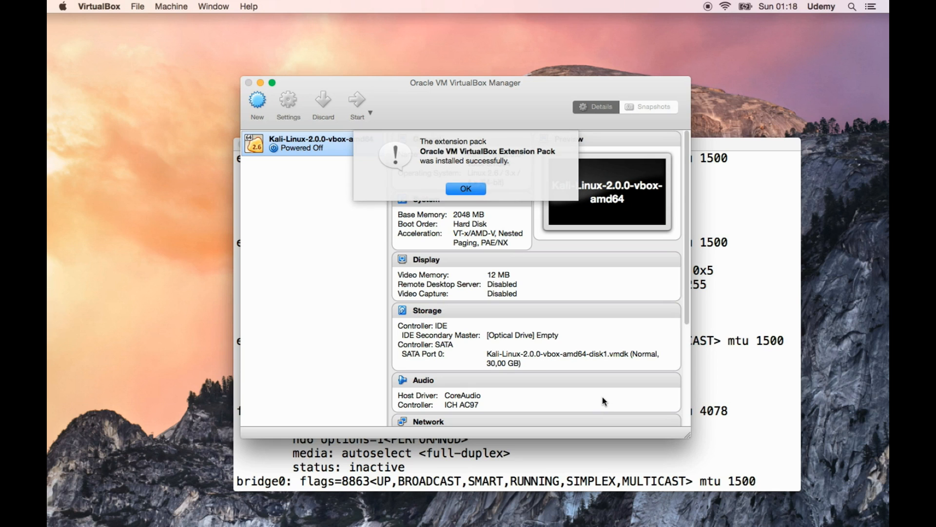
mouse_move(575, 297)
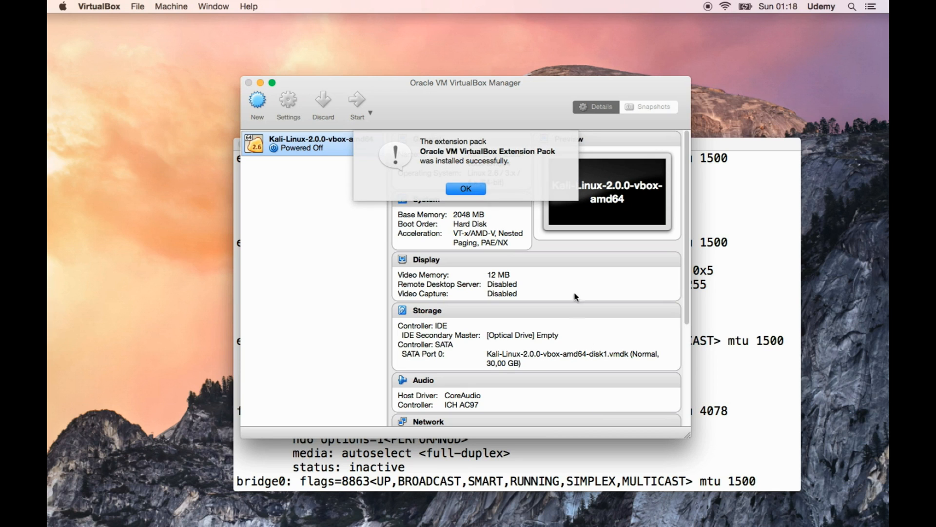
click(465, 189)
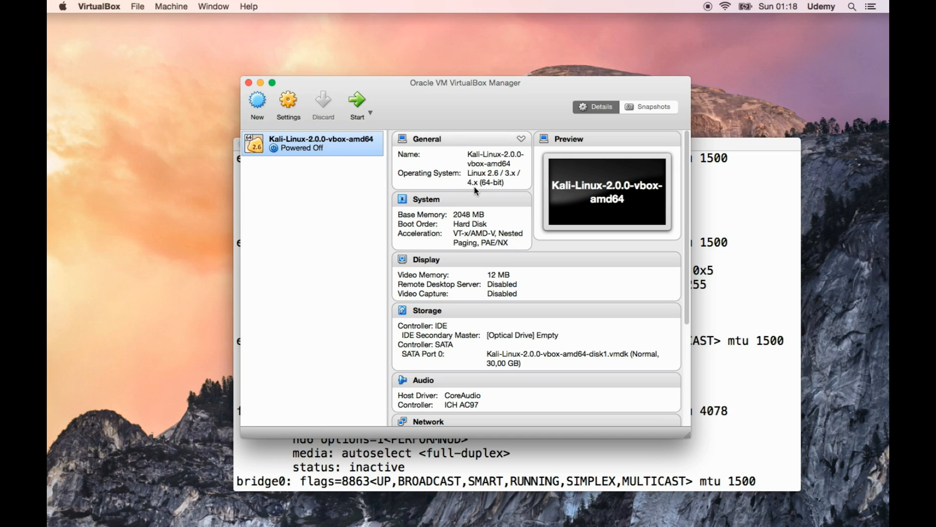
mouse_move(383, 203)
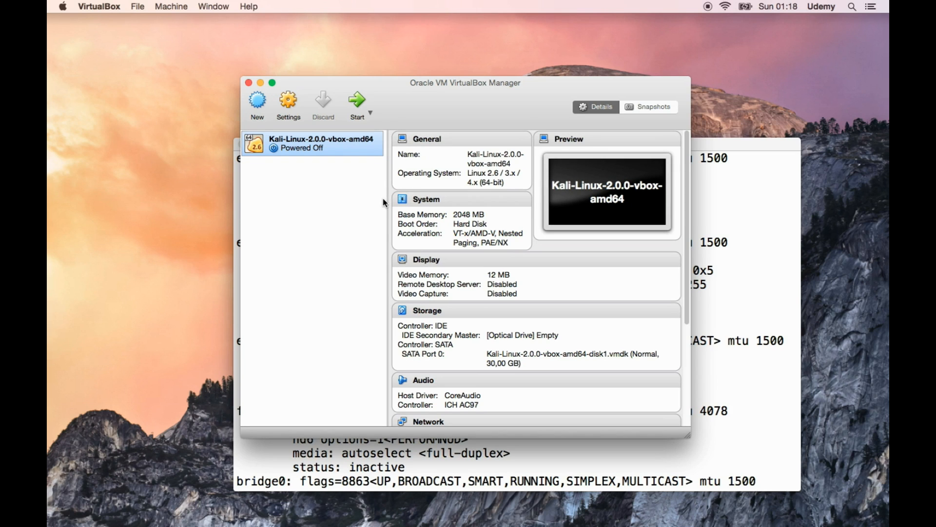
mouse_move(305, 148)
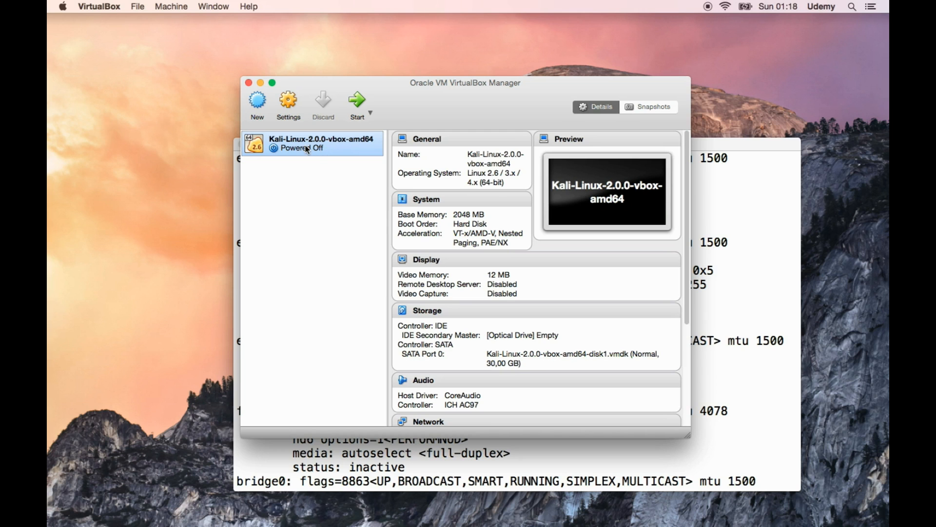
- Reopen Kali's USB settings, keep the USB 2.0 controller, list host devices, and save
right_click(311, 143)
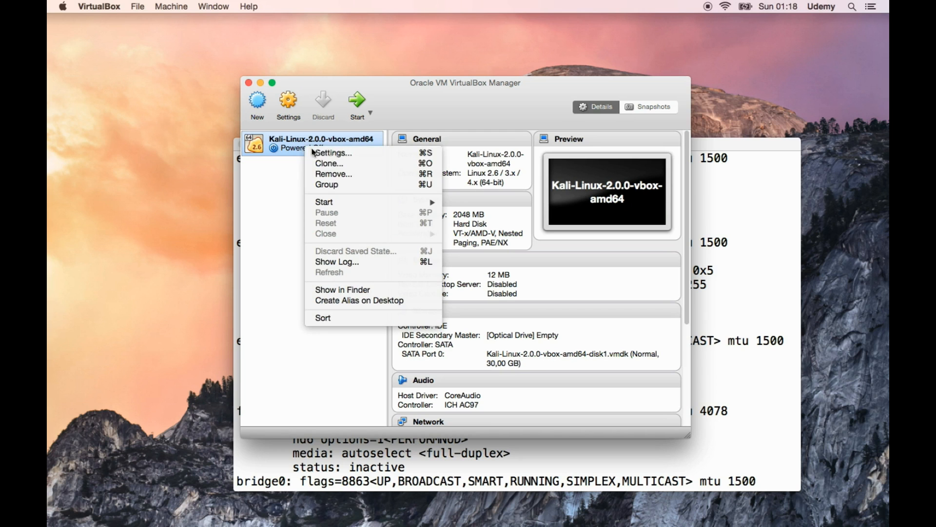
click(335, 153)
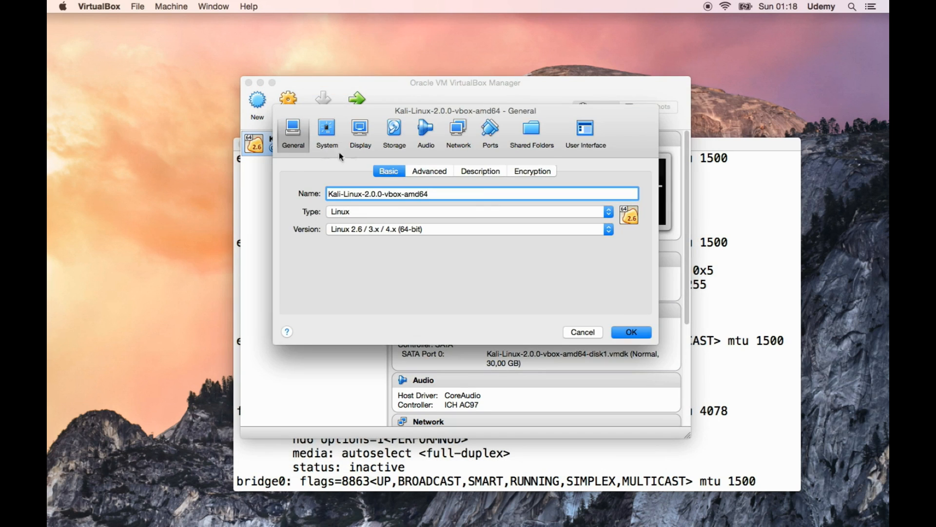
click(489, 131)
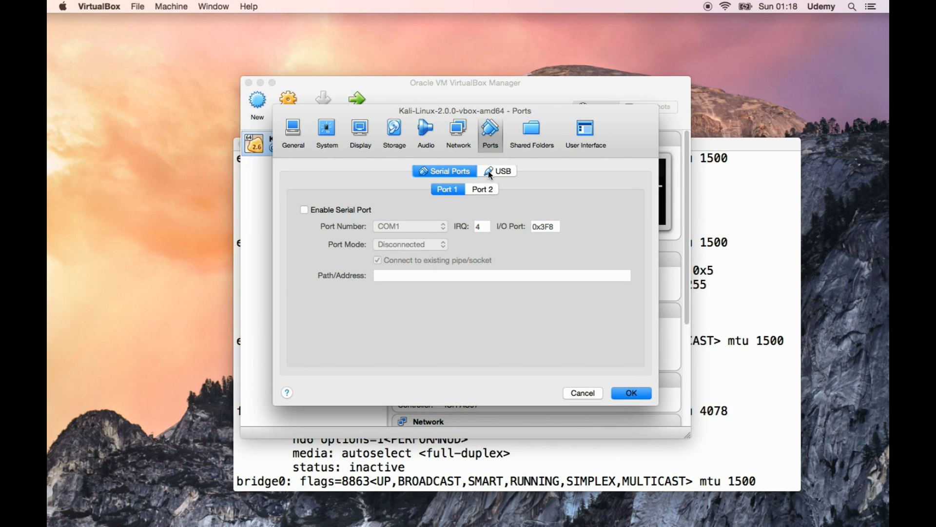
click(497, 171)
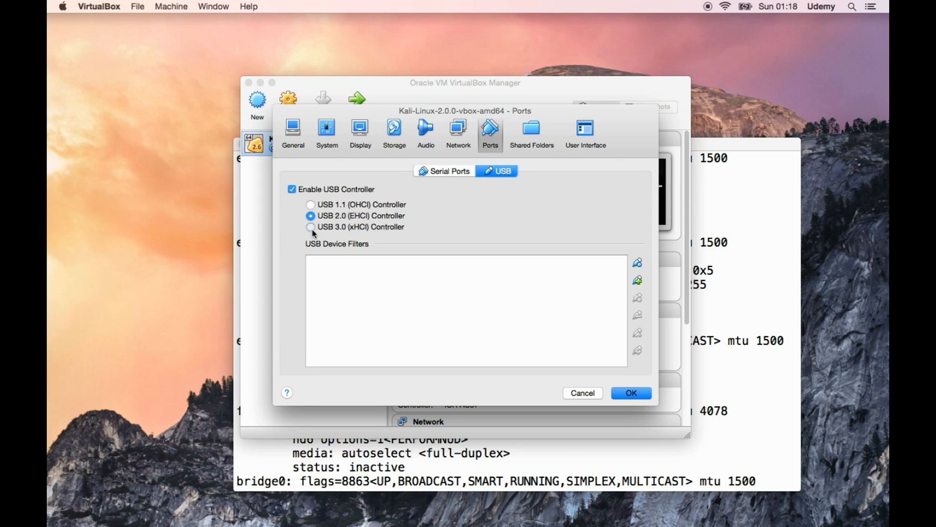
click(311, 205)
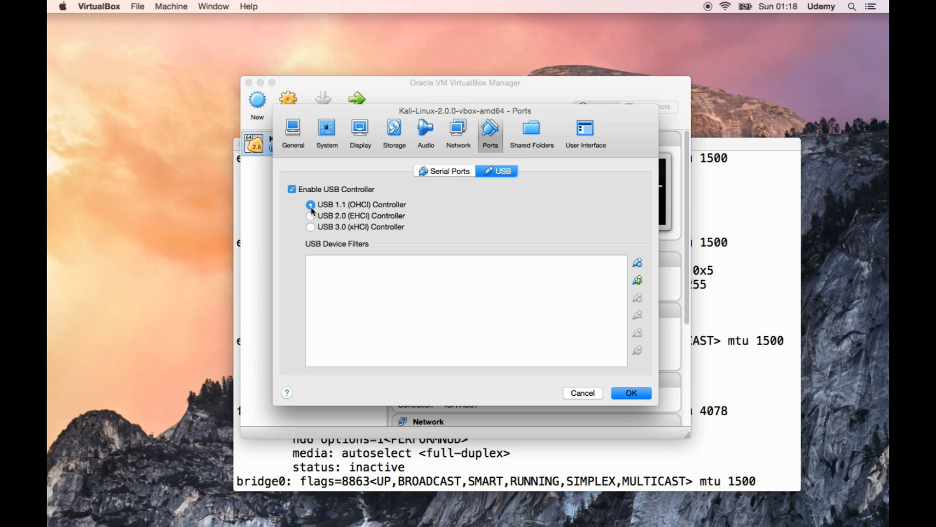
click(310, 216)
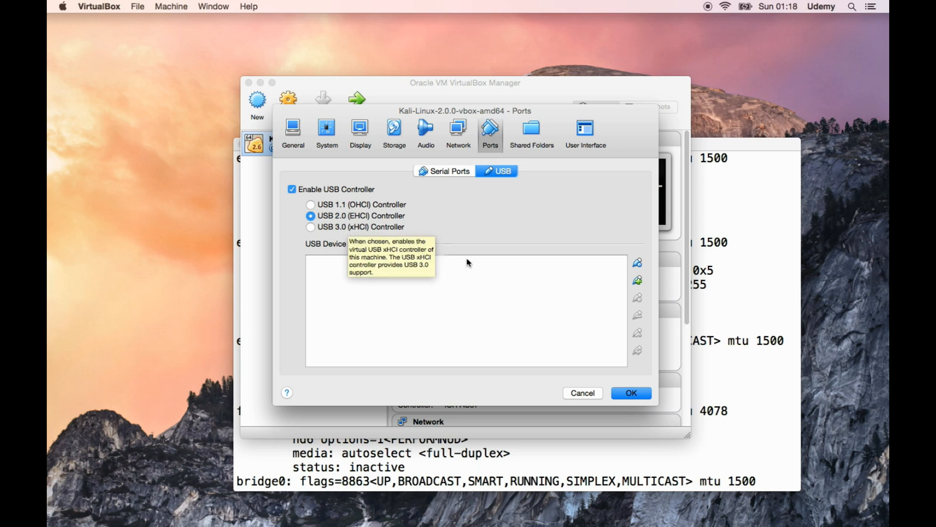
click(636, 280)
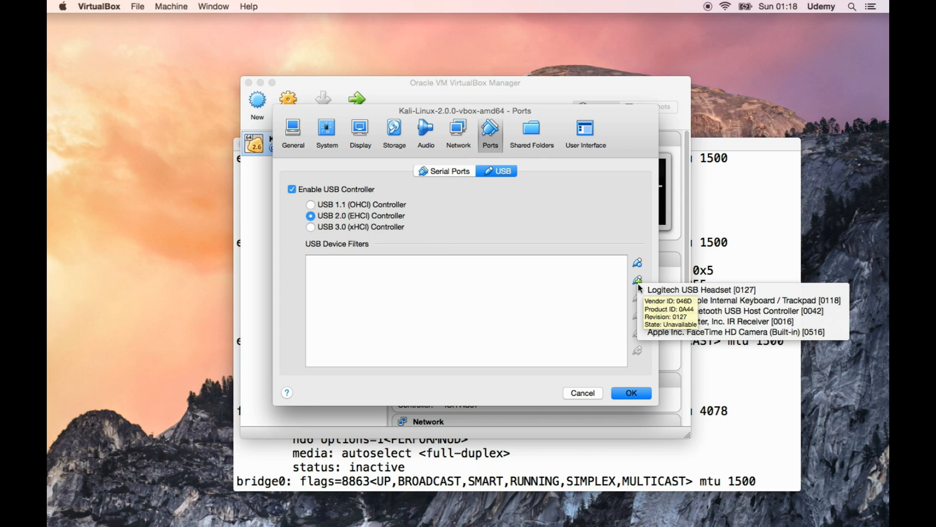
mouse_move(702, 290)
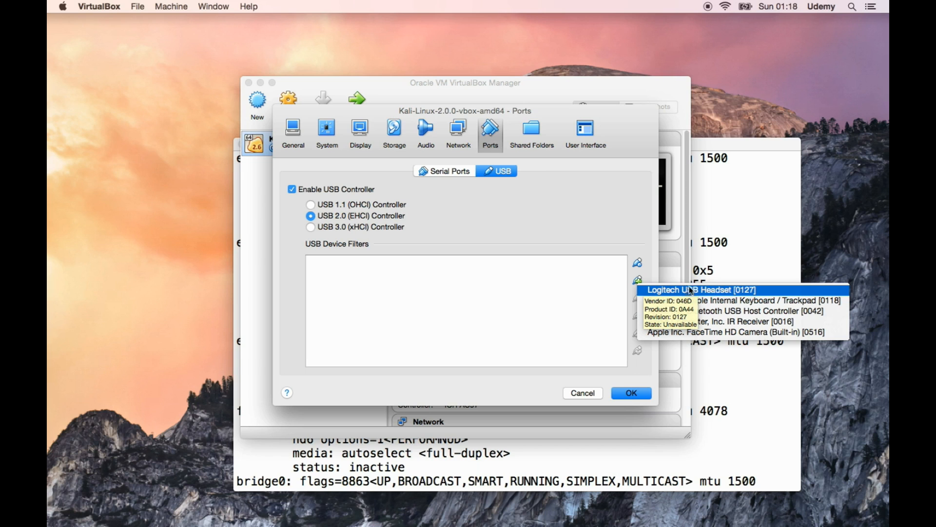
mouse_move(539, 314)
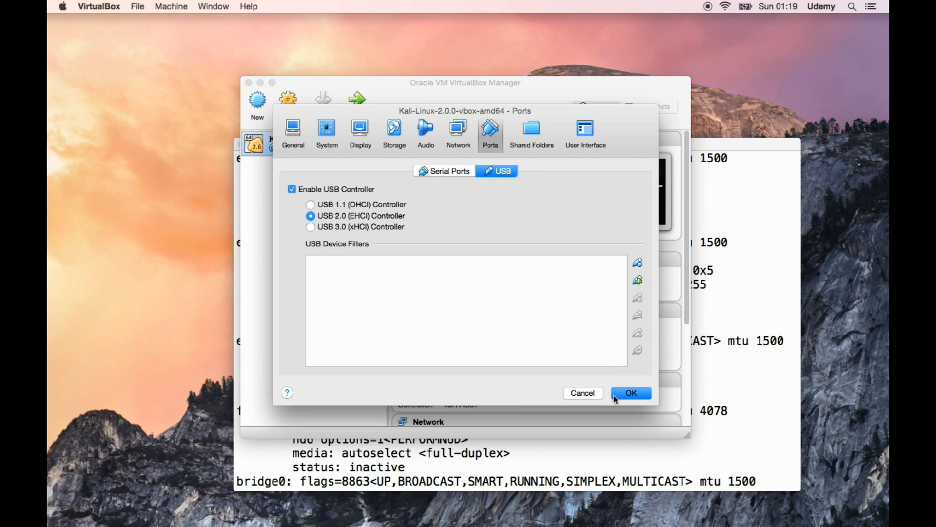
click(631, 392)
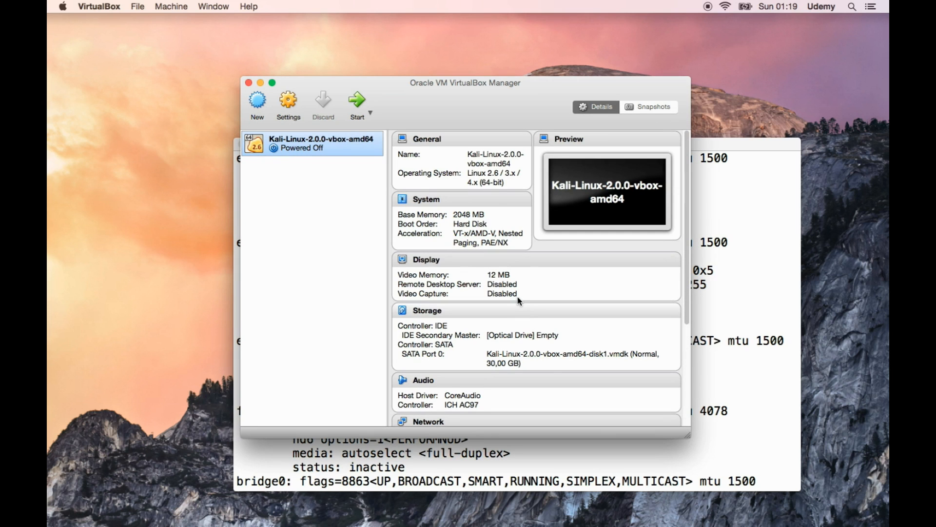
mouse_move(144, 509)
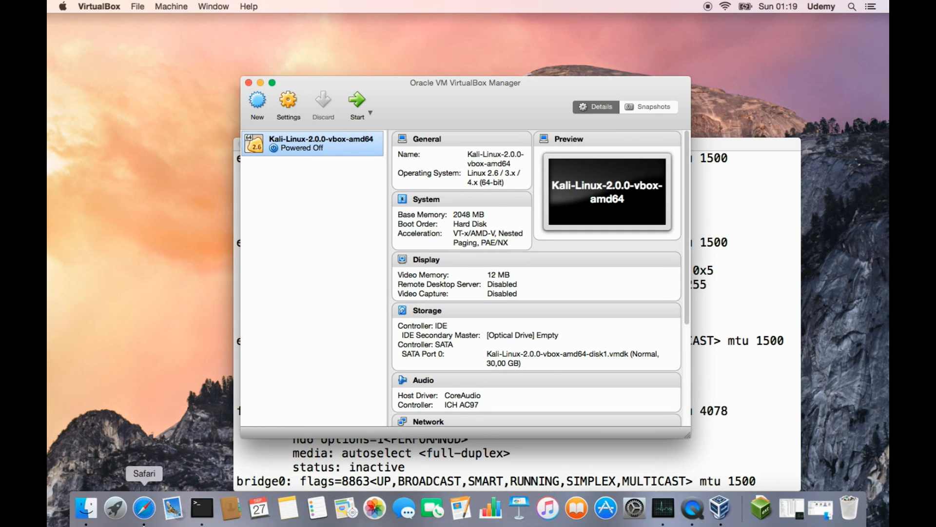
- Bring Safari forward on the VirtualBox Downloads page and select the address bar
click(143, 508)
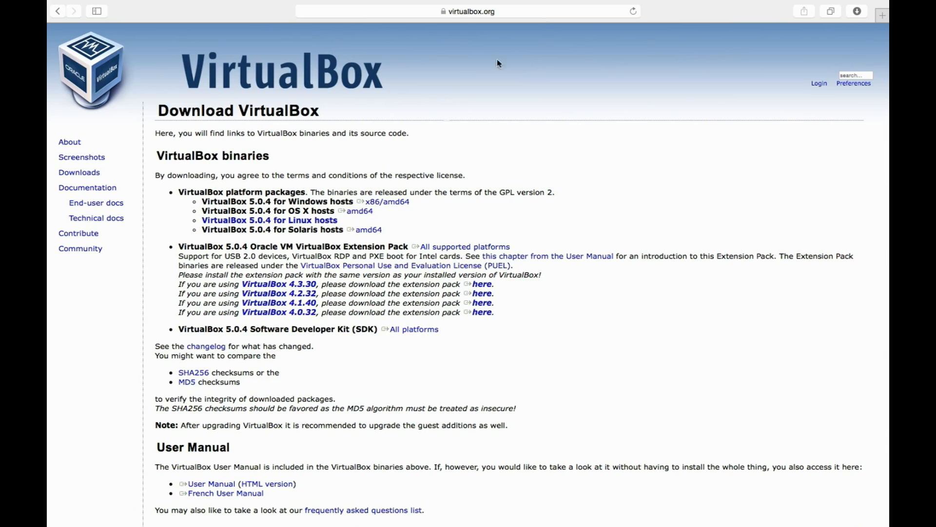
click(472, 11)
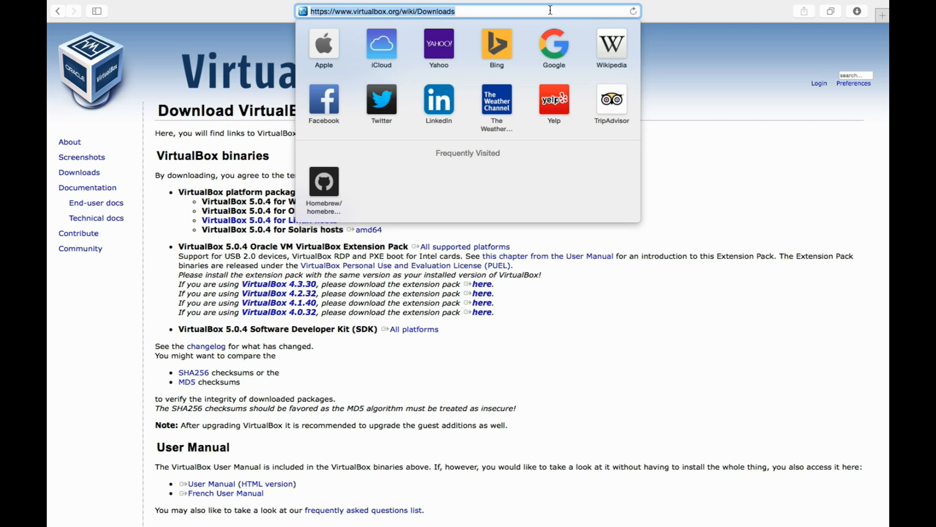
- Search Google for 'awus036nhr v.2'
text(aw)
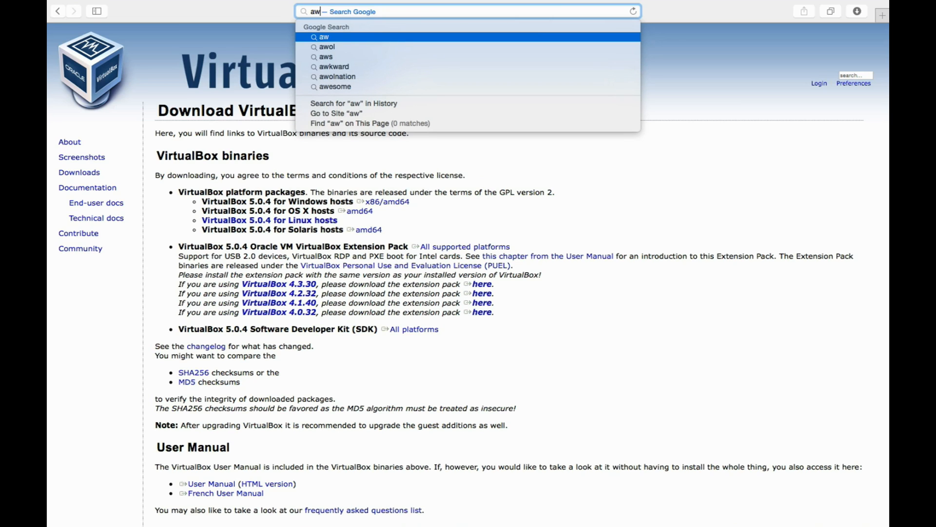
text(u)
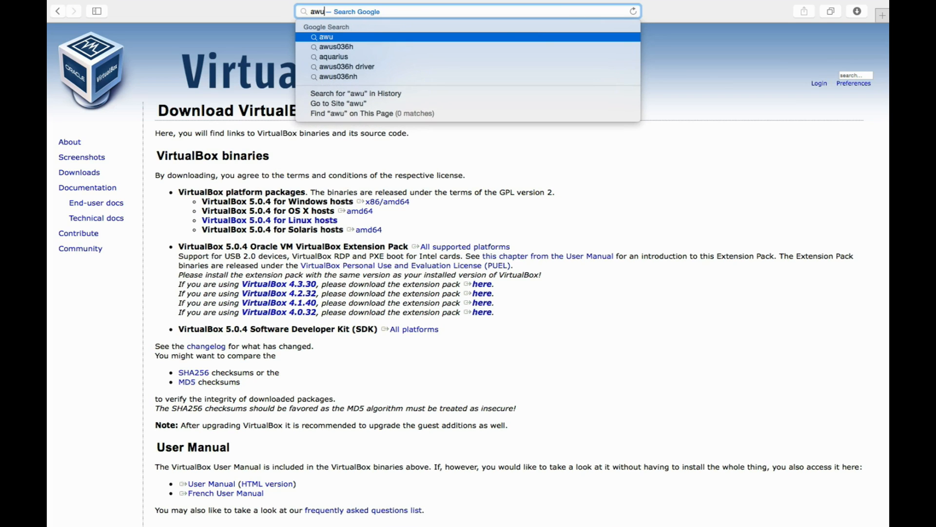
text(s0)
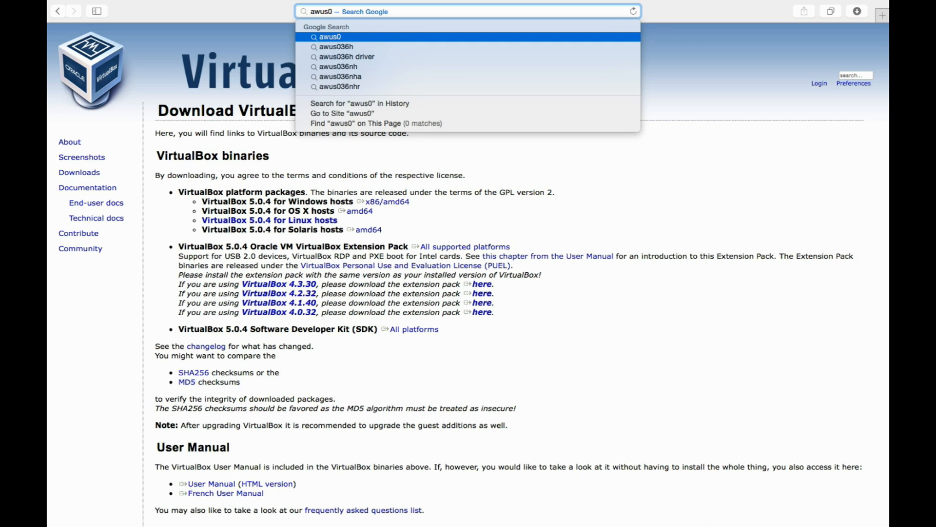
text(36nhr)
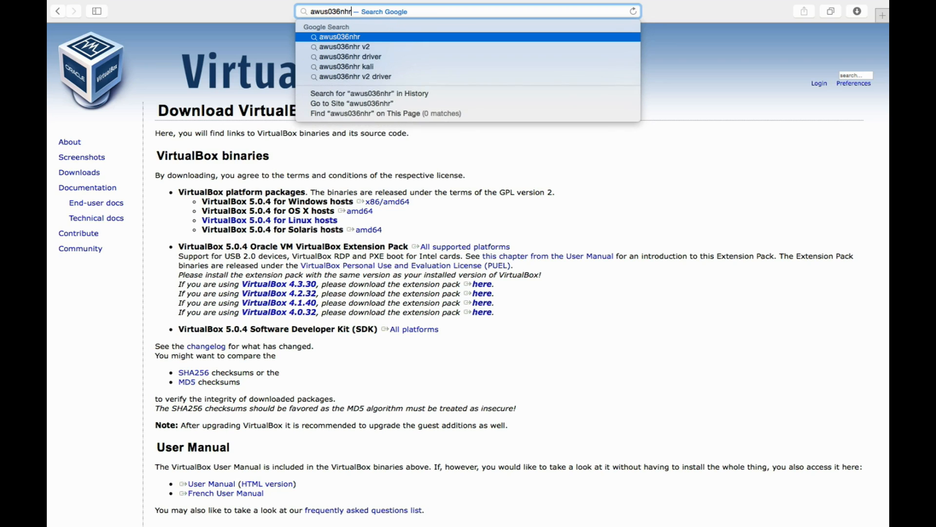
text(v)
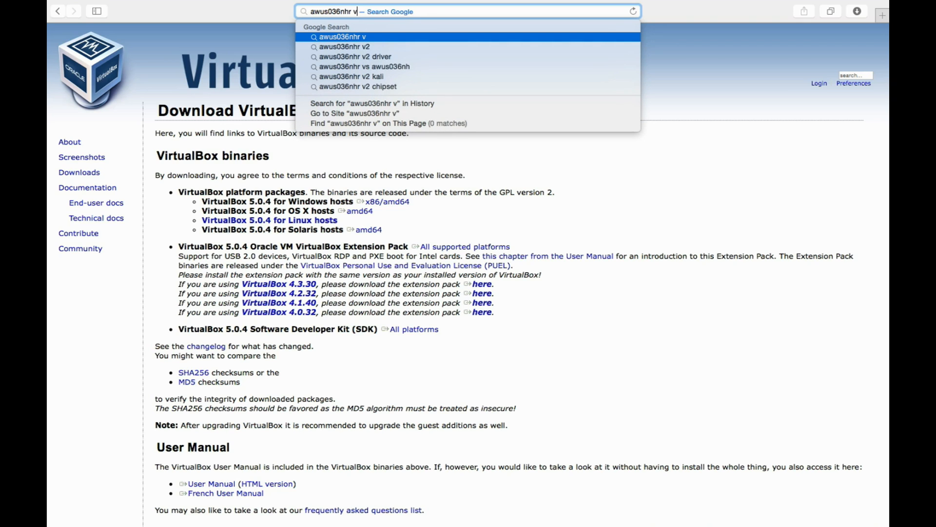
click(357, 46)
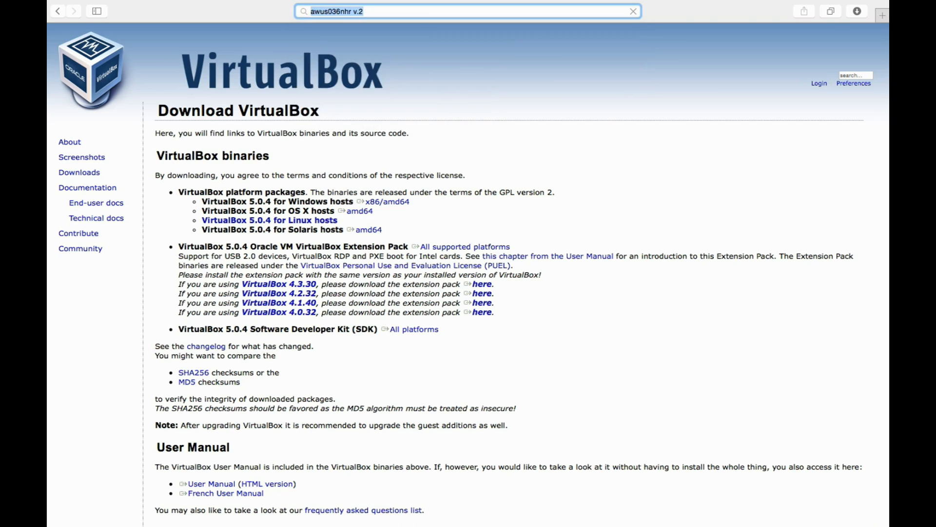
- Open the ALFA NETWORK product page result, then go back to the search results
click(468, 11)
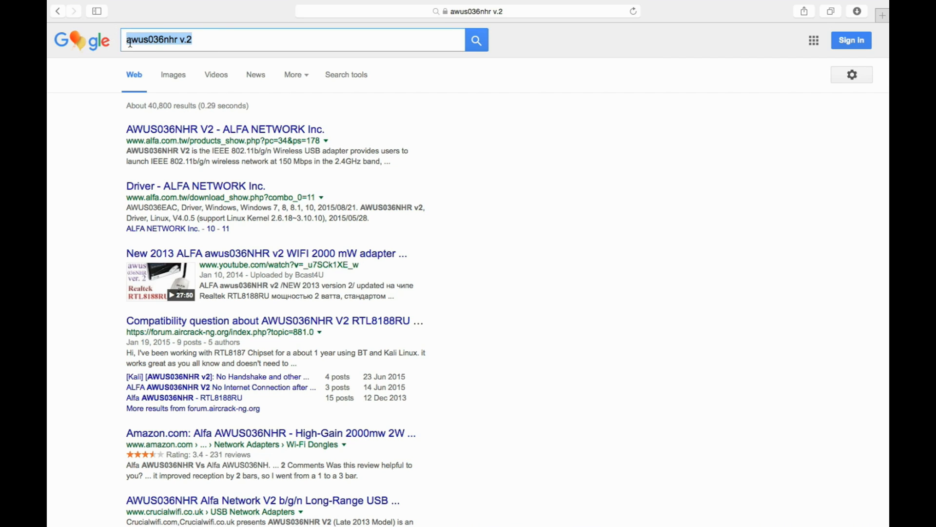
mouse_move(143, 51)
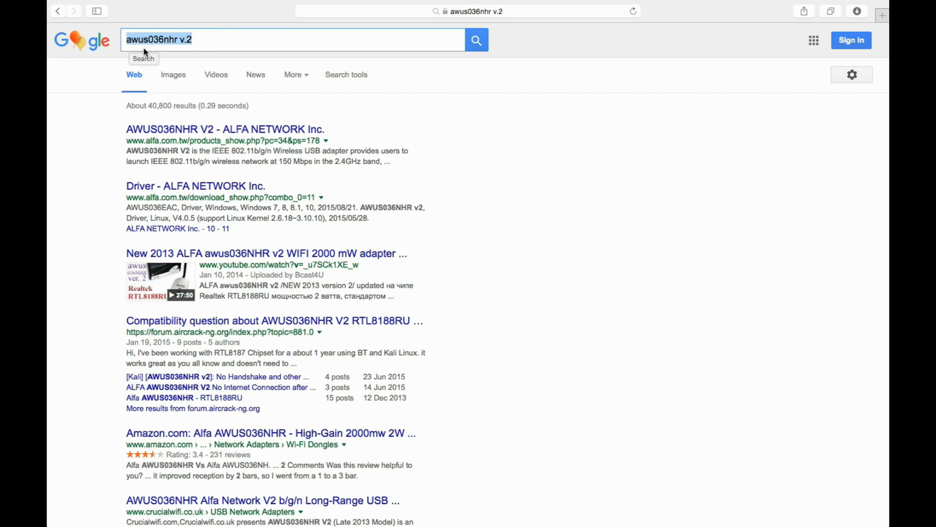
mouse_move(172, 47)
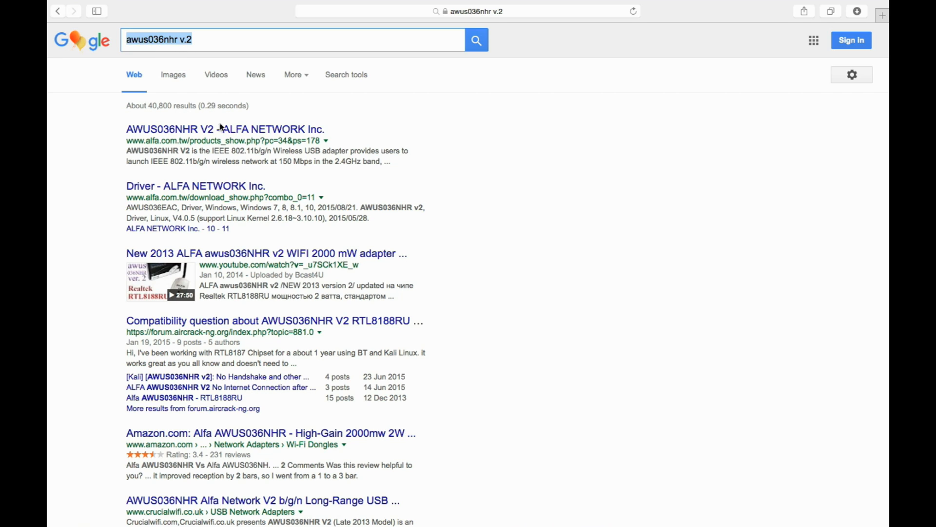
click(224, 129)
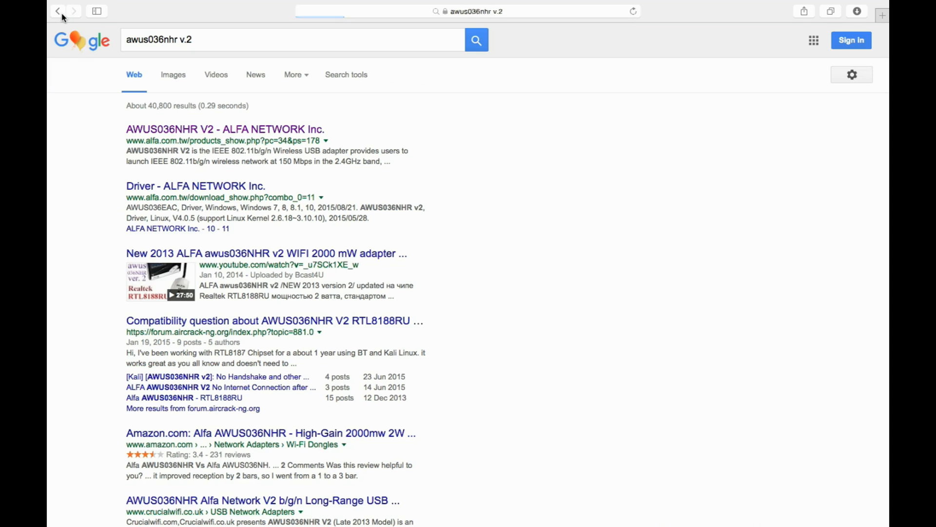
click(633, 11)
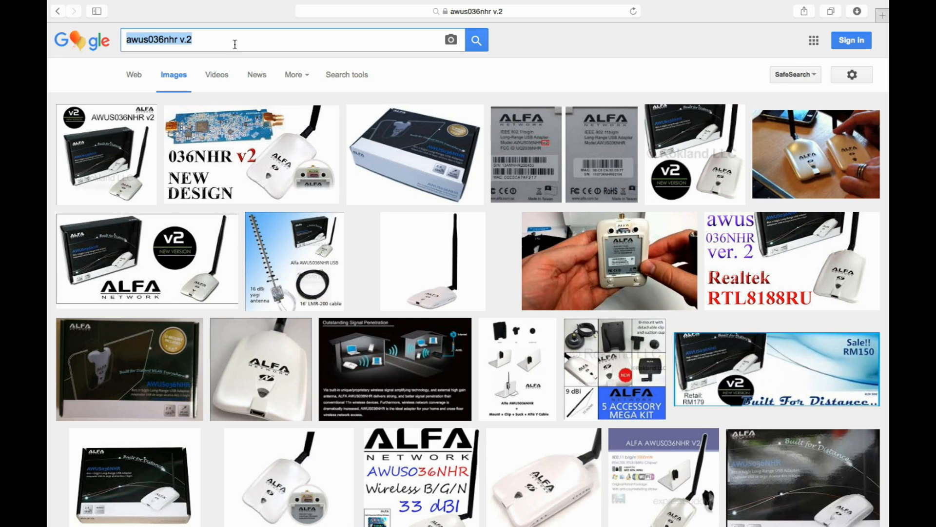
- Search Google for 'aircrack-ng' and open the official Aircrack-ng homepage from the web results
text(airc)
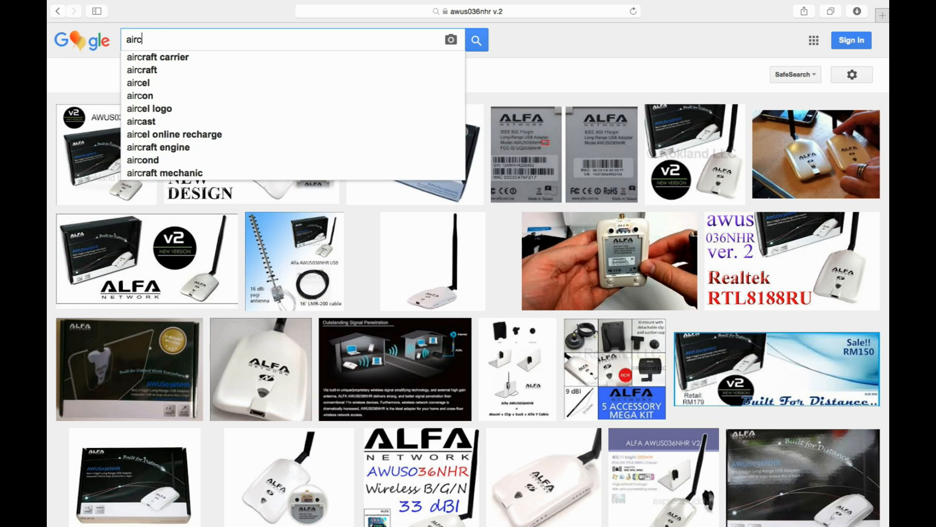
text(rack-)
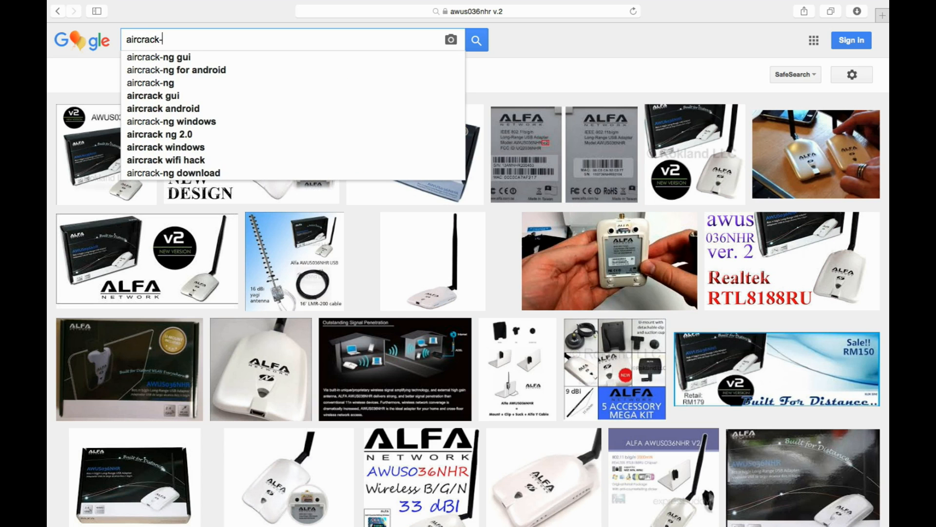
click(151, 83)
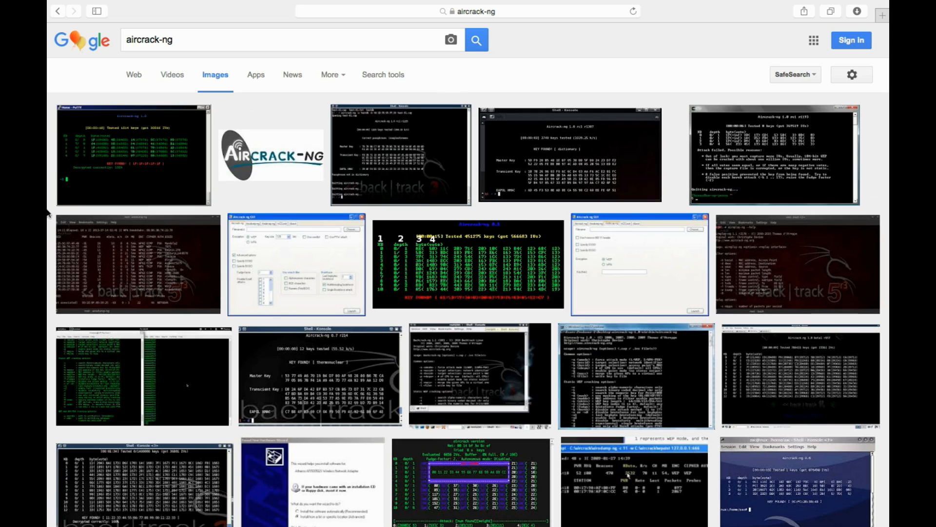
click(134, 75)
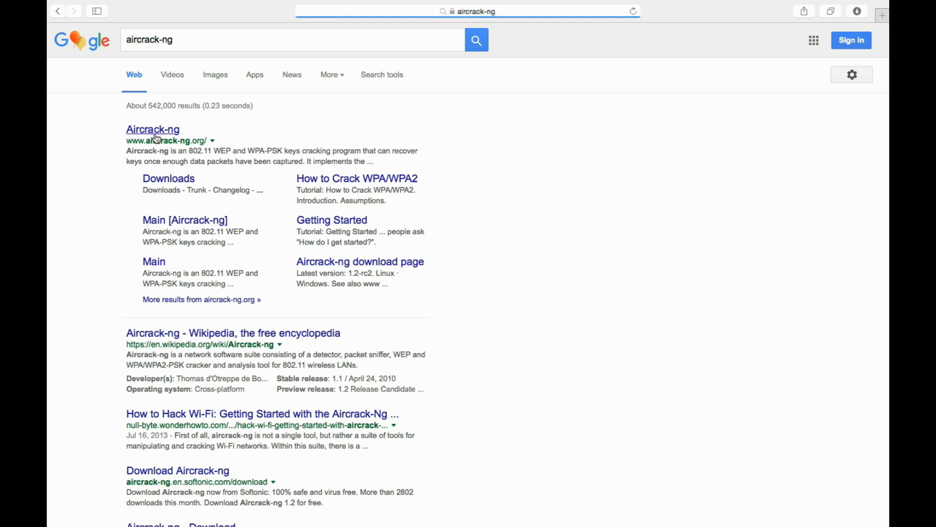
click(153, 129)
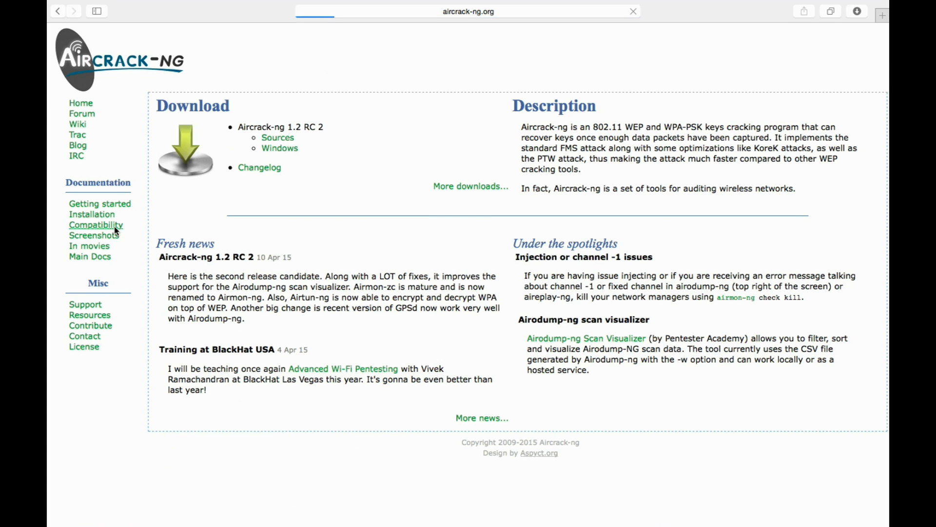
- Open Aircrack-ng's Compatibility drivers page and scroll through its chipset support table
click(95, 224)
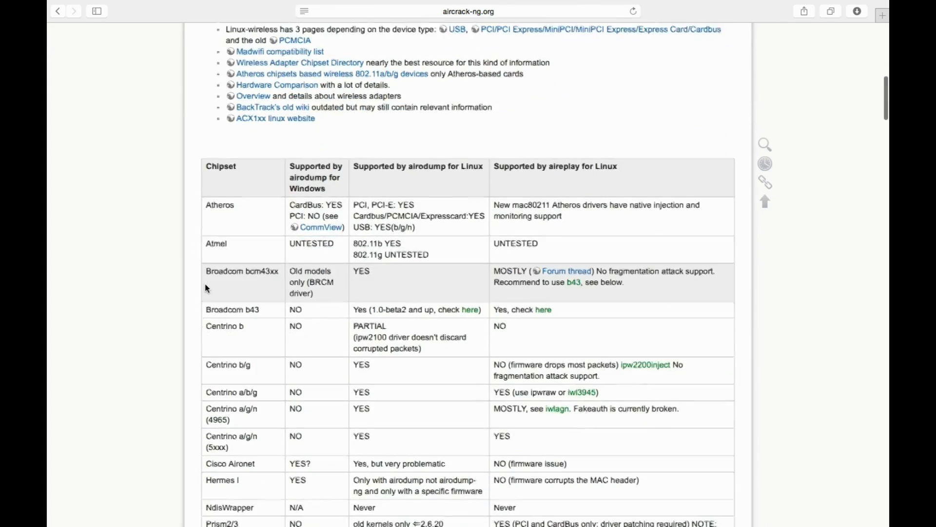
scroll(down, 3)
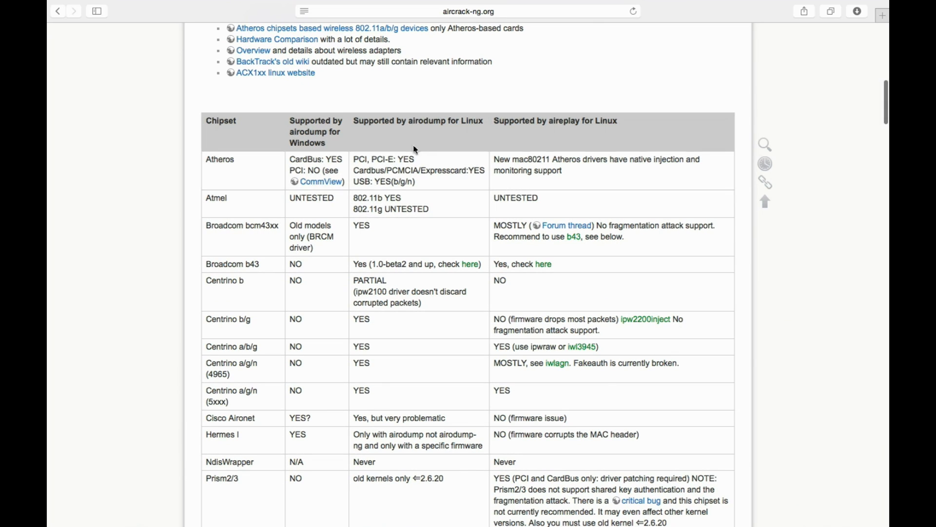
mouse_move(469, 131)
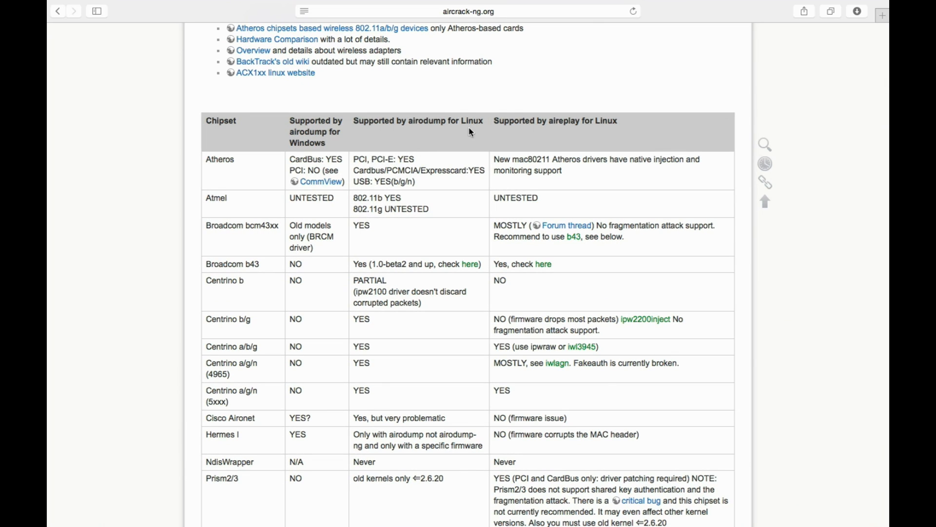
mouse_move(378, 208)
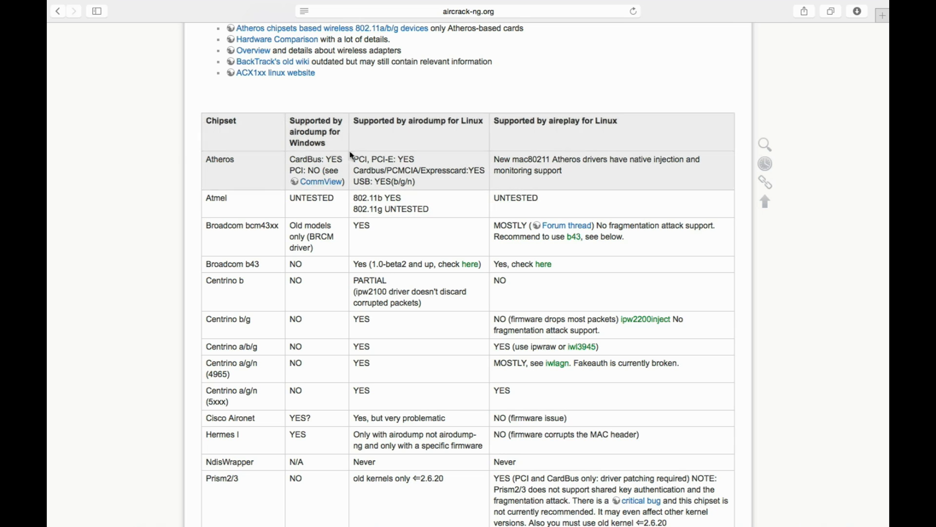
mouse_move(410, 179)
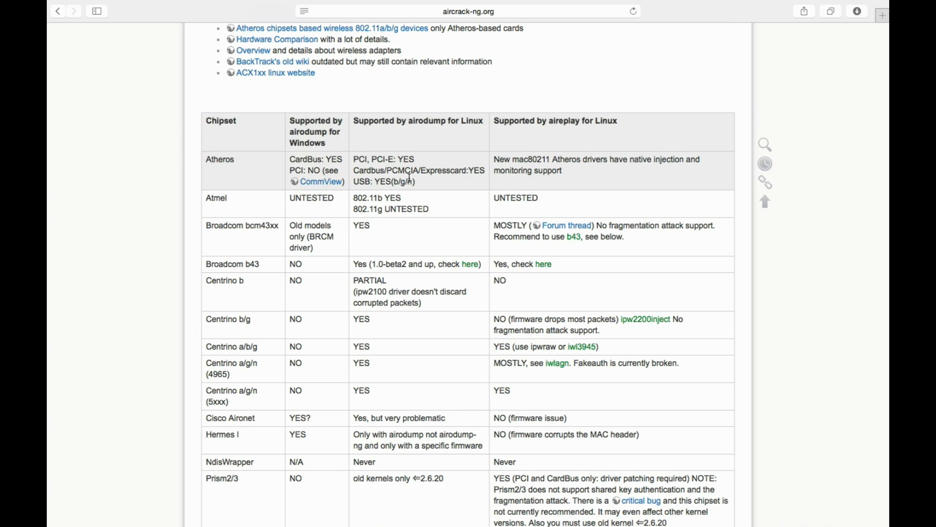
scroll(down, 3)
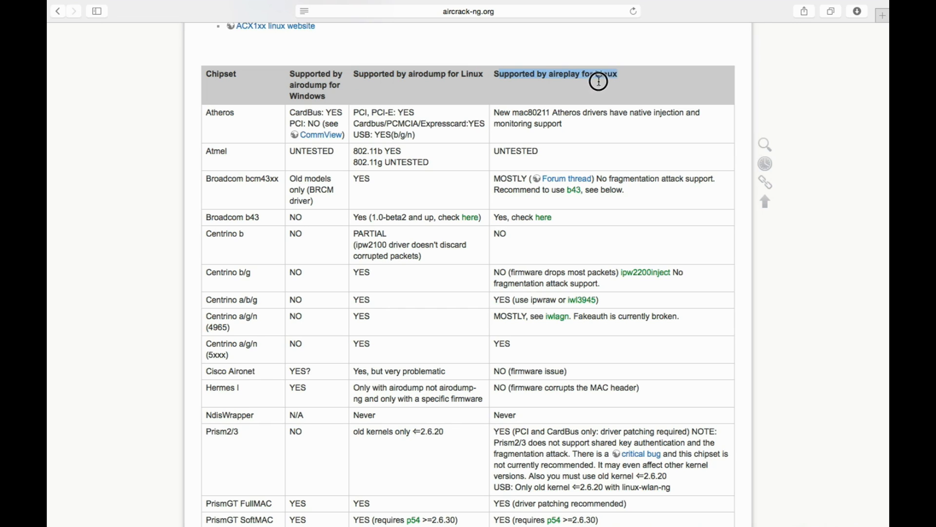
mouse_move(610, 79)
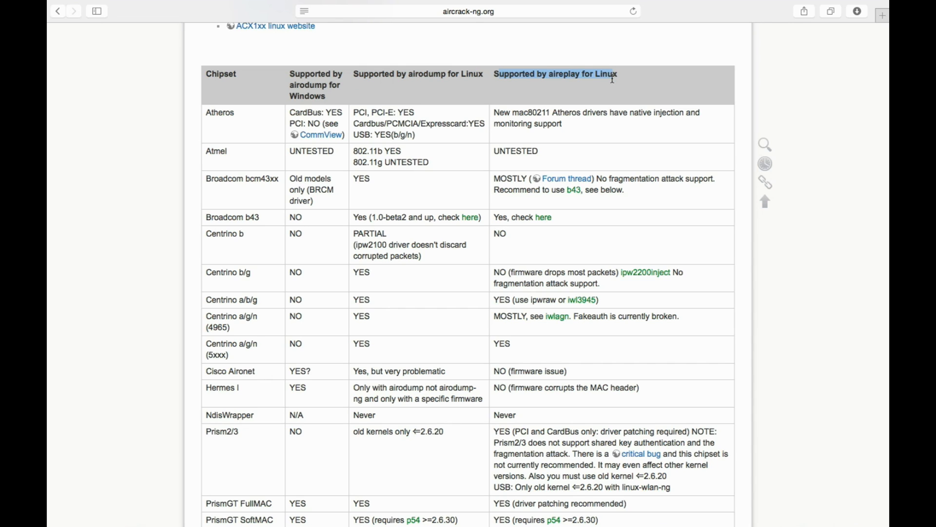
scroll(up, 3)
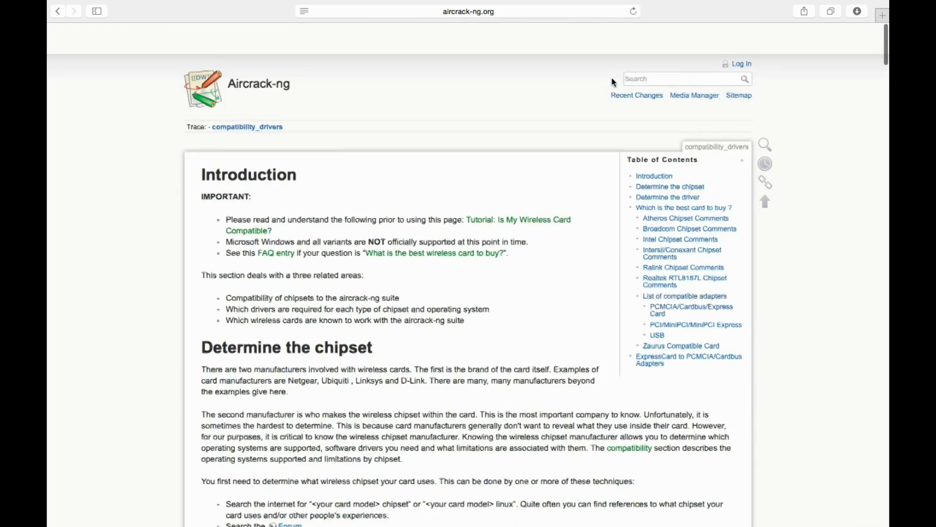
- Scroll through the chipset table, reading the 'Supported by aireplay for Linux' column
scroll(up, 3)
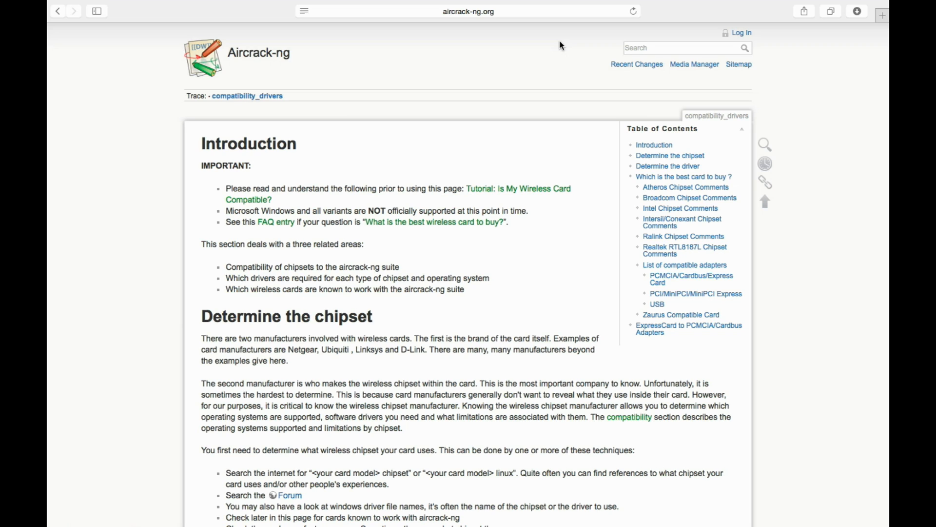
scroll(down, 3)
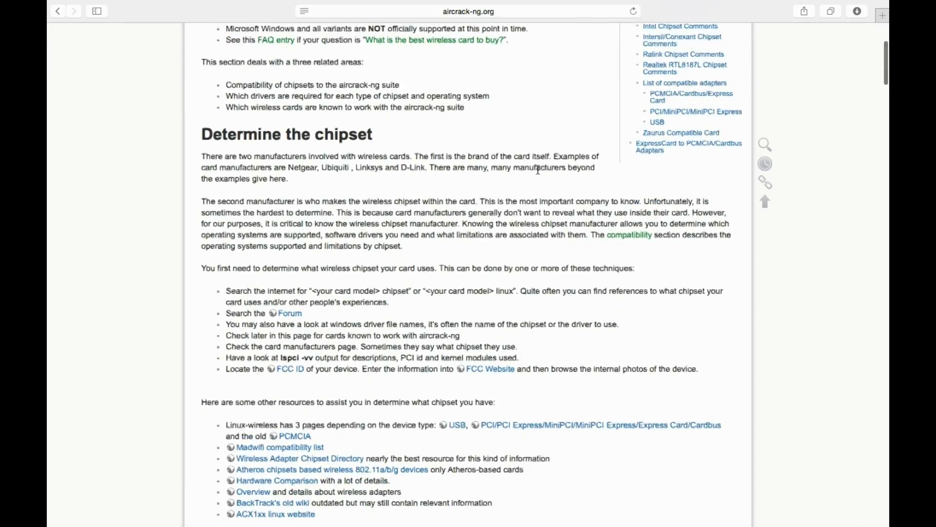
scroll(down, 3)
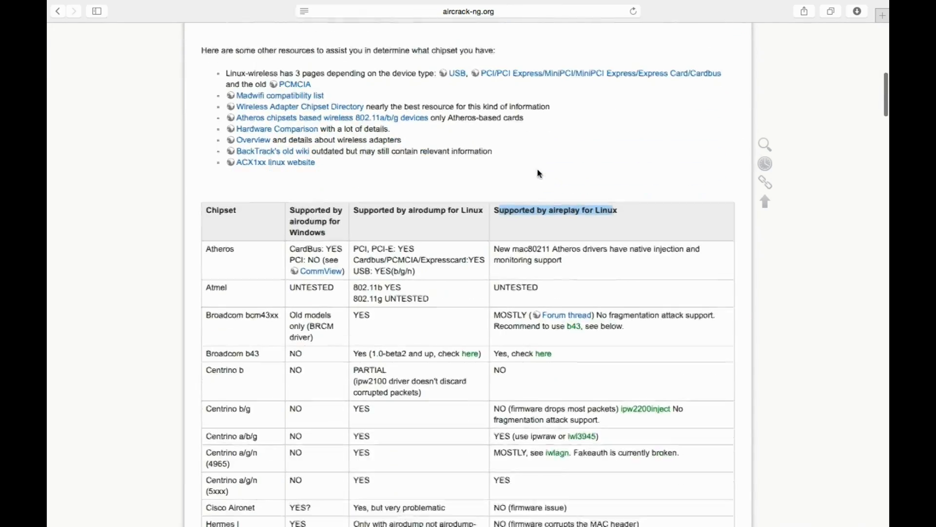
scroll(down, 3)
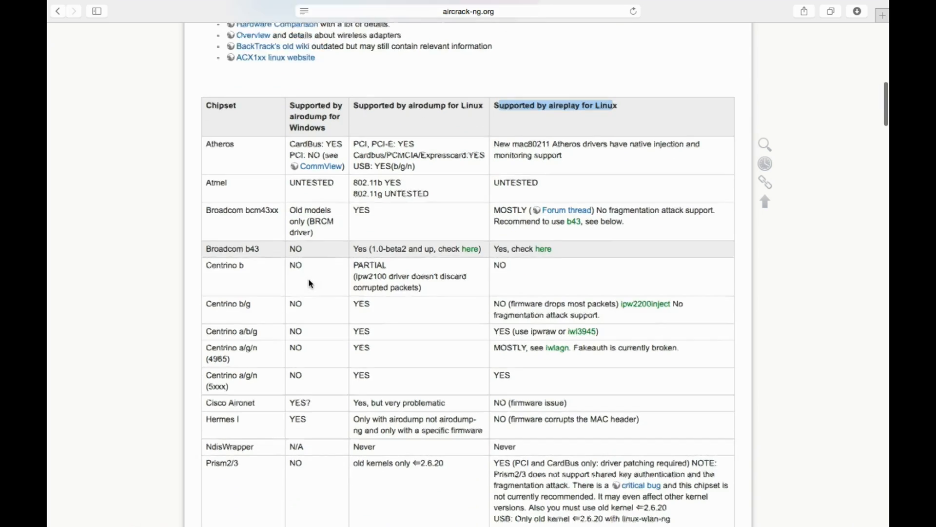
scroll(down, 3)
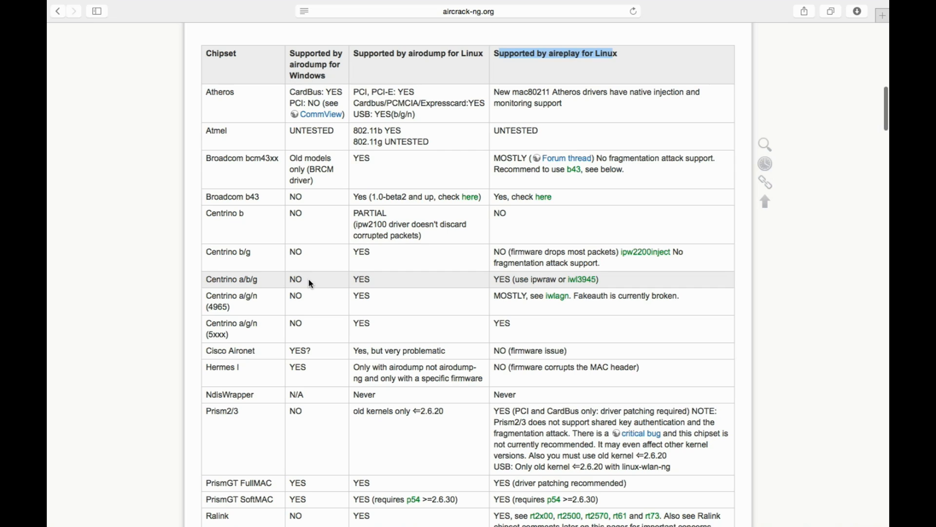
scroll(down, 3)
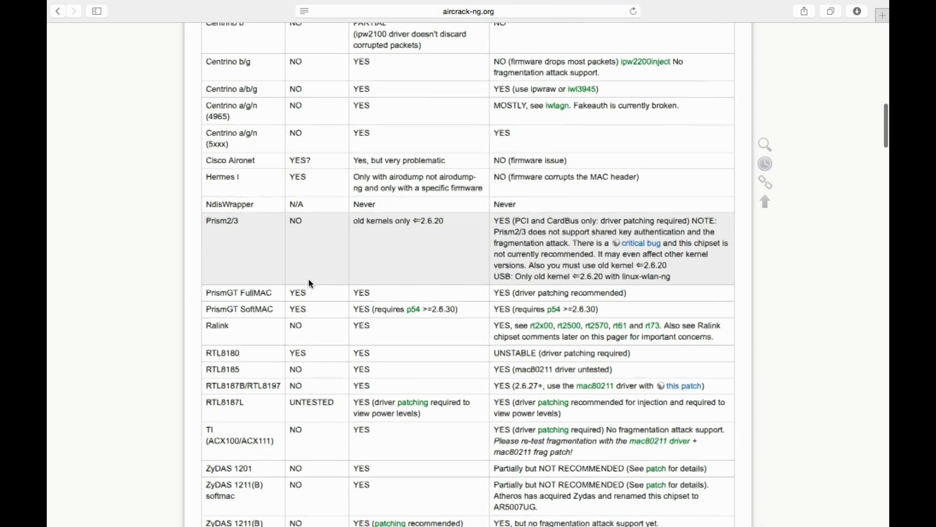
scroll(down, 3)
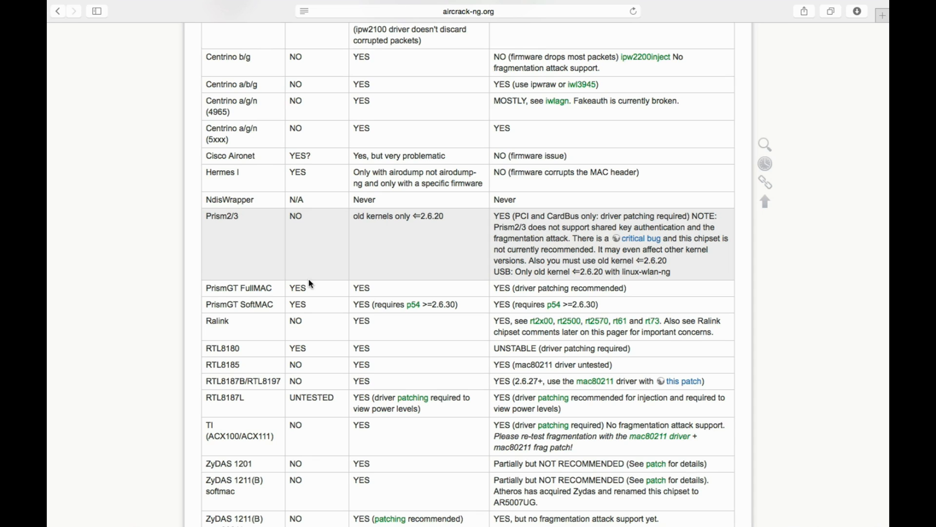
mouse_move(378, 199)
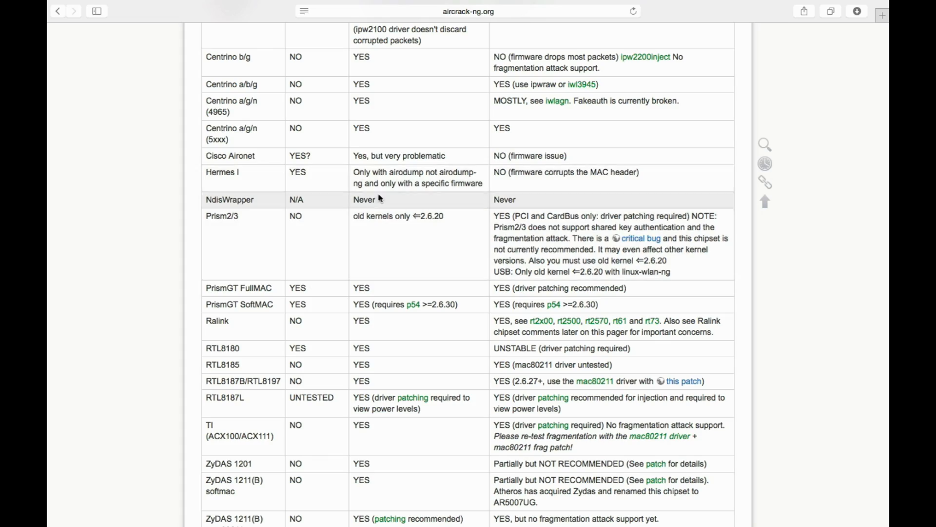
scroll(up, 3)
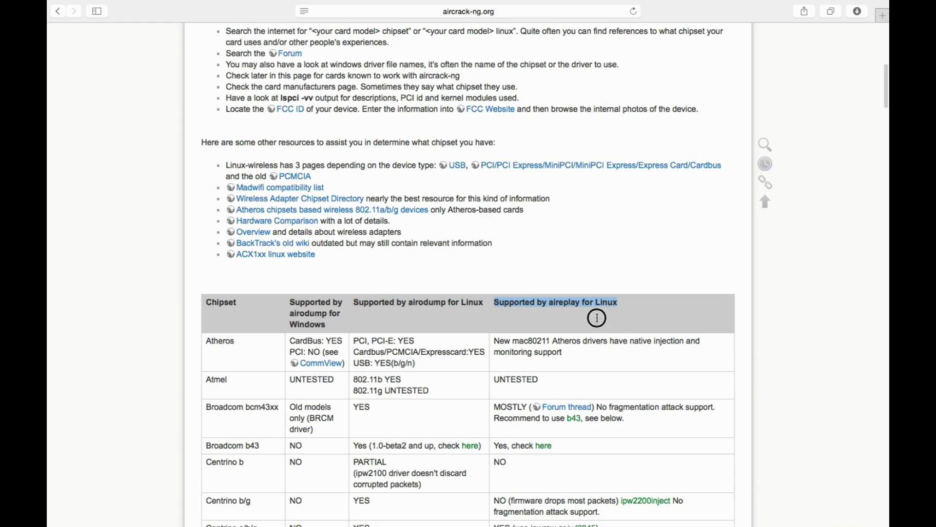
mouse_move(610, 317)
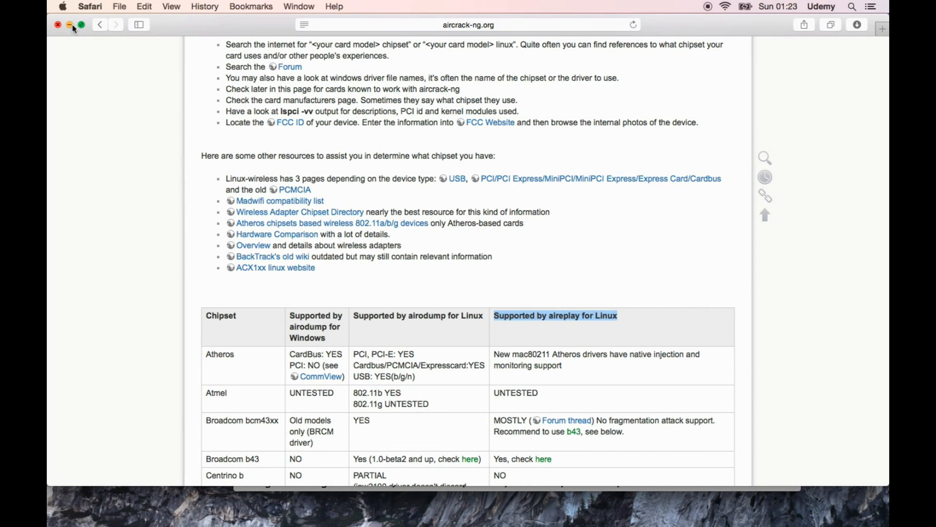
- Minimize Safari to reveal the VirtualBox Manager with Kali-Linux-2.0.0-vbox-amd64 powered off
click(58, 24)
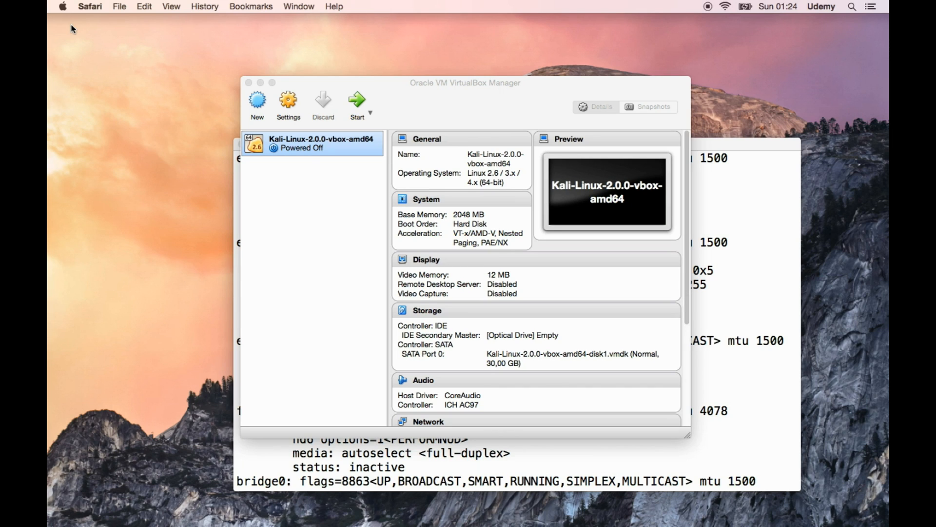
mouse_move(284, 165)
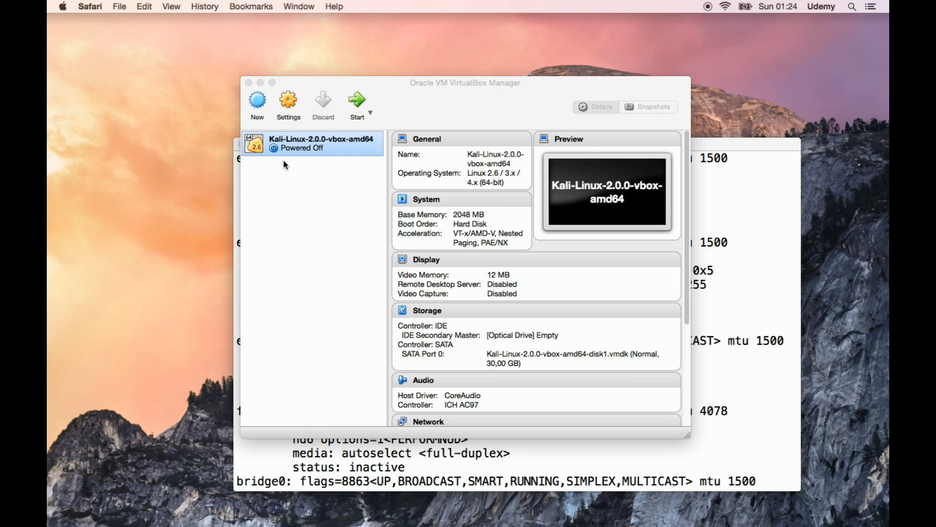
- Add a USB device filter for the 11n USB [0200] adapter to Kali's settings and save
right_click(322, 143)
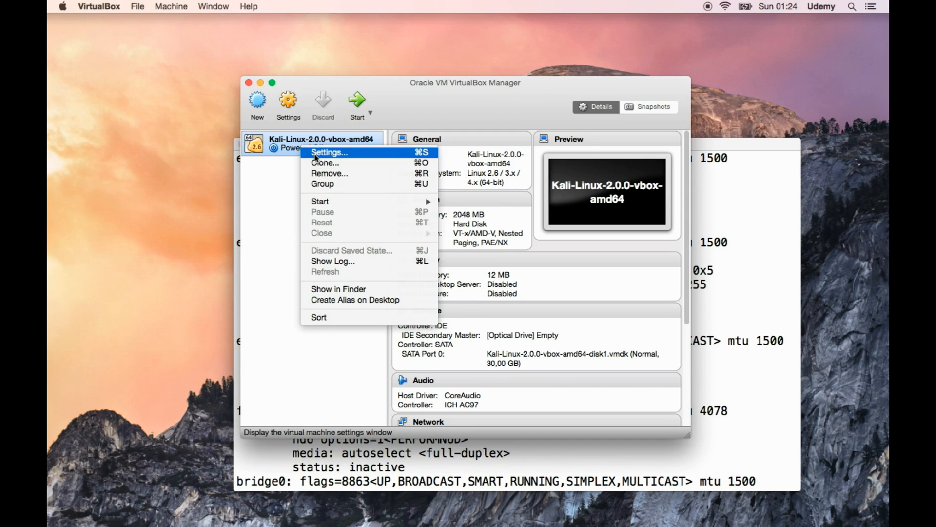
click(328, 153)
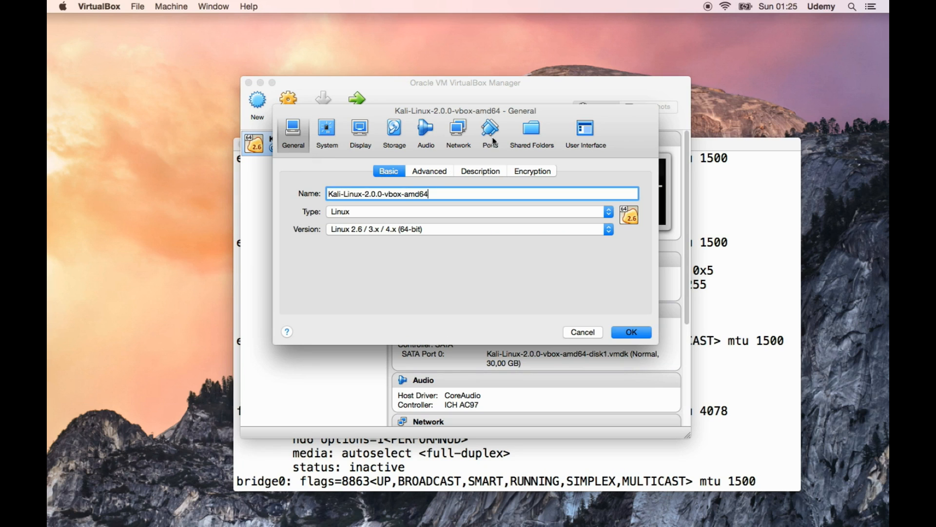
click(489, 132)
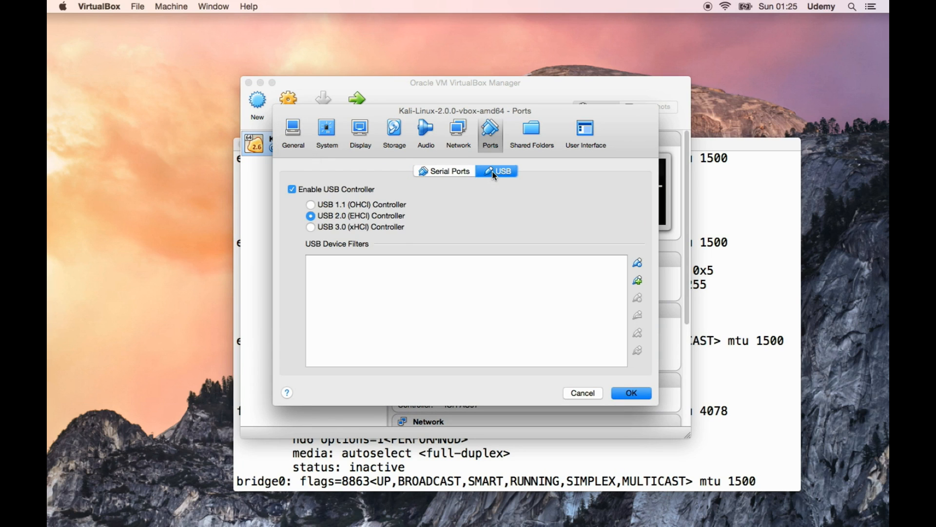
mouse_move(459, 252)
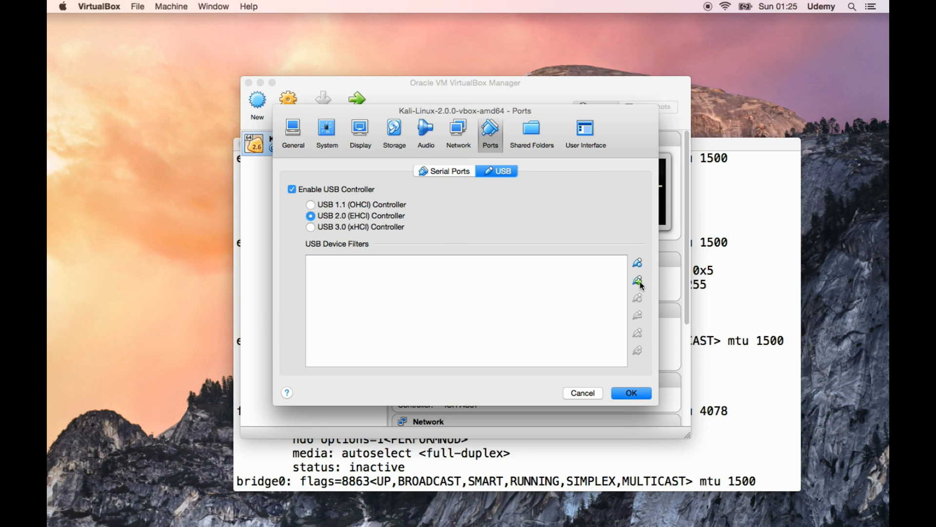
click(637, 280)
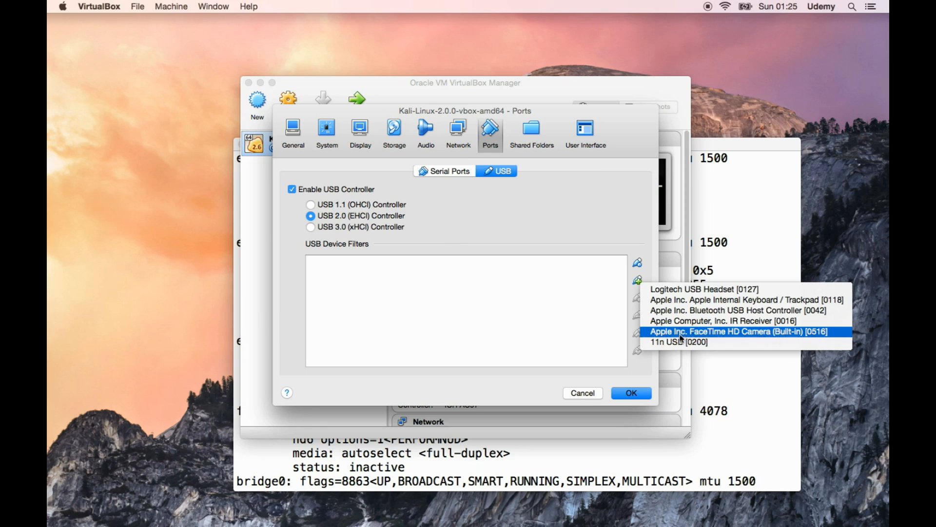
click(678, 341)
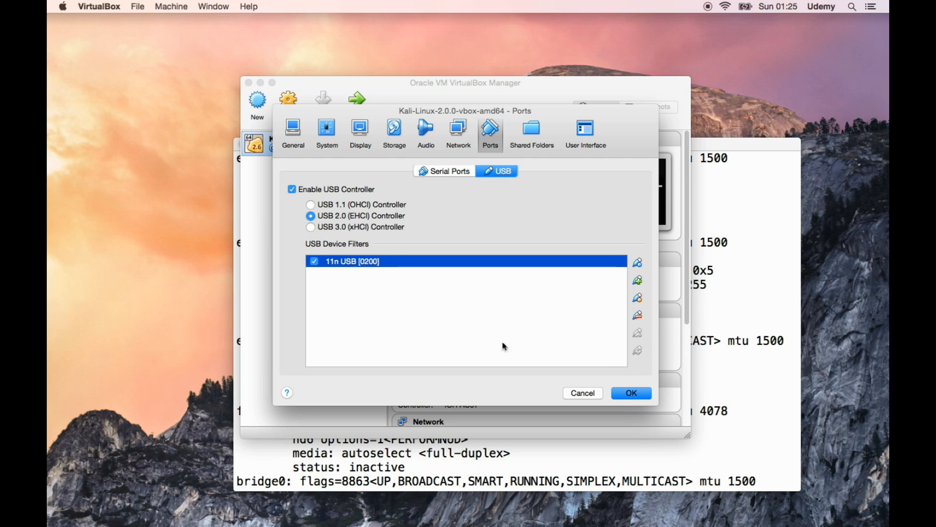
click(630, 392)
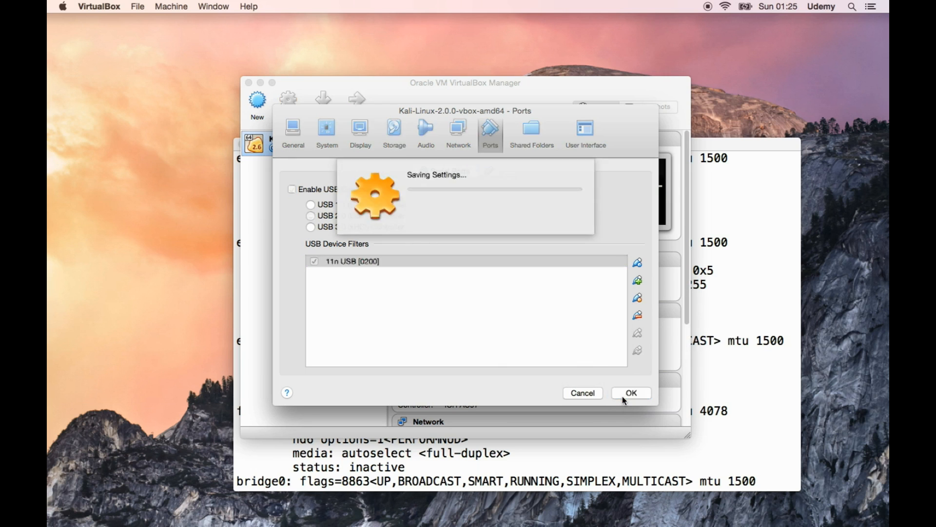
click(630, 393)
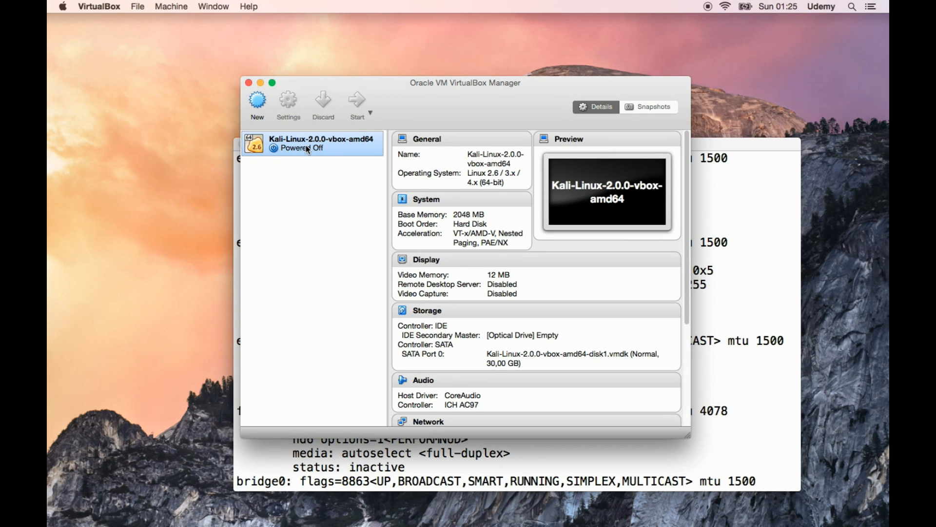
- Start the Kali-Linux-2.0.0-vbox-amd64 VM and let it boot to the desktop
click(356, 101)
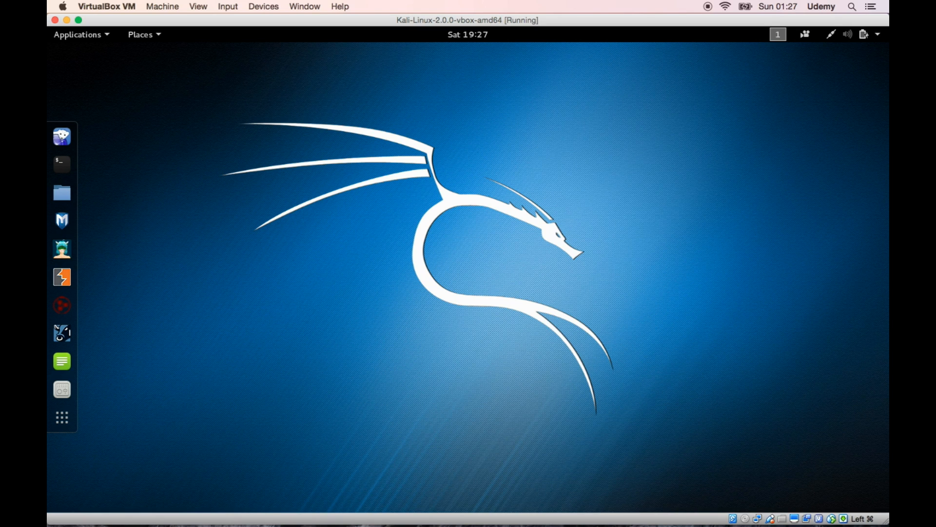
mouse_move(224, 189)
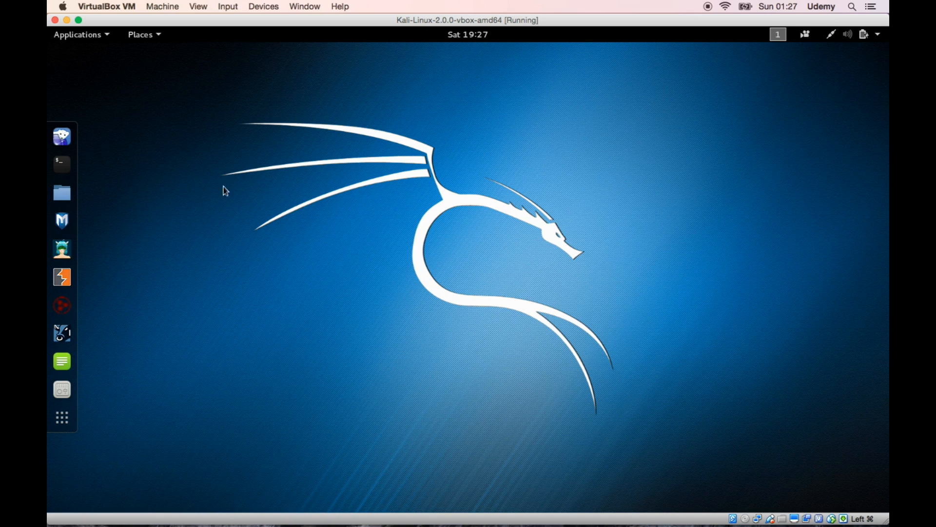
mouse_move(62, 164)
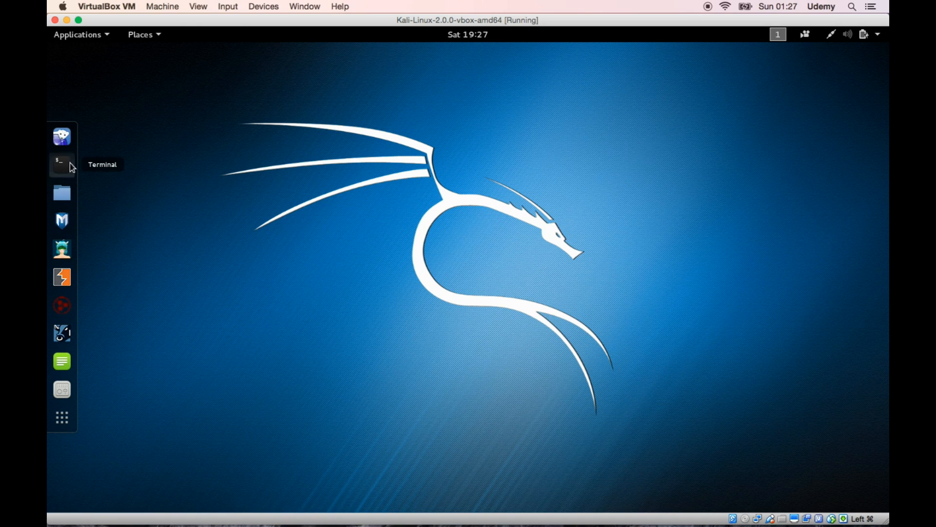
- Run ifconfig in a Kali terminal to confirm wlan0, then view nearby Wi-Fi networks
click(61, 164)
text(if)
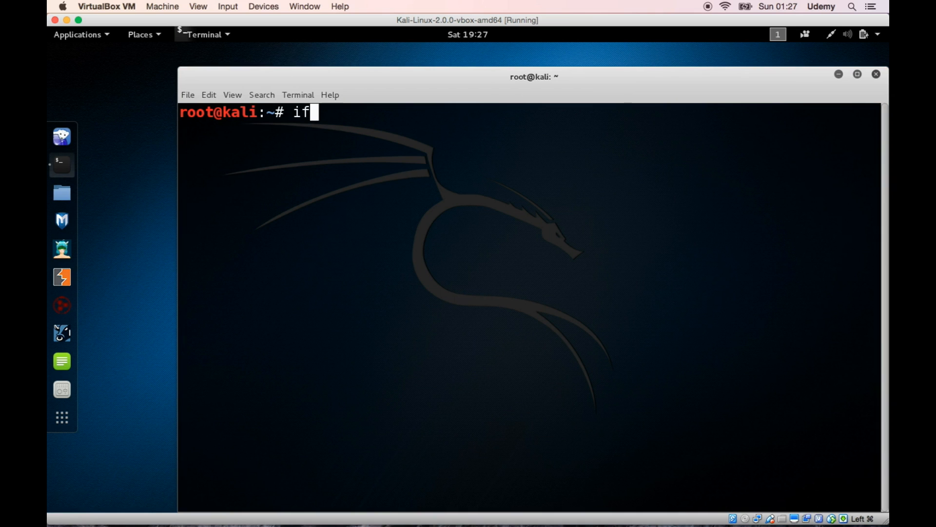
key(Return)
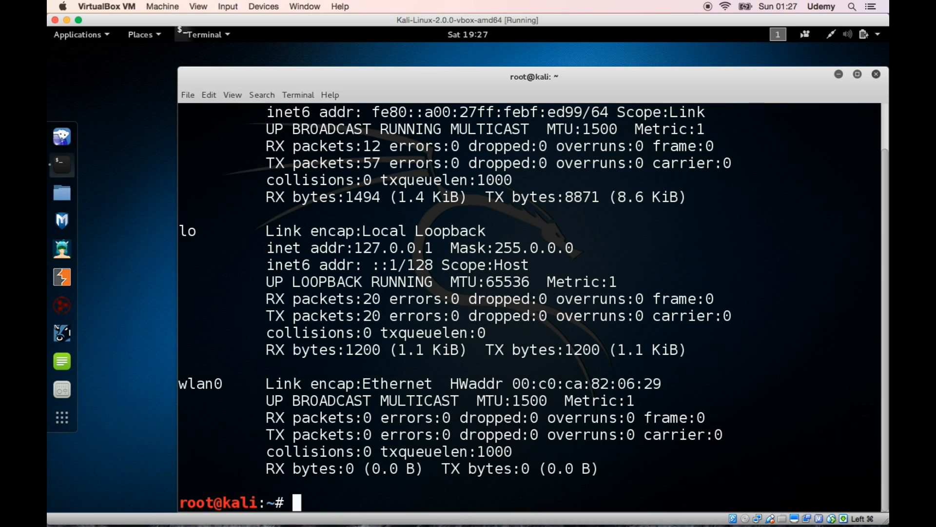
mouse_move(831, 37)
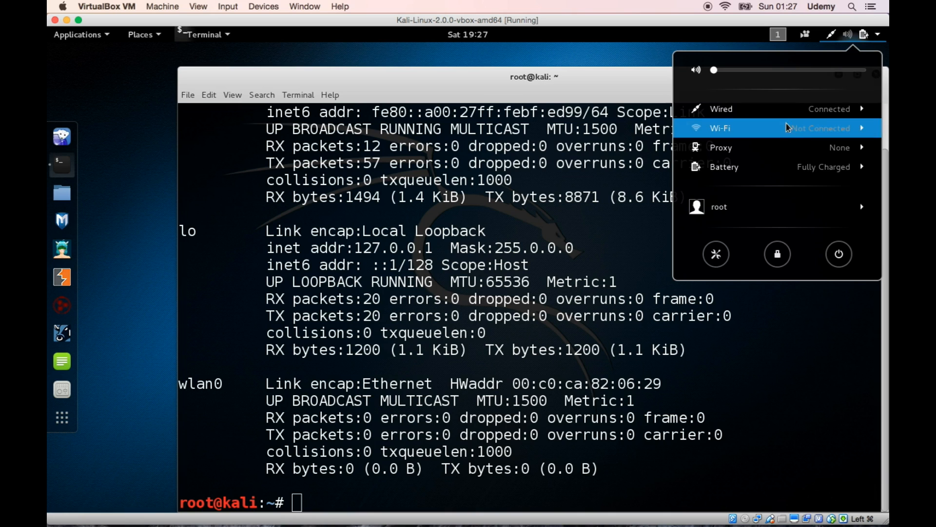
mouse_move(786, 135)
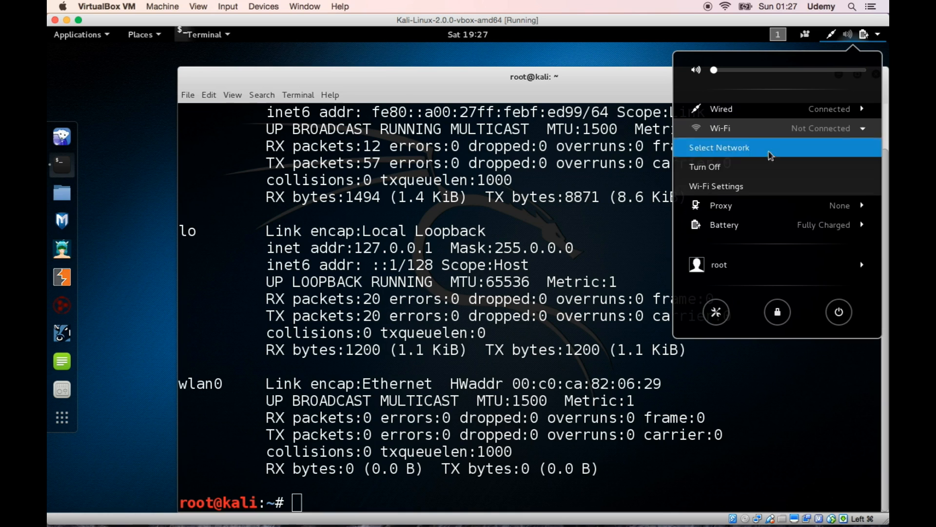
click(719, 147)
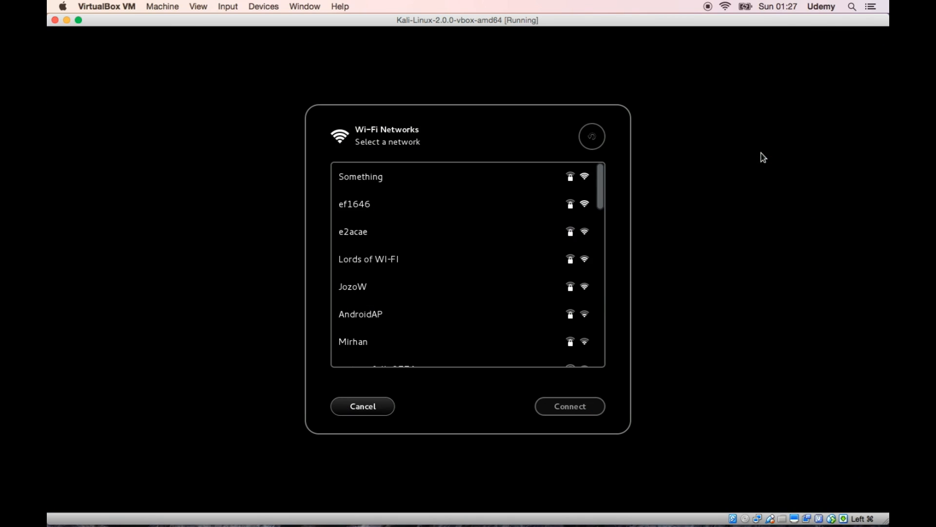
mouse_move(470, 208)
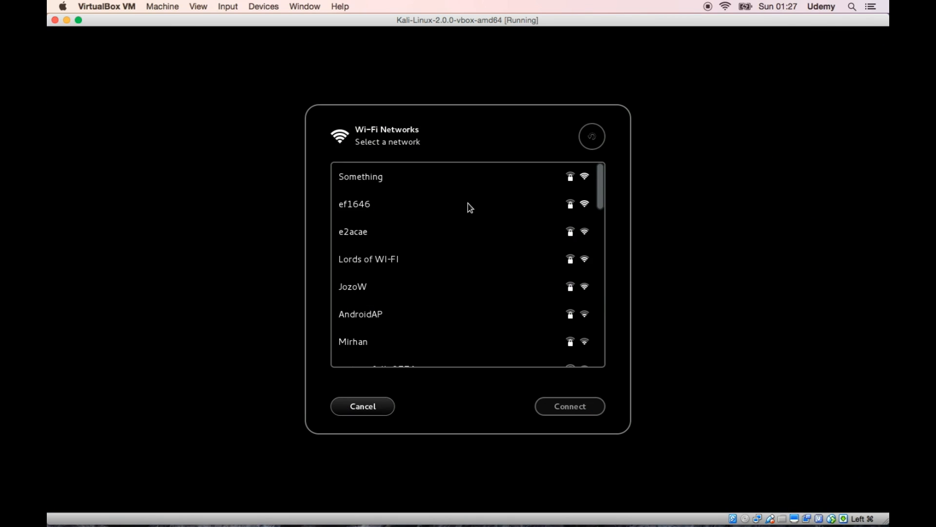
mouse_move(483, 258)
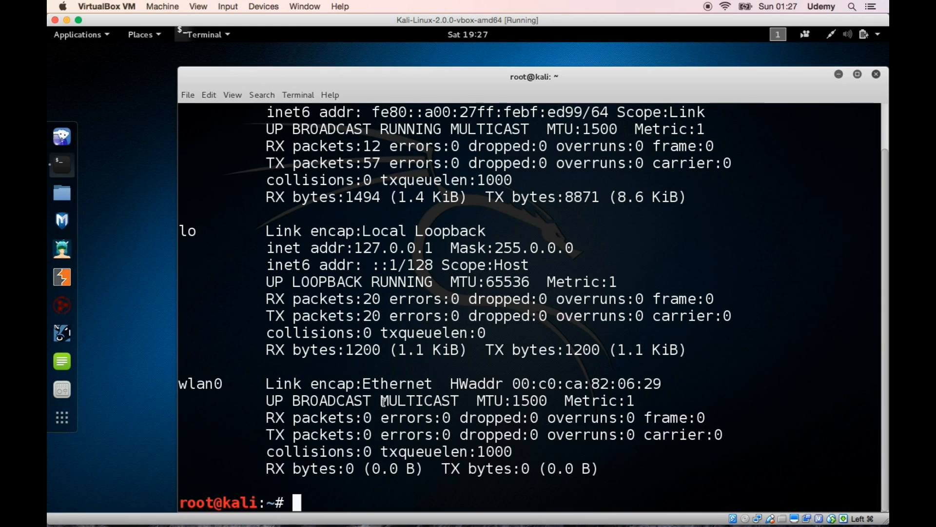
- Change the Kali VM's Adapter 1 from Bridged Adapter to Not attached and save
click(263, 7)
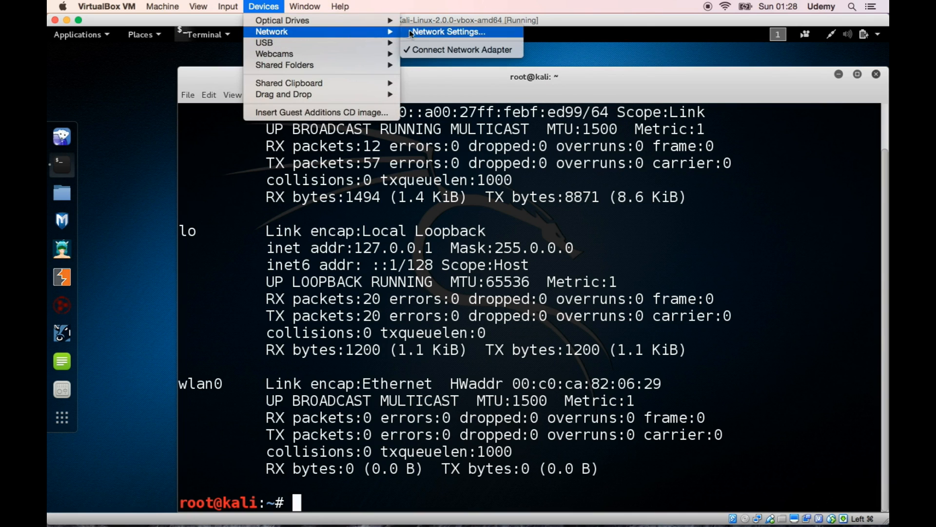
click(446, 32)
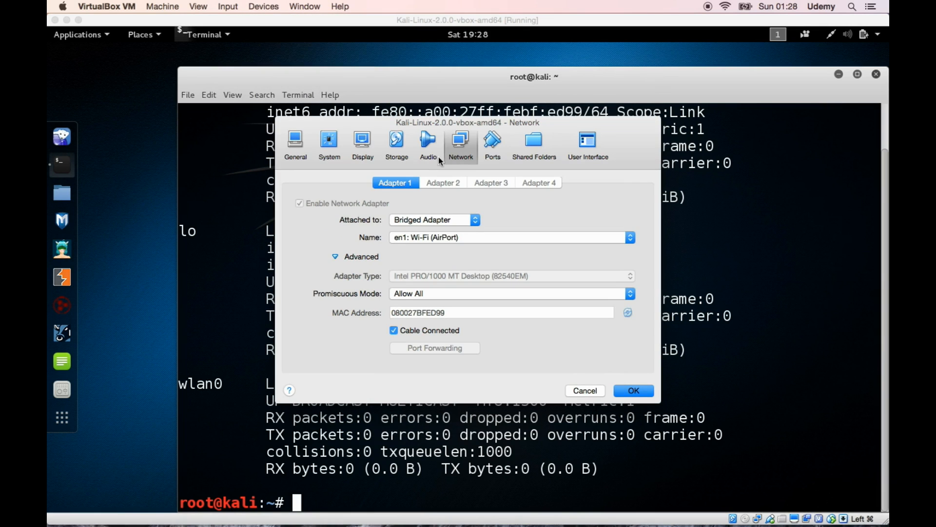
click(632, 390)
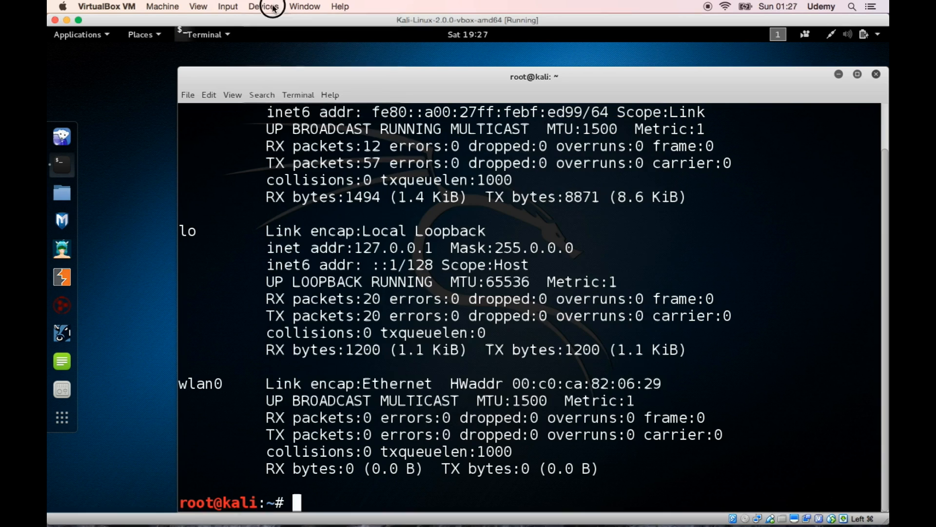
click(263, 6)
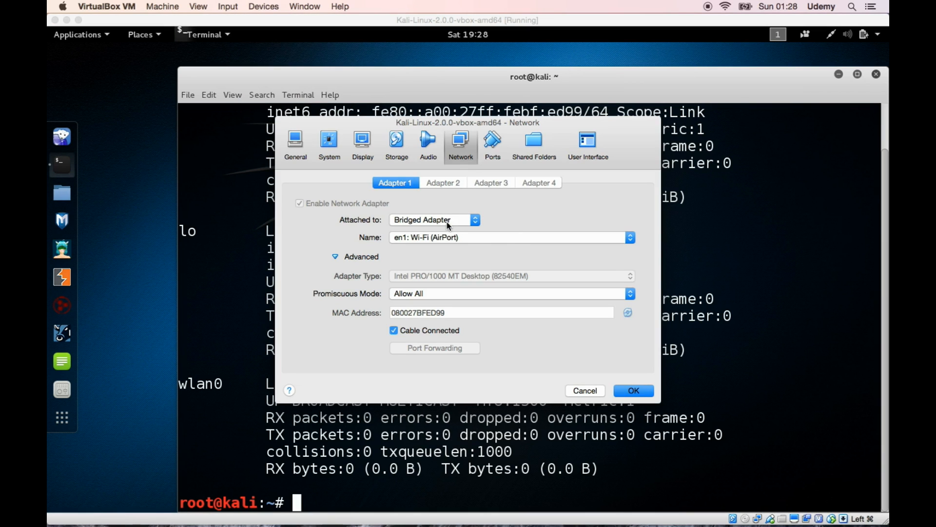
click(474, 220)
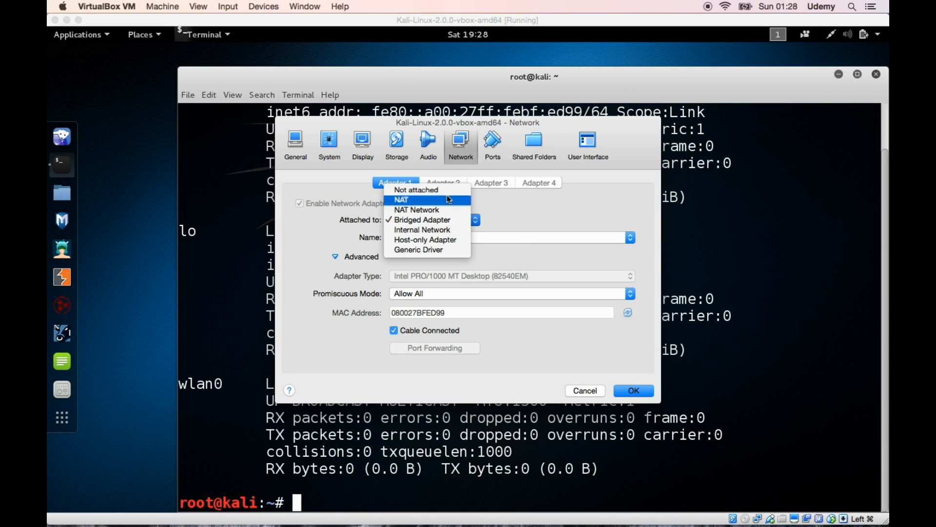
click(416, 190)
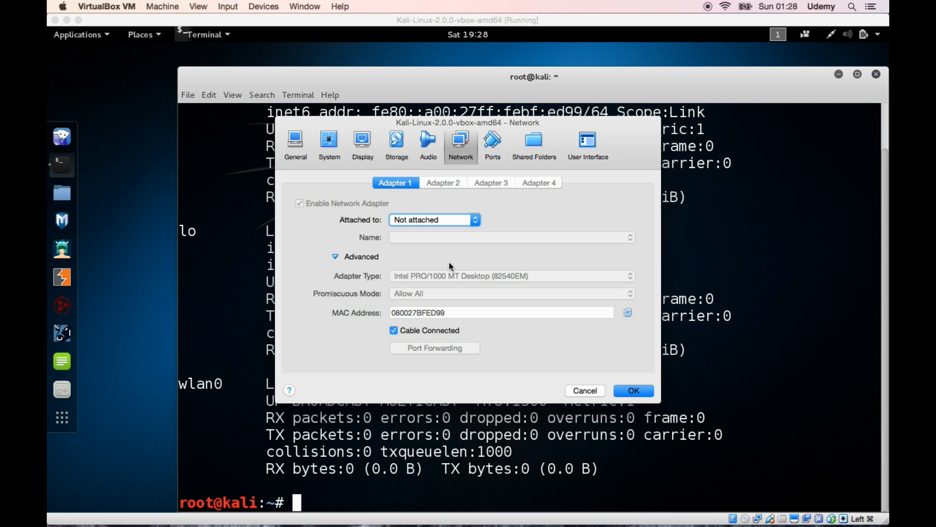
click(633, 391)
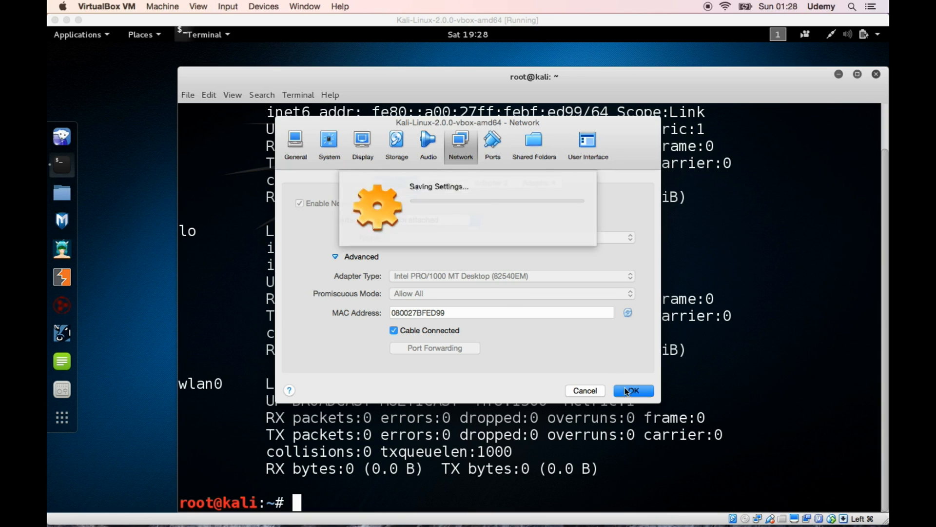
click(632, 390)
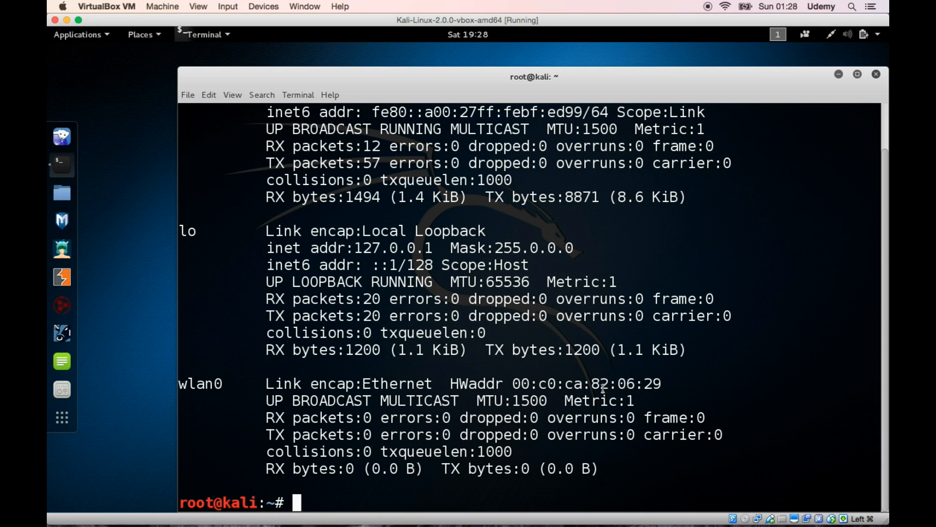
mouse_move(559, 375)
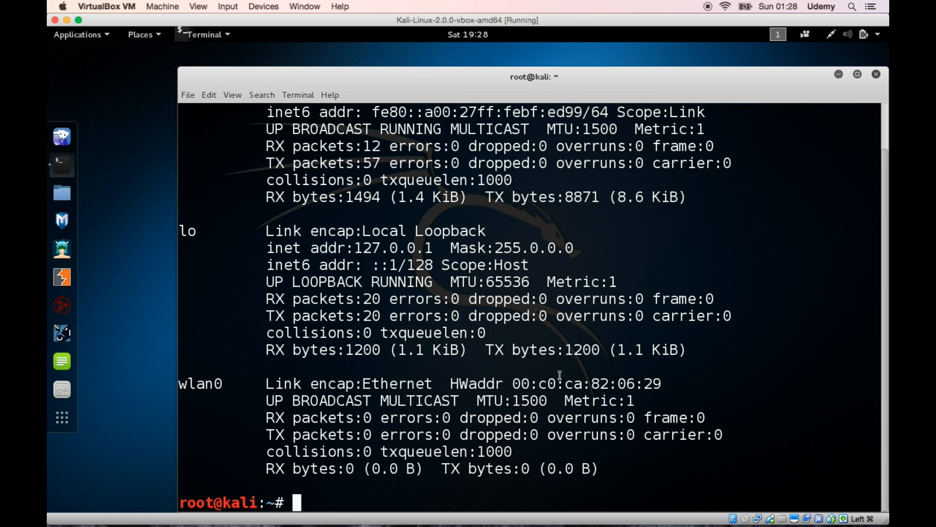
- Run ping google.com in the Kali terminal and stop it with Ctrl+C after no replies
text(ping)
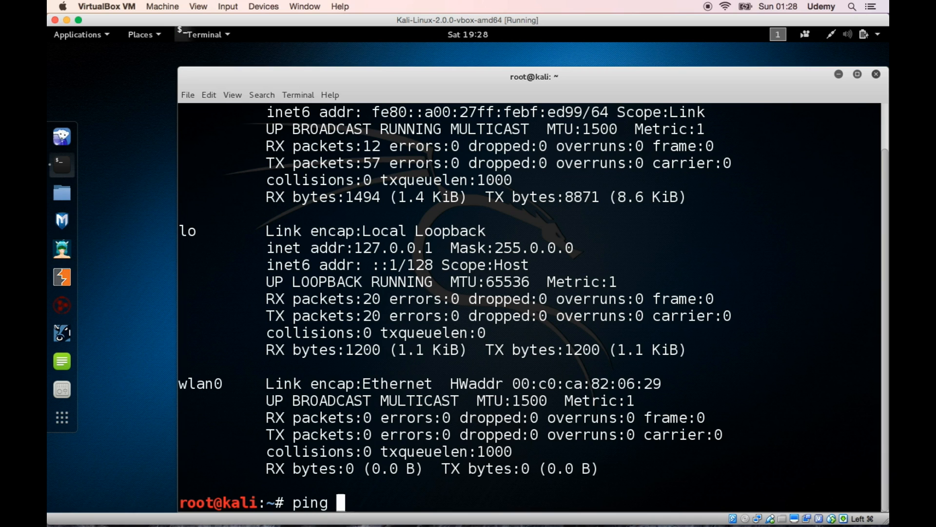
text(google.com)
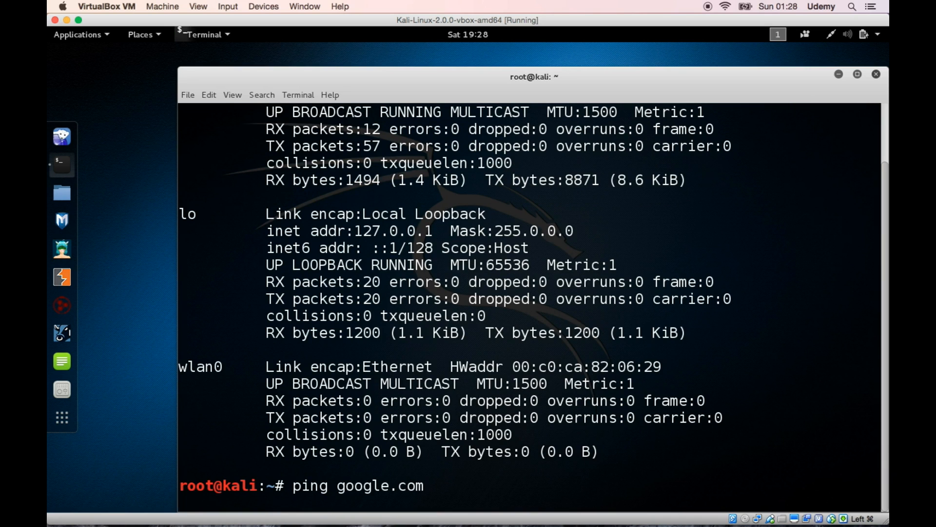
key(Return)
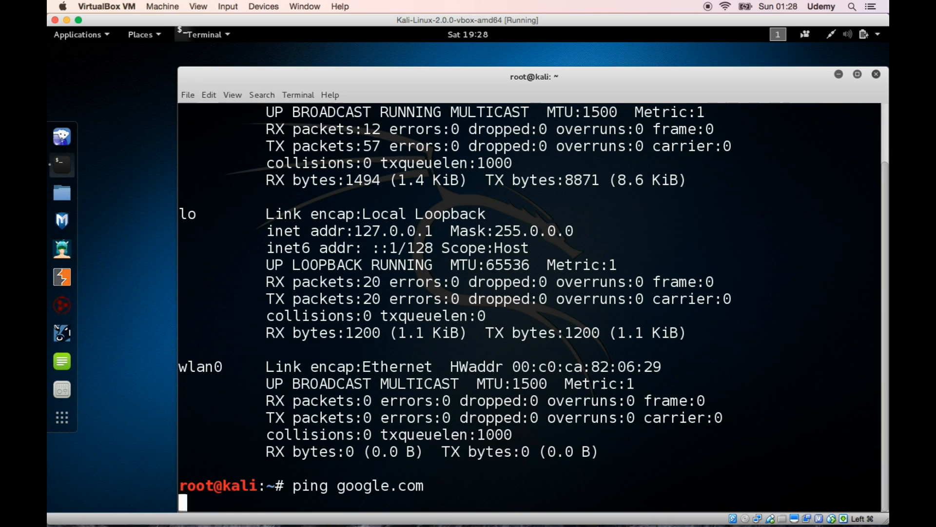
key(ctrl+c)
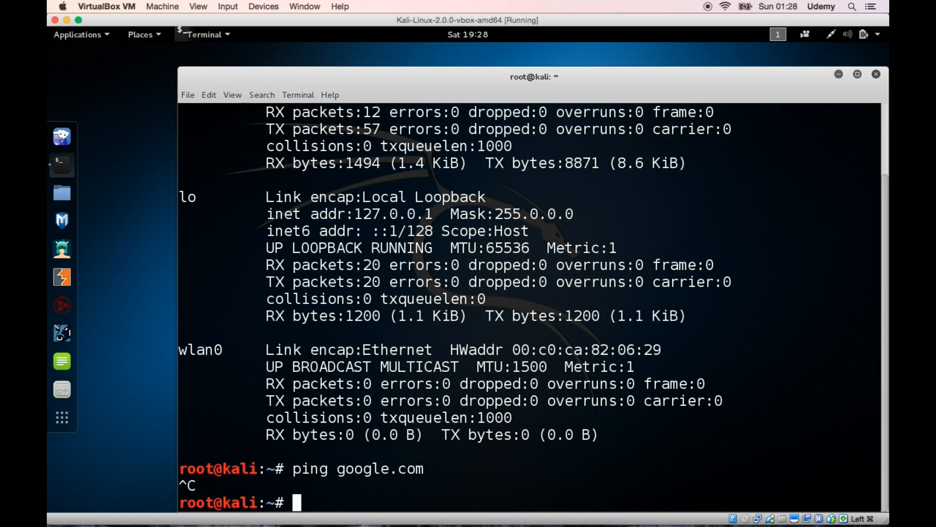
mouse_move(854, 144)
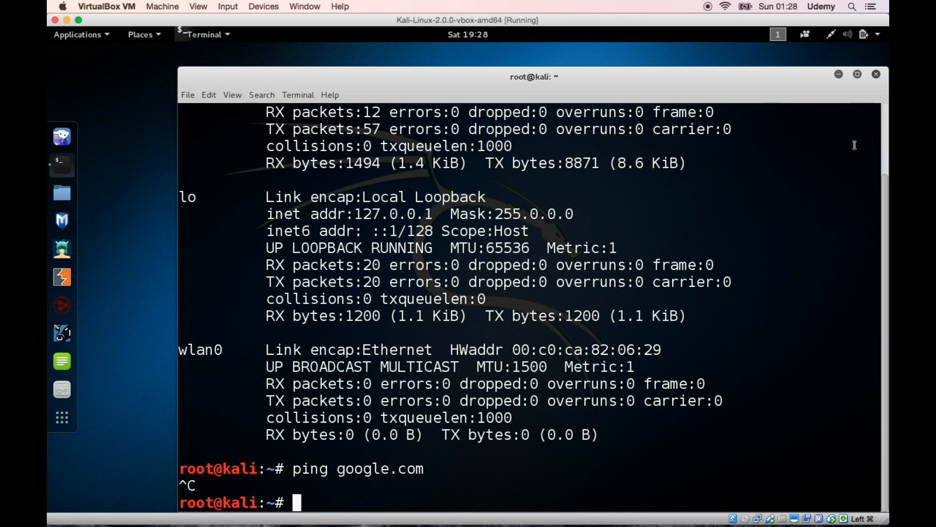
- Choose the Something Wi-Fi network from Kali's network status menu
click(864, 34)
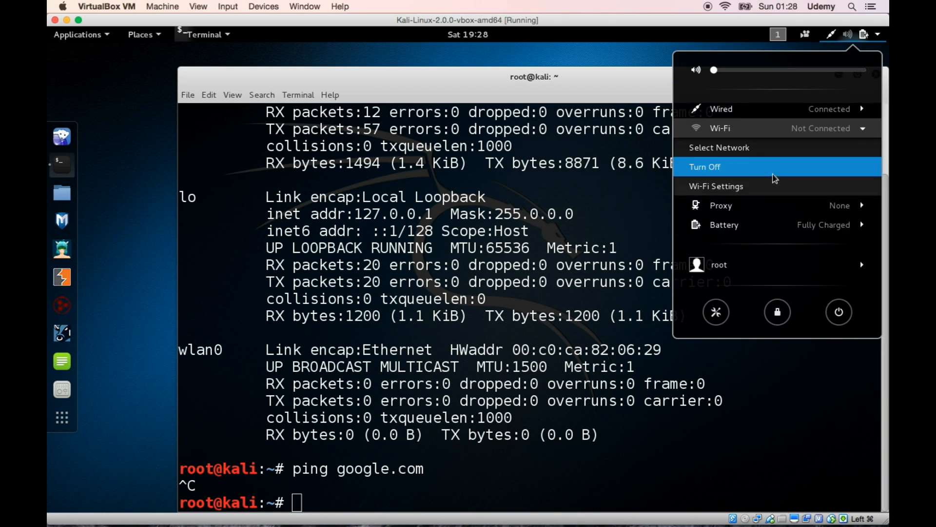
click(719, 147)
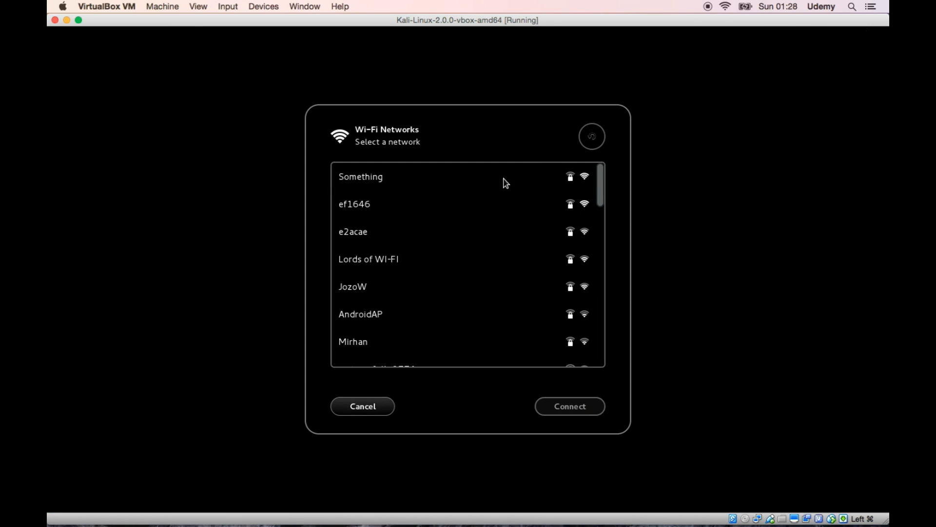
click(362, 406)
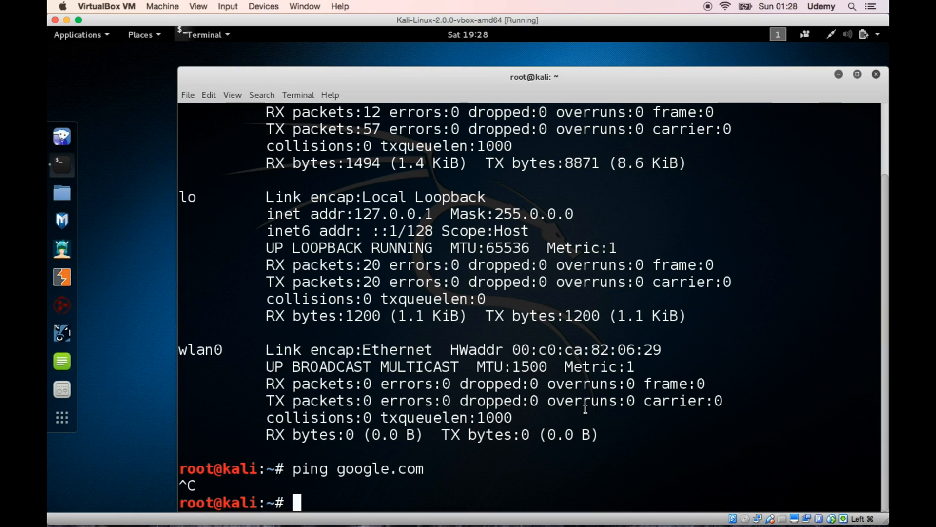
mouse_move(605, 466)
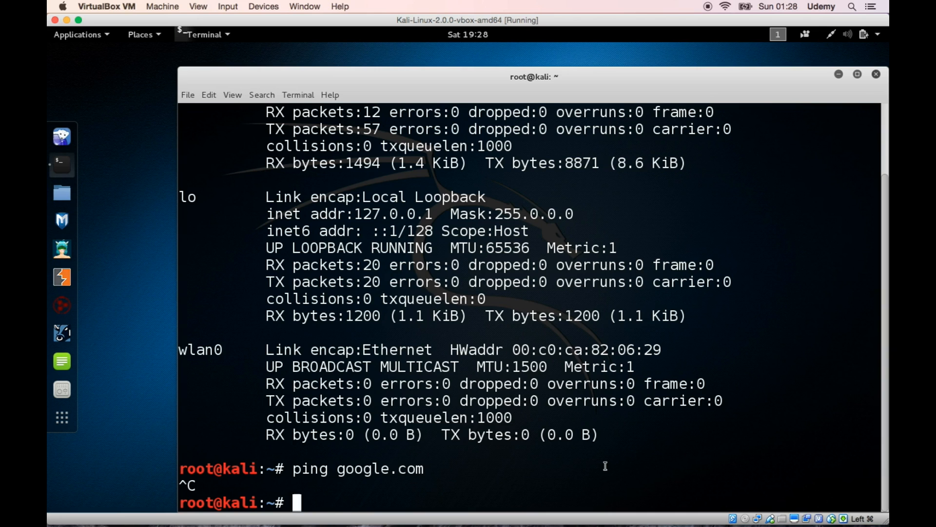
- Enter the Wi-Fi password to connect, and rerun ping google.com
text(ping google.com)
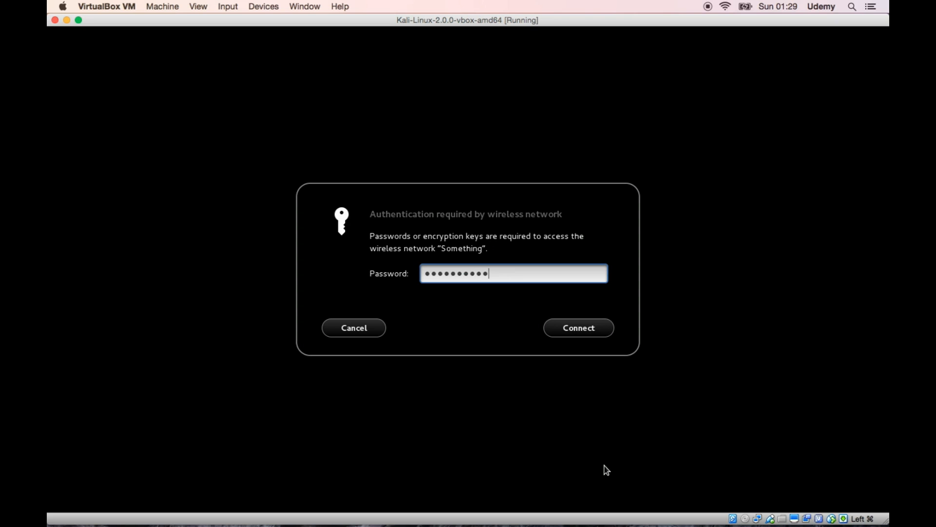
text(*)
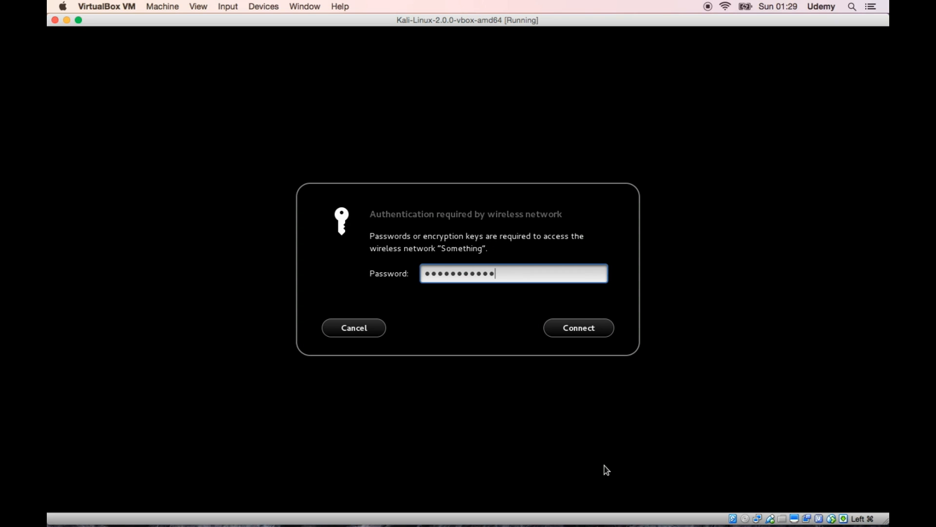
click(577, 327)
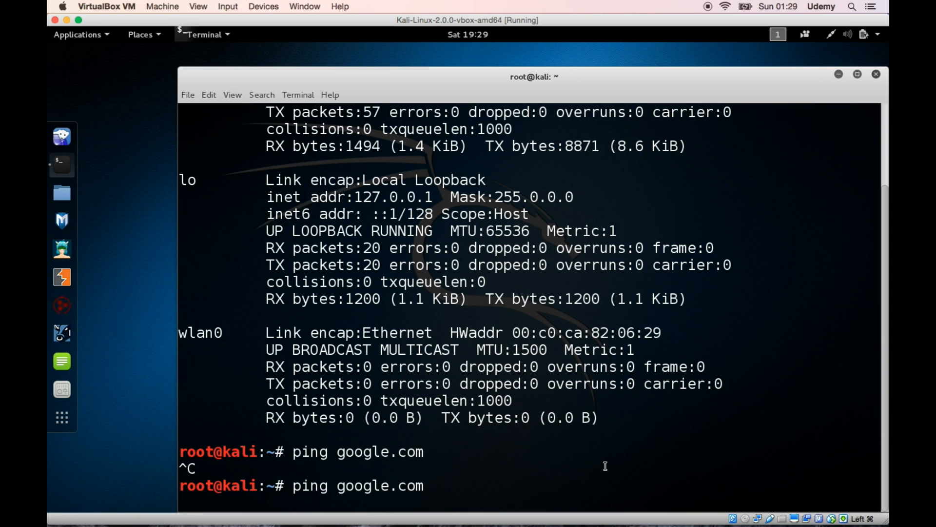
key(Return)
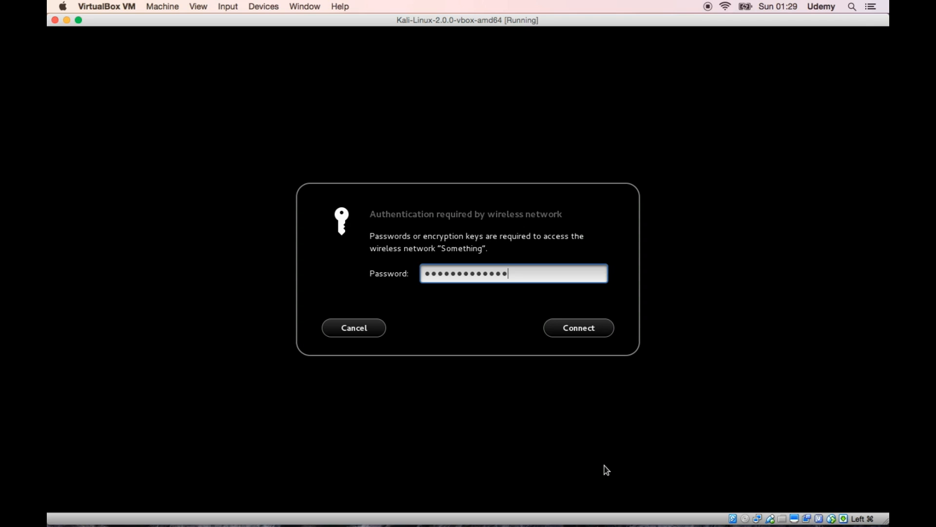
click(577, 327)
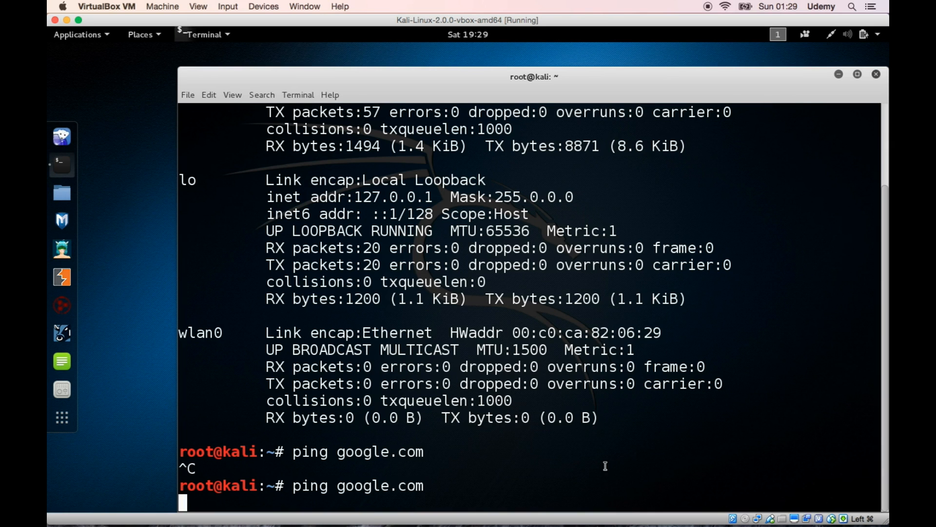
click(863, 34)
text(ping google.com)
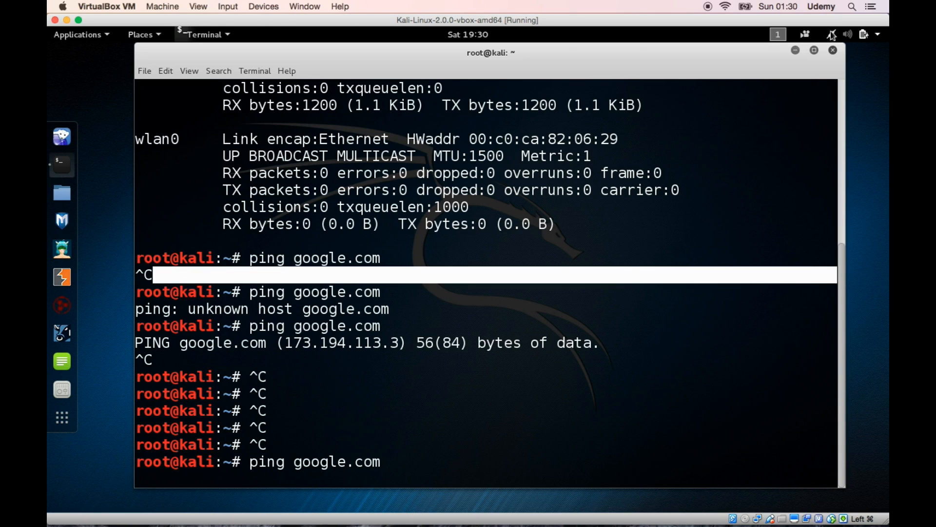
- Confirm in Kali's status menu that Wi-Fi is connected to Something, then dismiss it
click(831, 34)
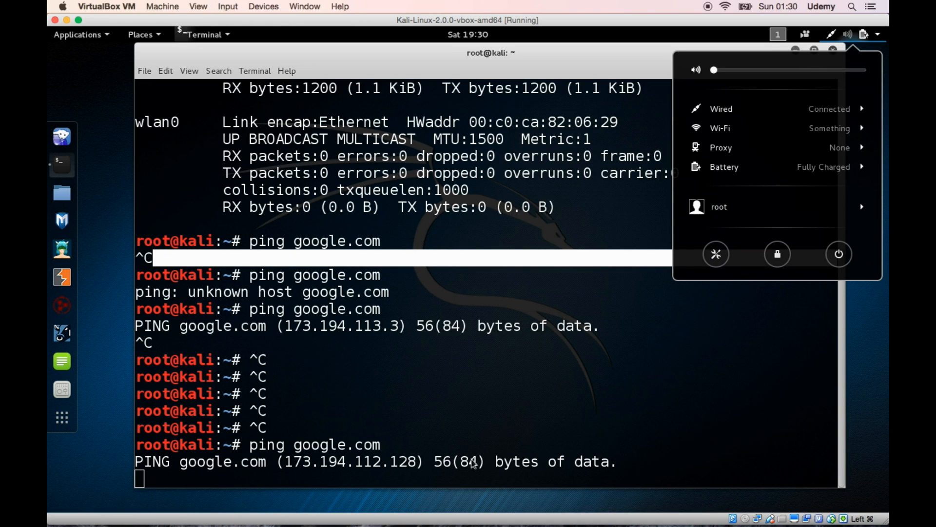
mouse_move(397, 484)
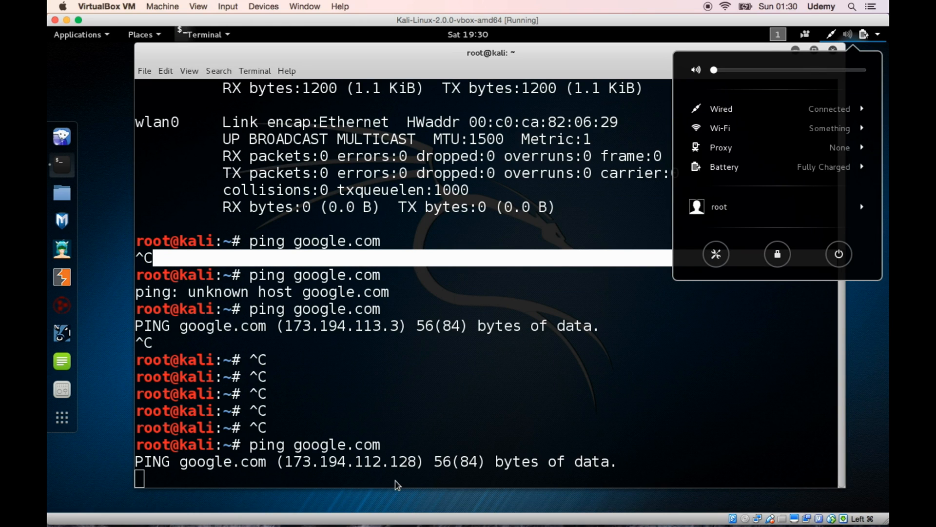
mouse_move(457, 386)
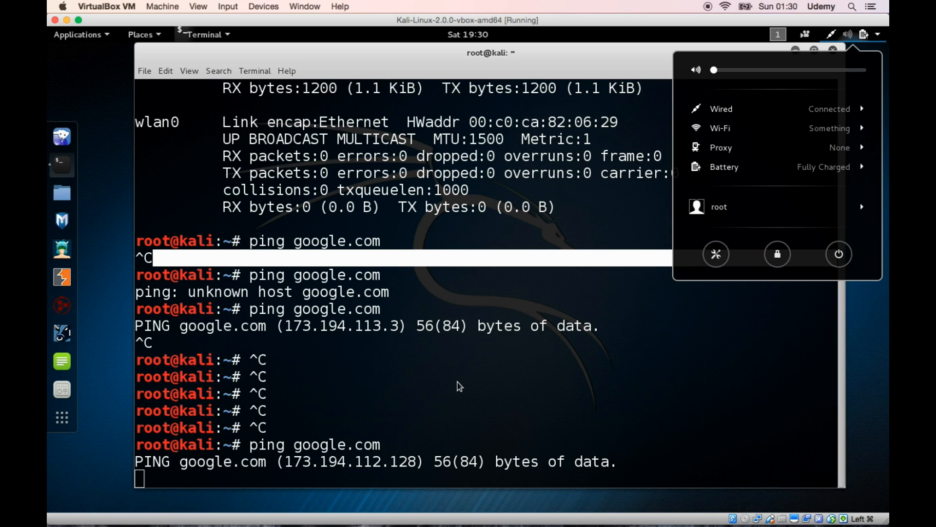
click(460, 386)
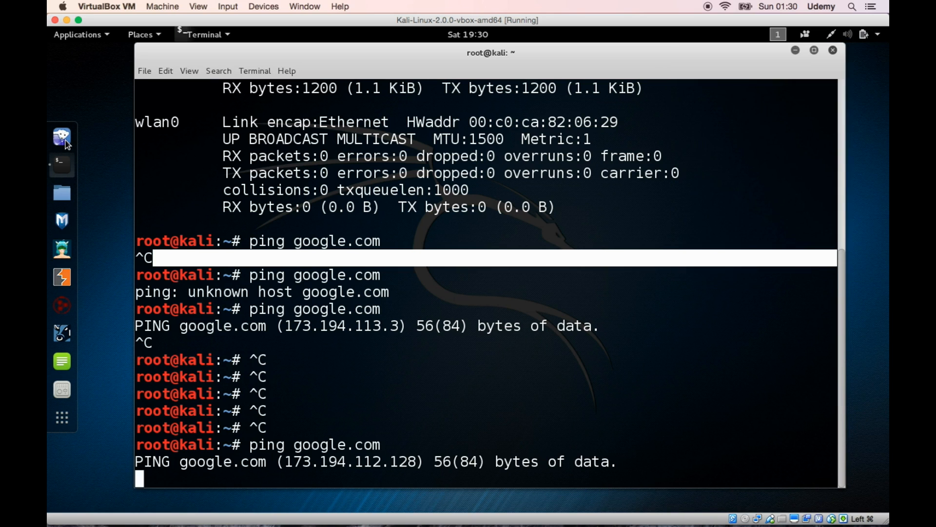